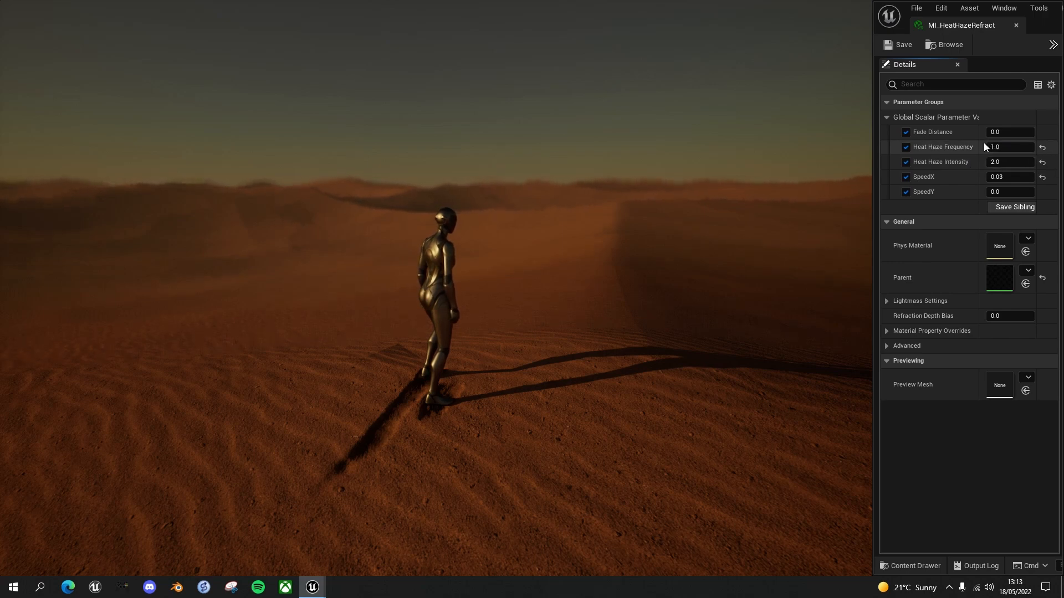
{"action": "mouse_move", "coordinate": [390, 231]}
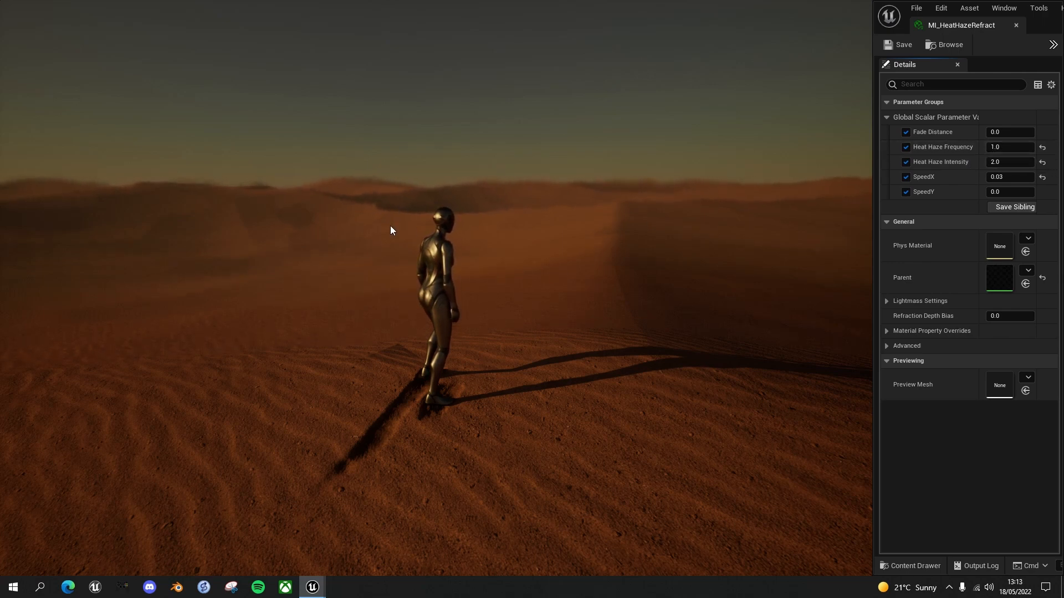
{"action": "mouse_move", "coordinate": [951, 181]}
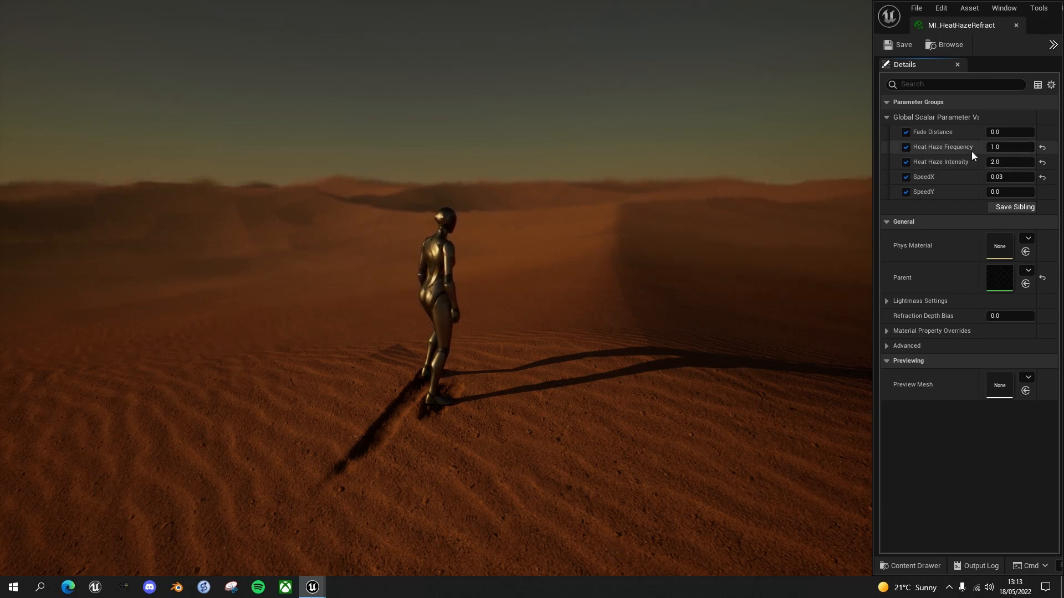
{"action": "mouse_move", "coordinate": [720, 187]}
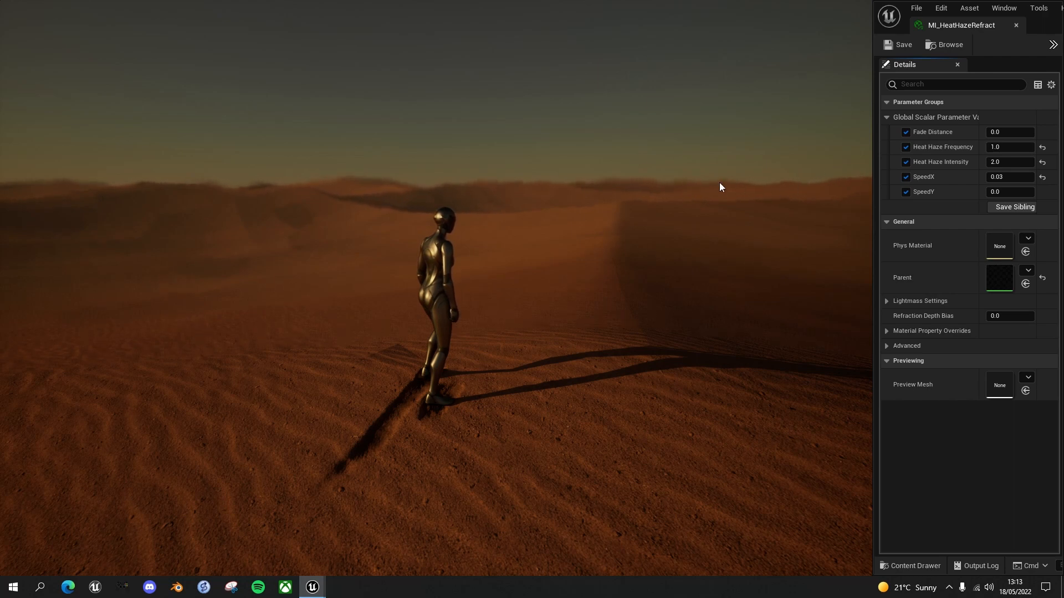
{"action": "mouse_move", "coordinate": [744, 203]}
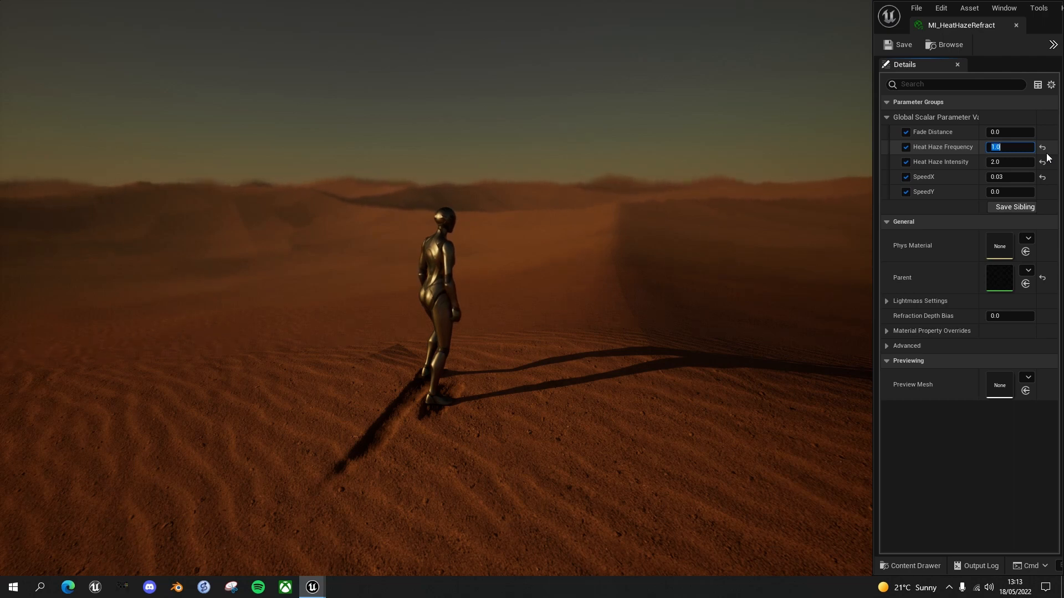
Step: Lower Heat Haze Frequency from 1.0 to 0.1 on MI_HeatHazeRefract
{"action": "type", "text": "0.1"}
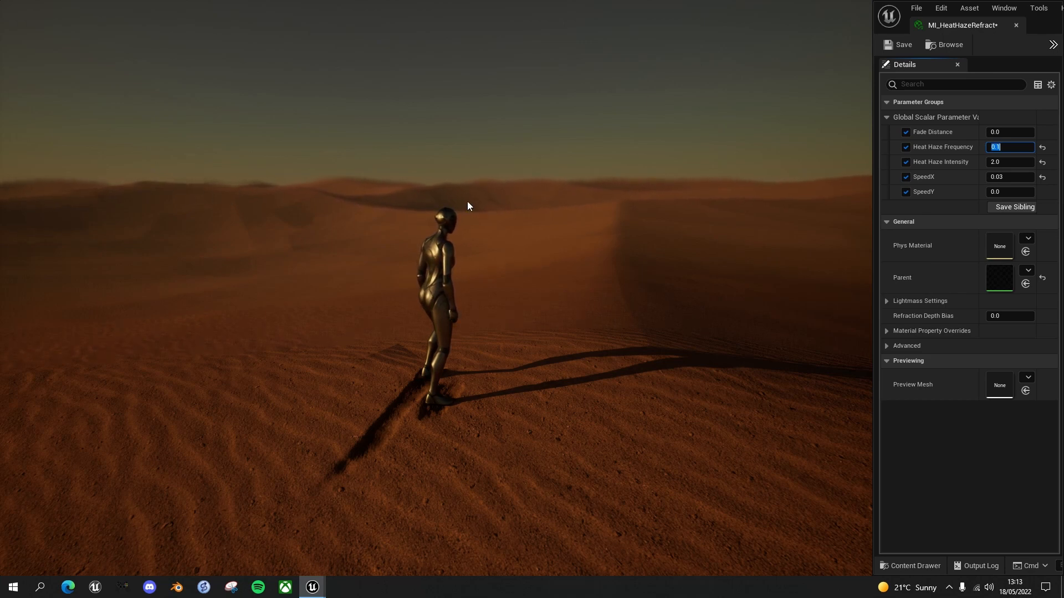
{"action": "mouse_move", "coordinate": [543, 215]}
{"action": "type", "text": "5"}
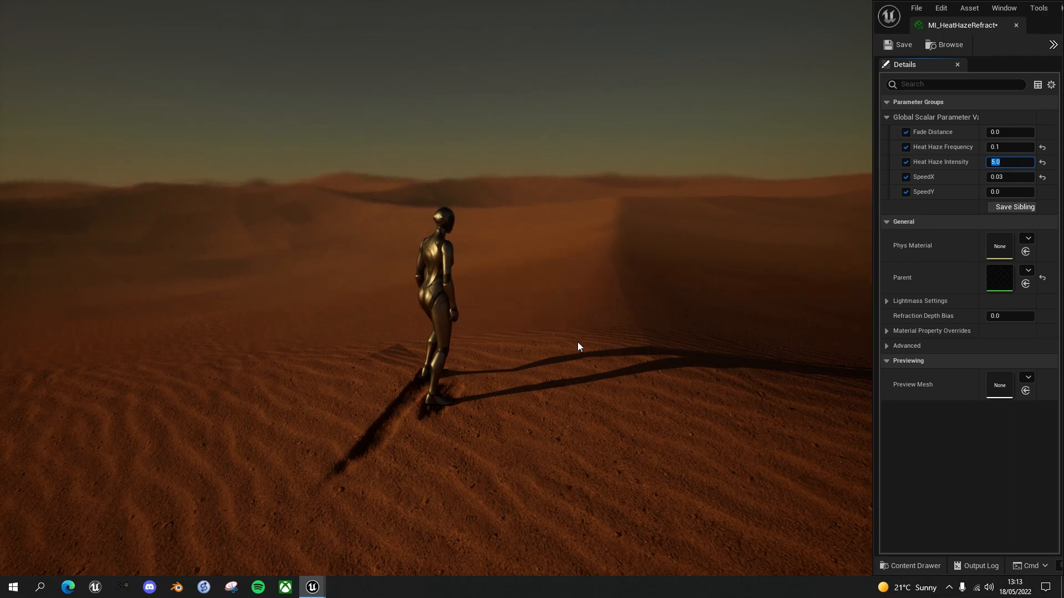
{"action": "mouse_move", "coordinate": [601, 344]}
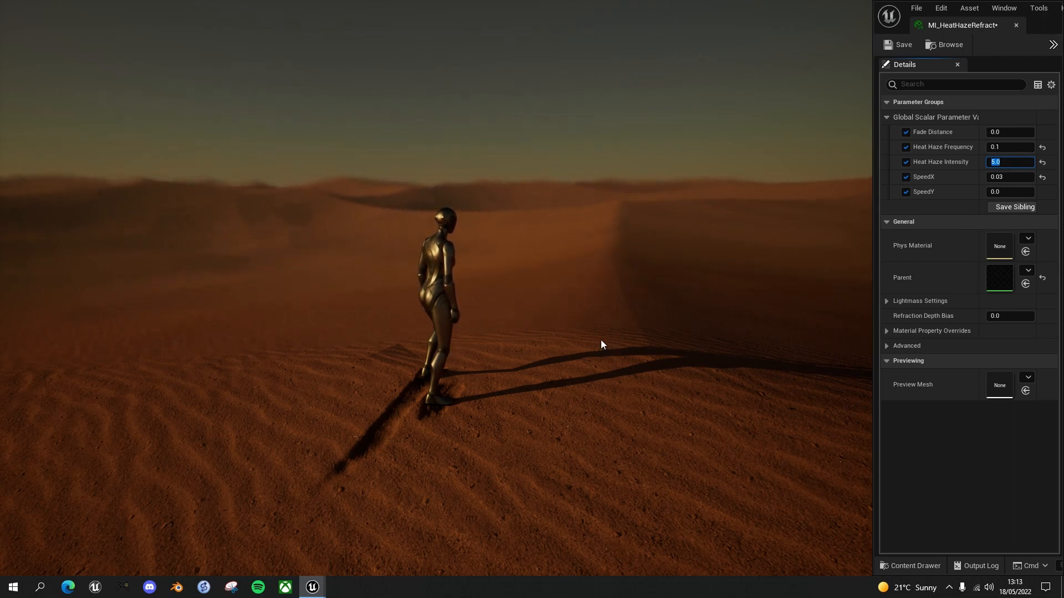
{"action": "mouse_move", "coordinate": [578, 333]}
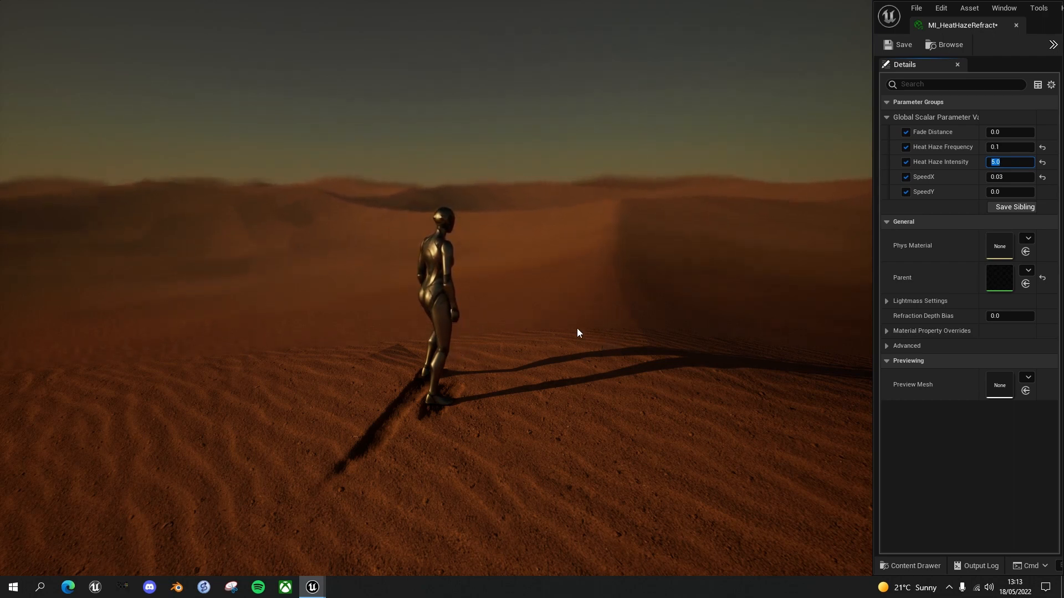
{"action": "mouse_move", "coordinate": [616, 318]}
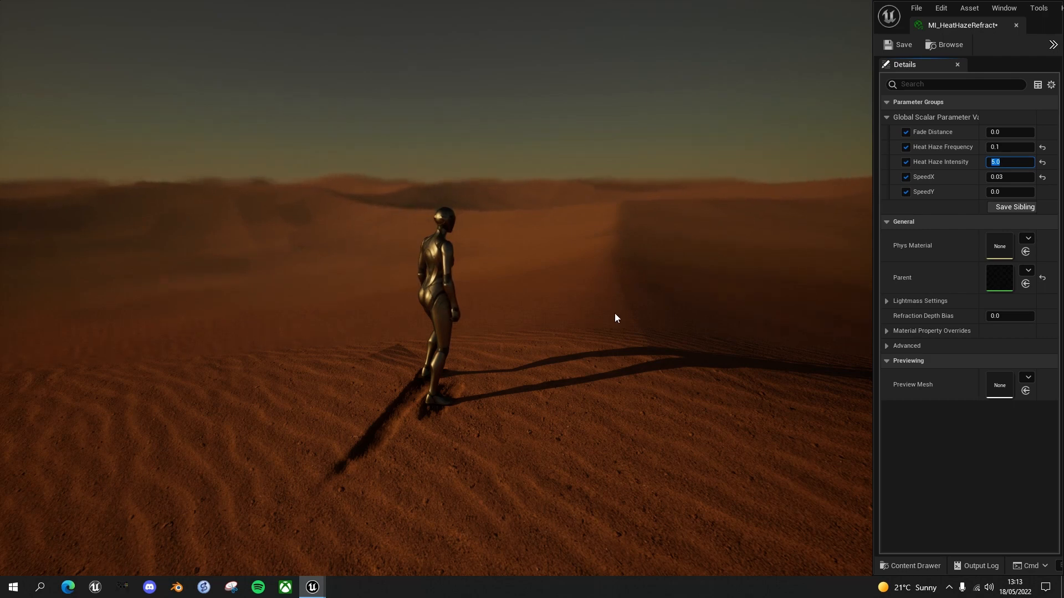
{"action": "mouse_move", "coordinate": [614, 293]}
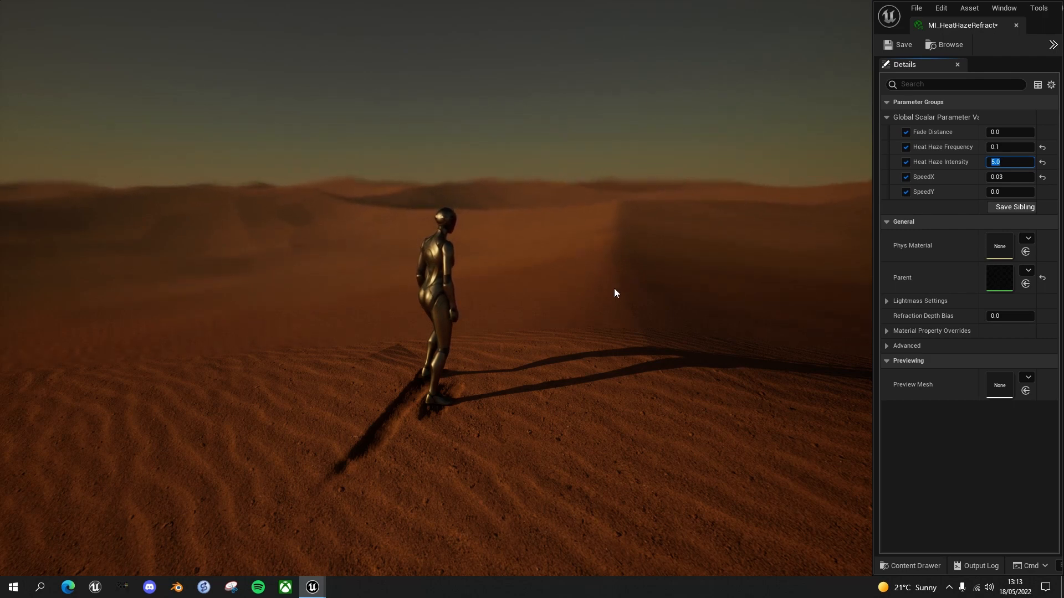
{"action": "mouse_move", "coordinate": [619, 197]}
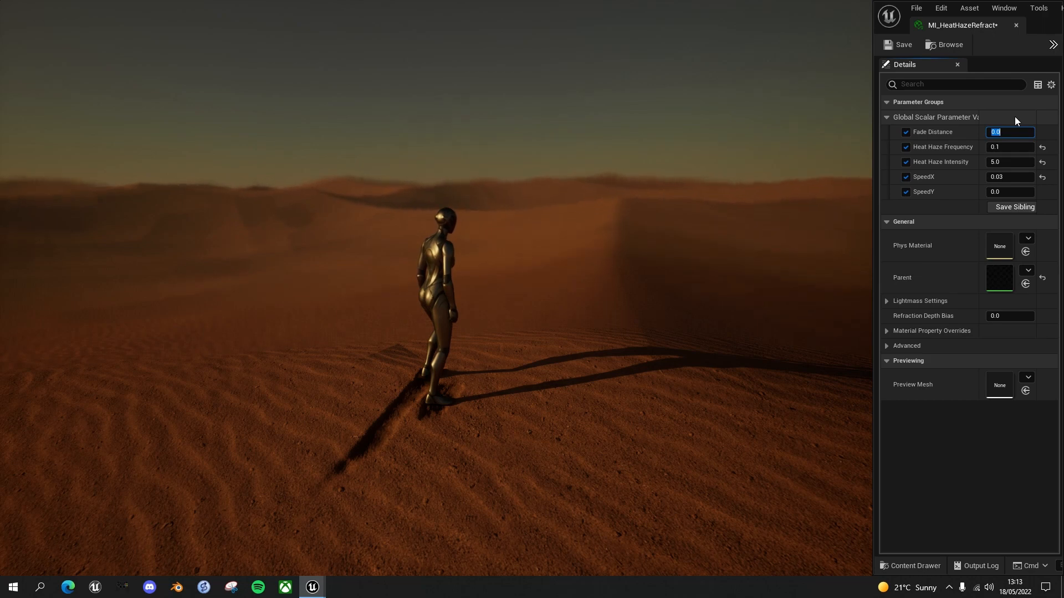
Step: Set the instance Fade Distance to 50000 so only distant dunes ripple
{"action": "type", "text": "50000"}
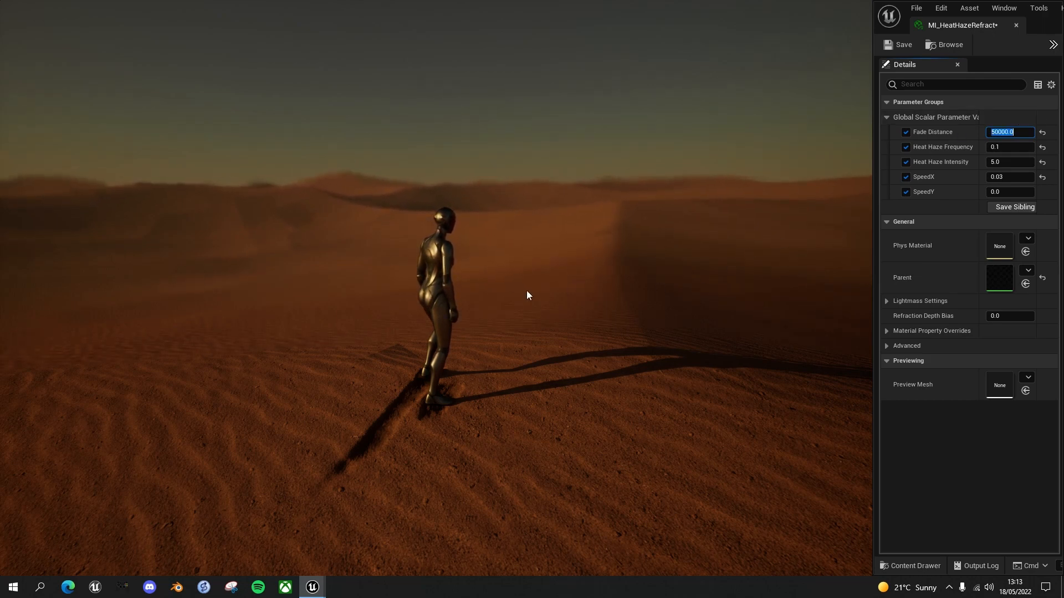
{"action": "mouse_move", "coordinate": [526, 257]}
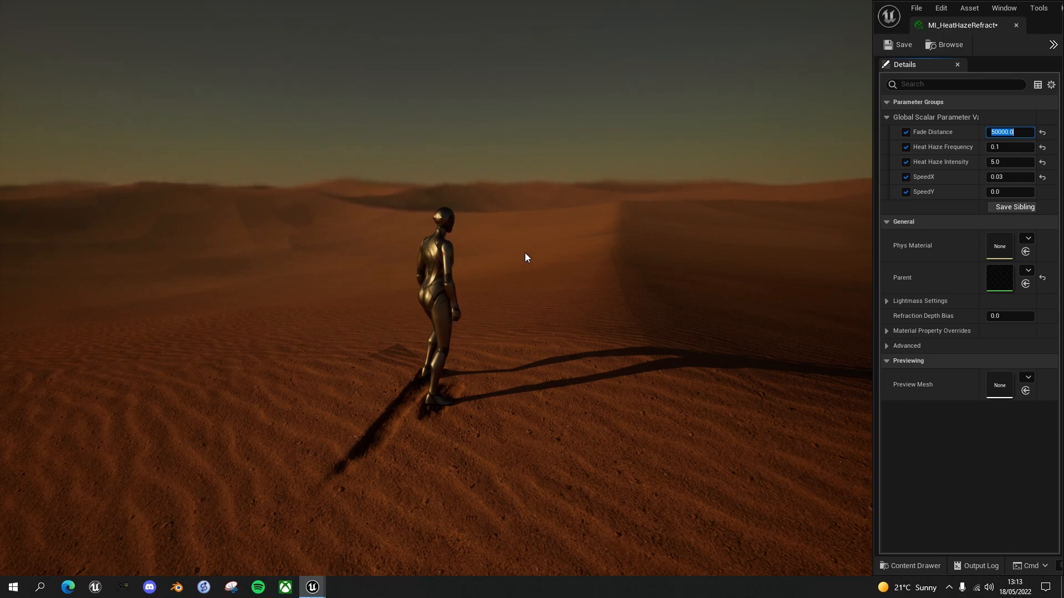
{"action": "mouse_move", "coordinate": [562, 196]}
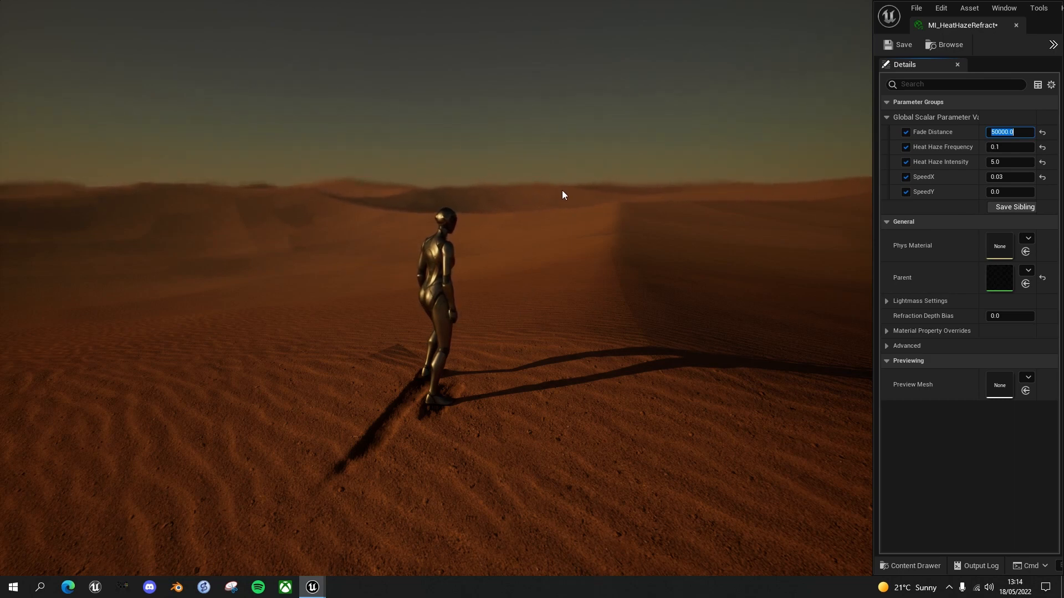
{"action": "mouse_move", "coordinate": [1010, 146]}
{"action": "type", "text": "2"}
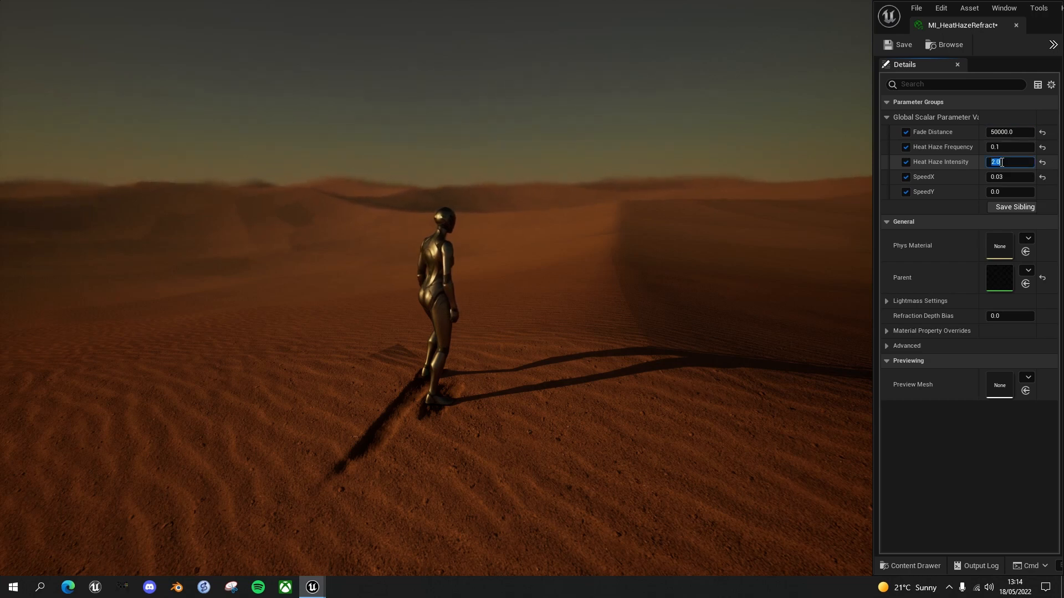
{"action": "mouse_move", "coordinate": [512, 193]}
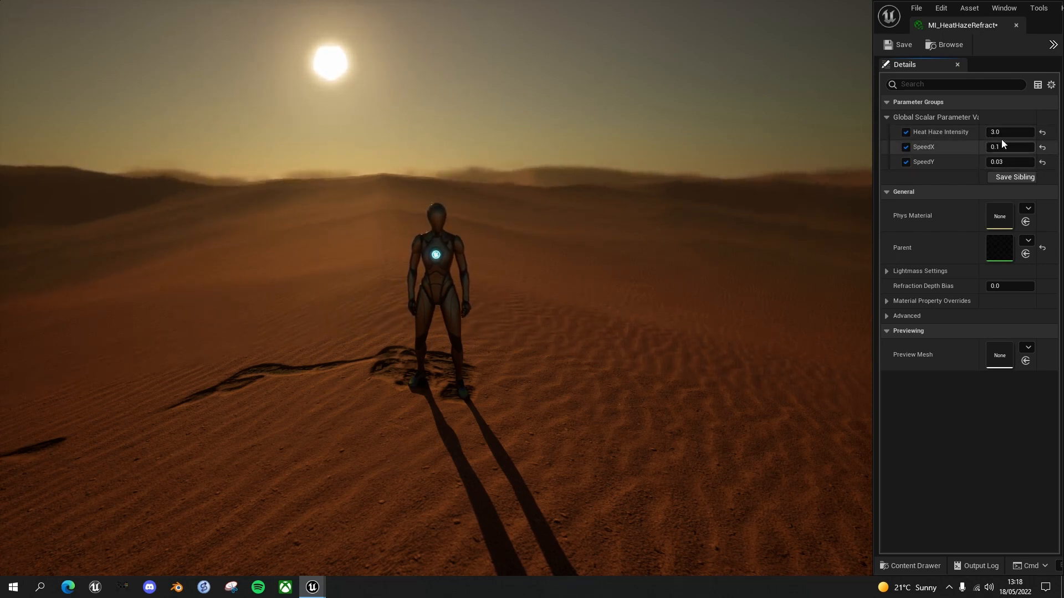
{"action": "mouse_move", "coordinate": [725, 185]}
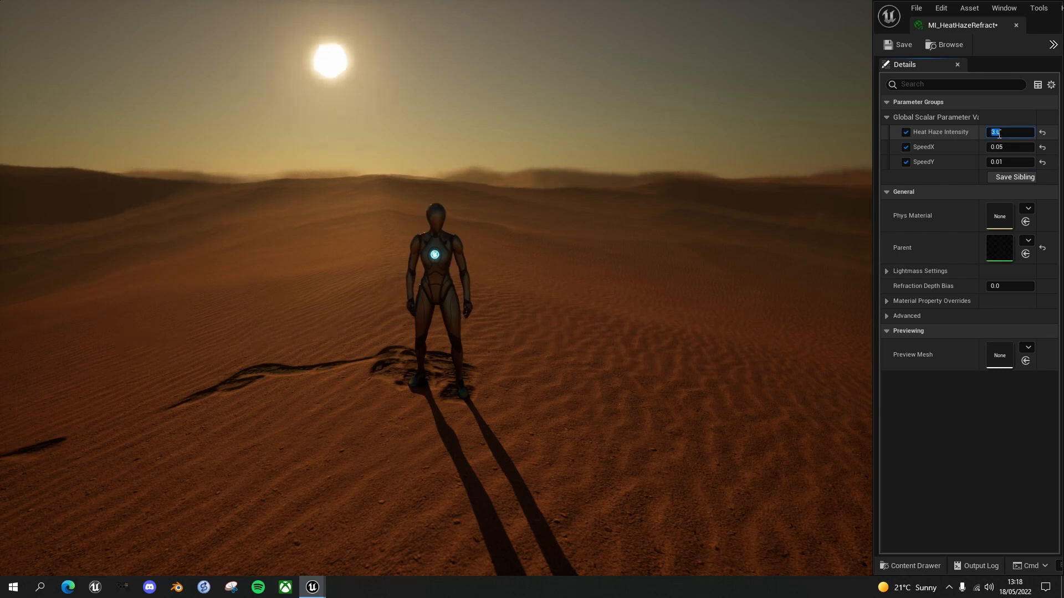
Step: Enter a scroll speed value of 5.0 while tuning the haze drift speeds
{"action": "type", "text": "5.0"}
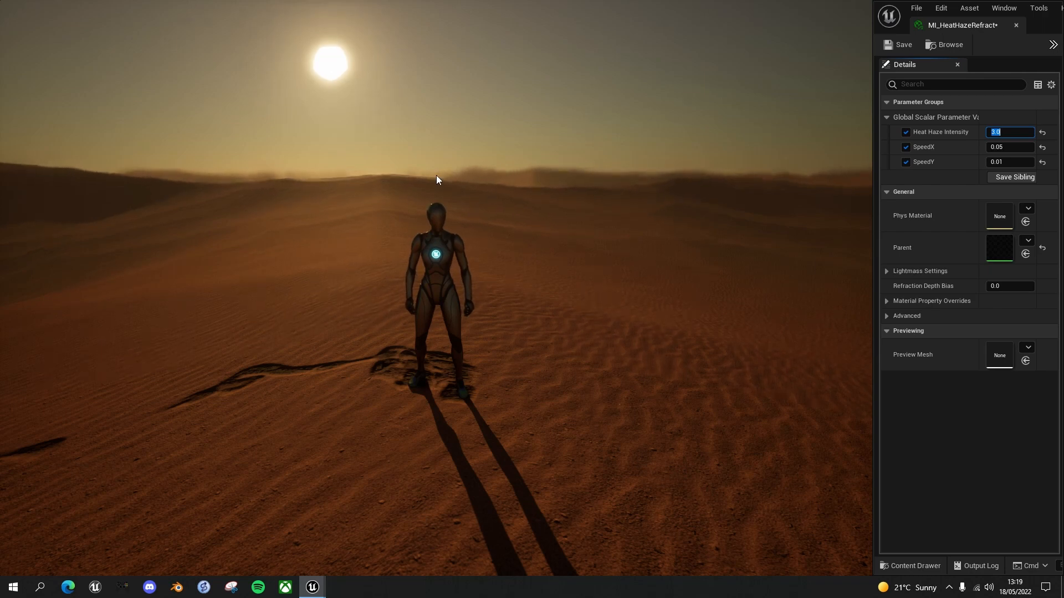
{"action": "mouse_move", "coordinate": [288, 191]}
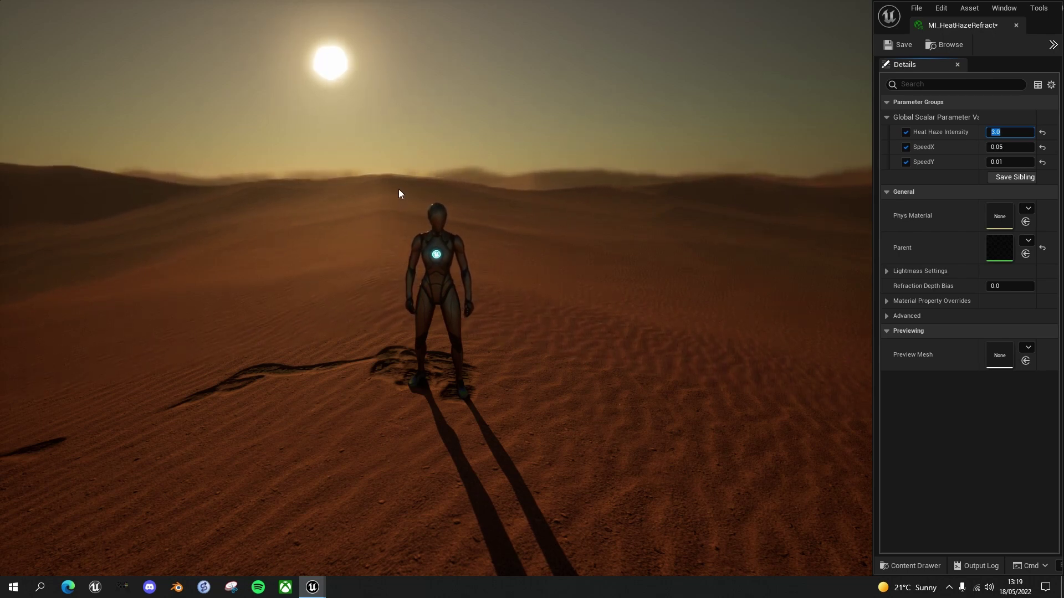
{"action": "mouse_move", "coordinate": [495, 180]}
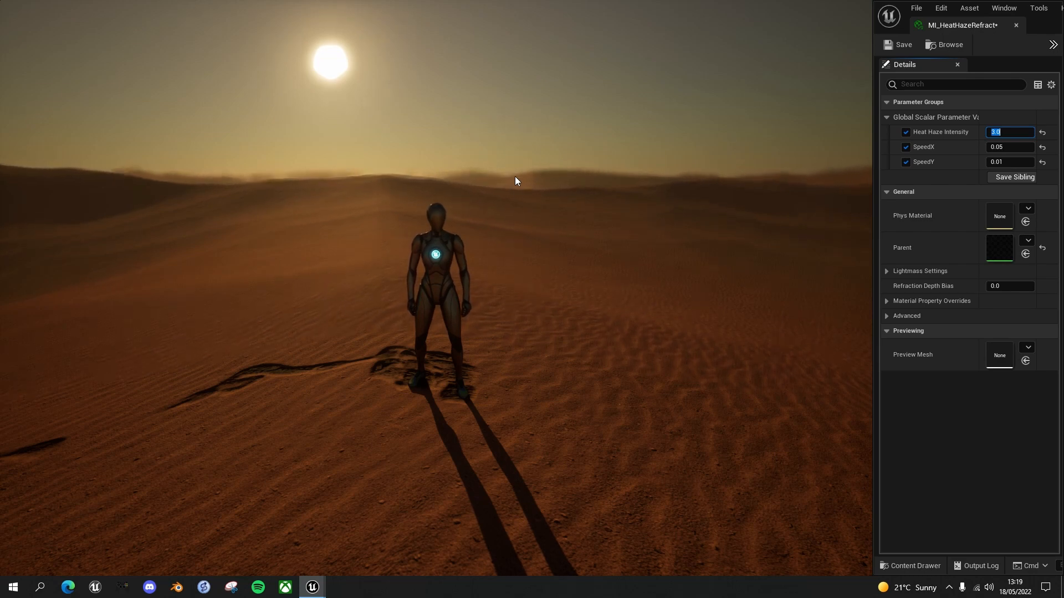
{"action": "mouse_move", "coordinate": [568, 196]}
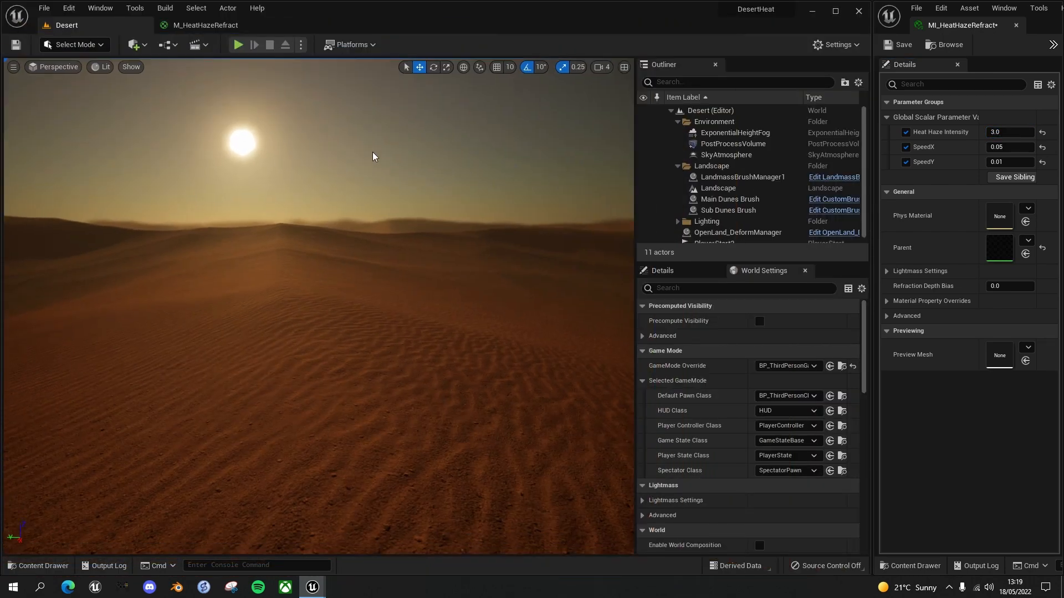
{"action": "mouse_move", "coordinate": [203, 25]}
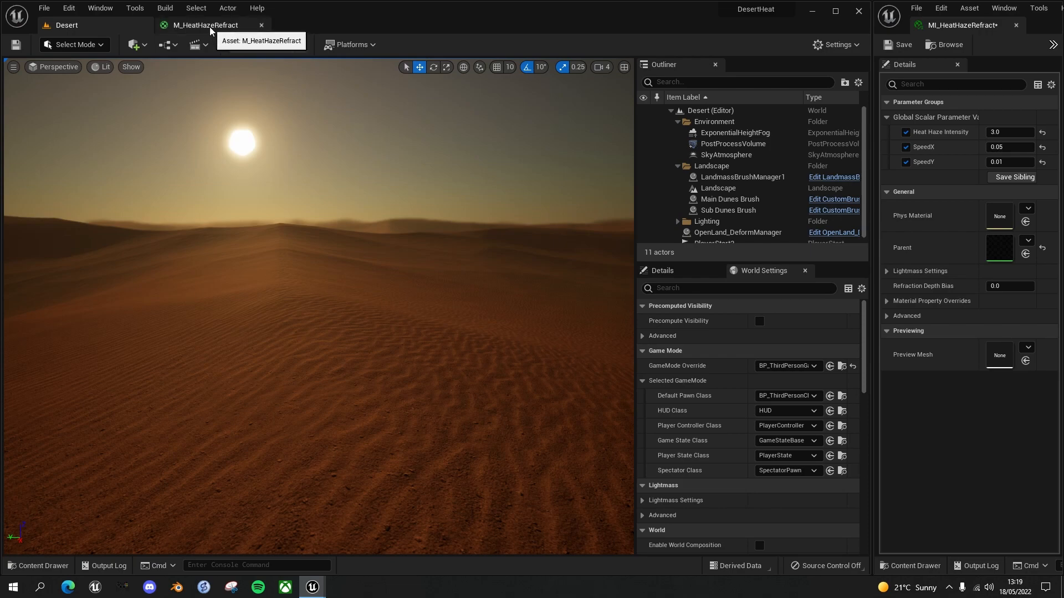
Step: Switch to the parent M_HeatHazeRefract material graph
{"action": "left_click", "coordinate": [203, 24]}
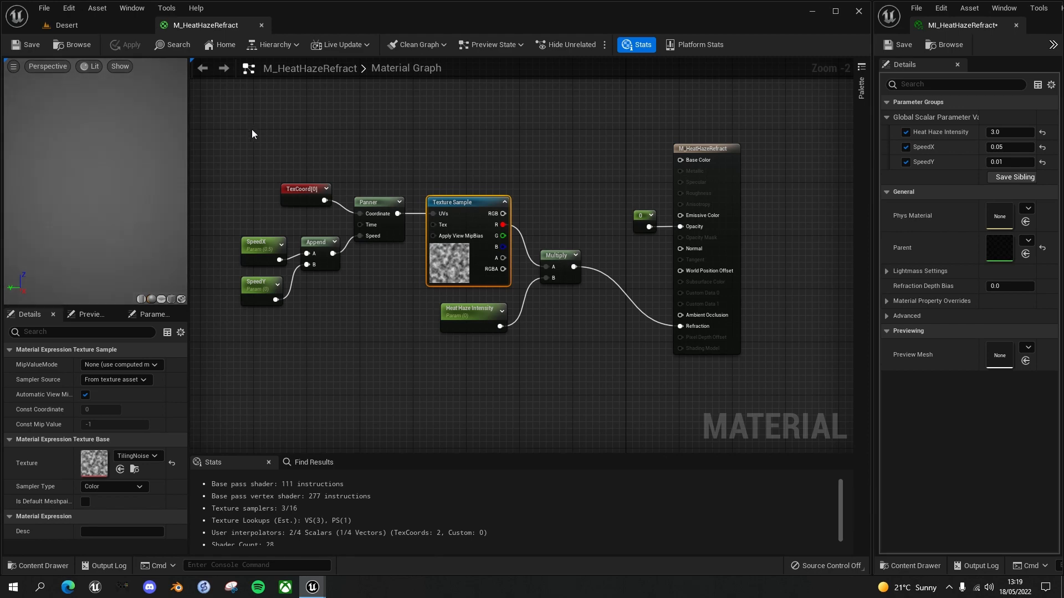
{"action": "mouse_move", "coordinate": [333, 75]}
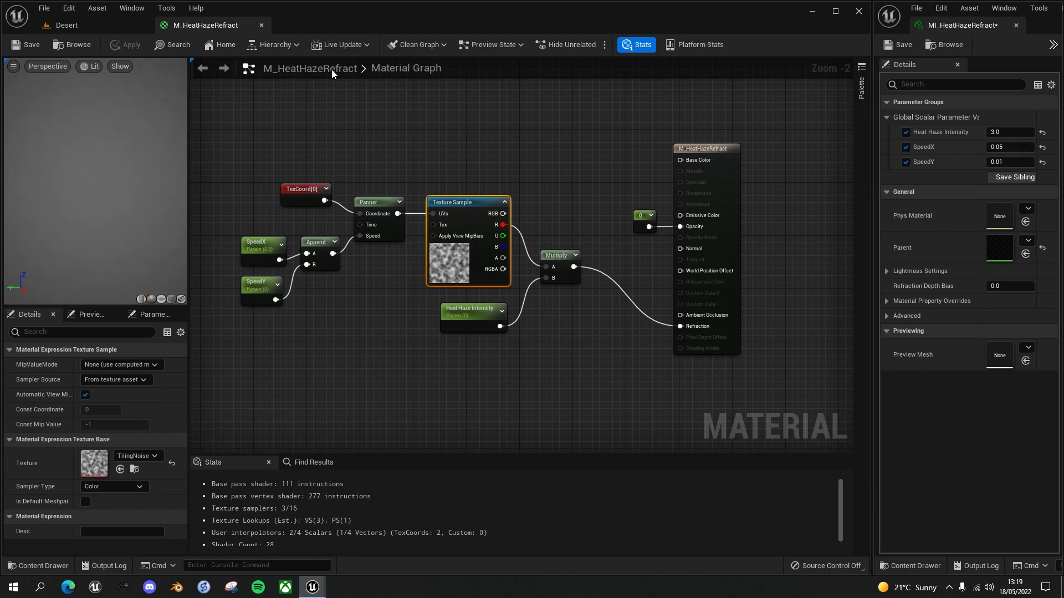
{"action": "mouse_move", "coordinate": [341, 162]}
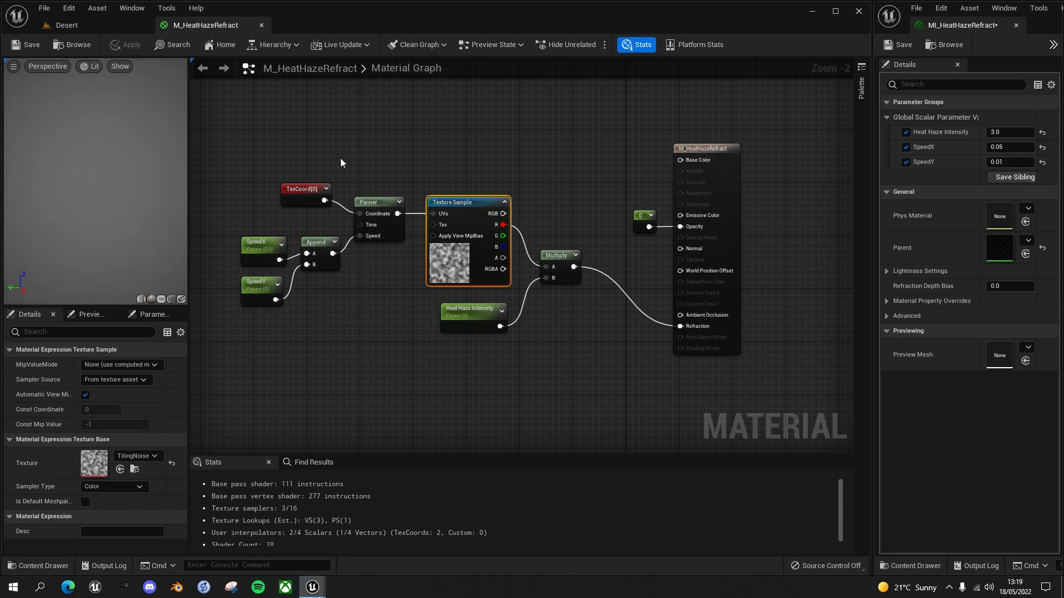
{"action": "mouse_move", "coordinate": [456, 156]}
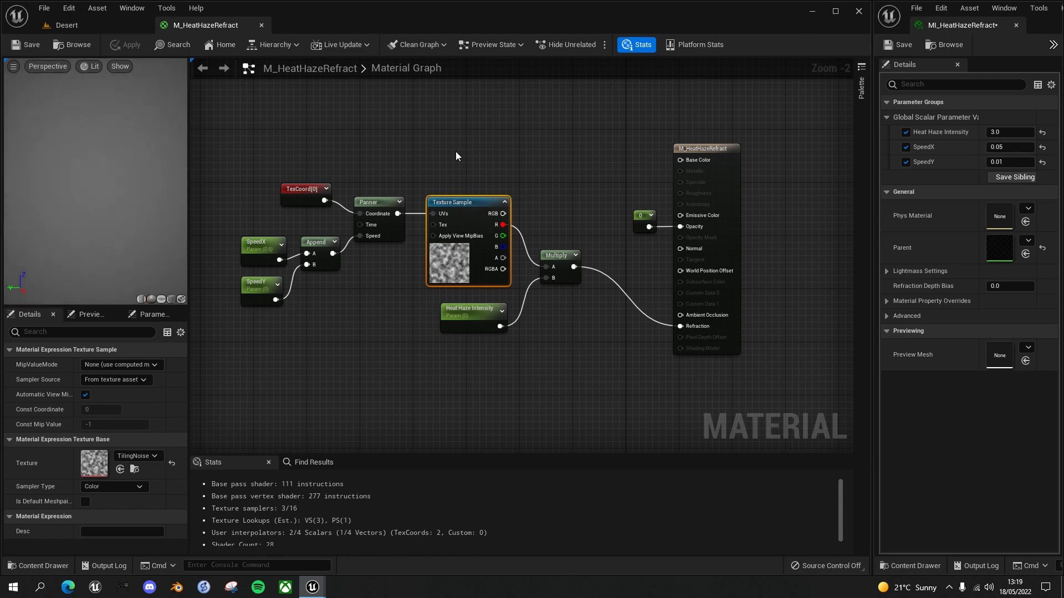
{"action": "mouse_move", "coordinate": [523, 218]}
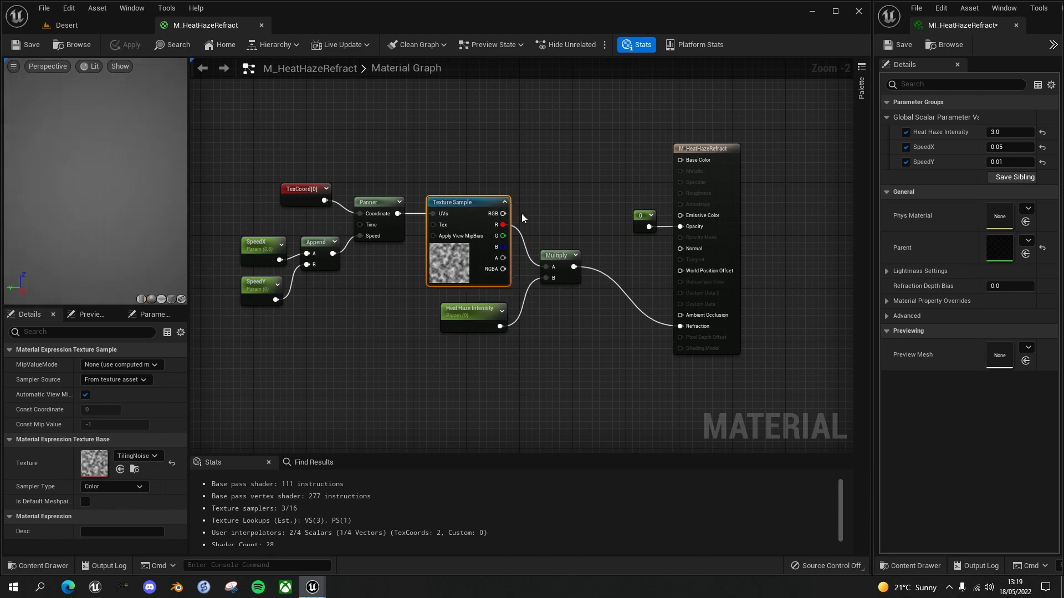
{"action": "mouse_move", "coordinate": [257, 245]}
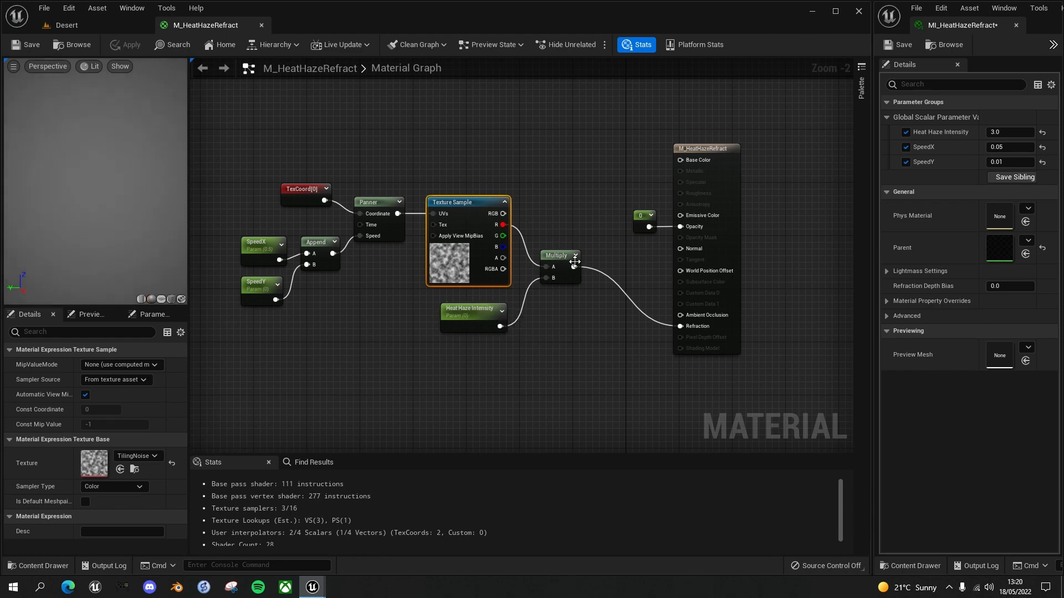
{"action": "mouse_move", "coordinate": [686, 326]}
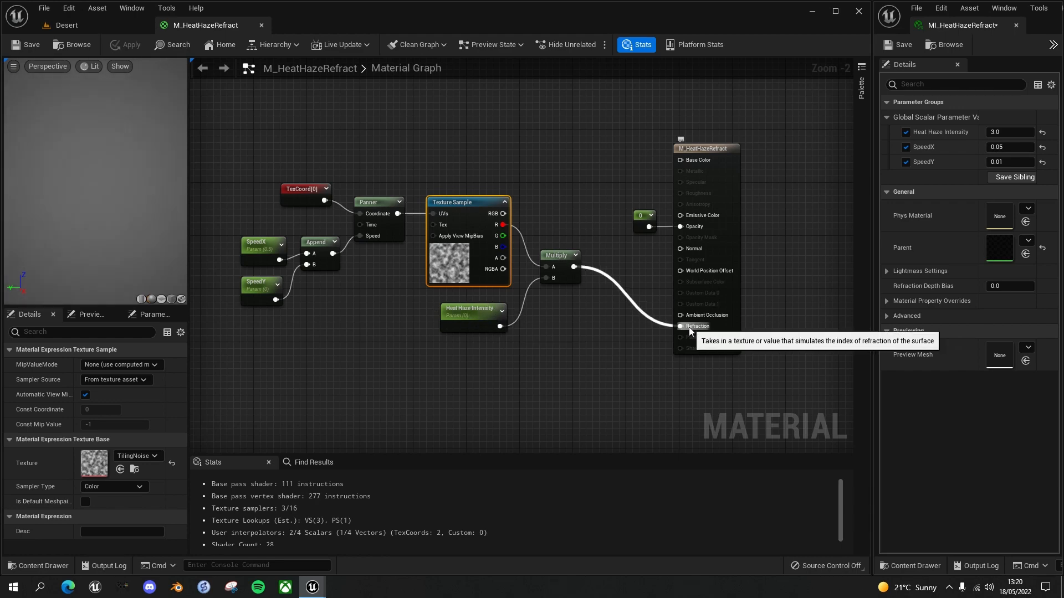
{"action": "mouse_move", "coordinate": [653, 282]}
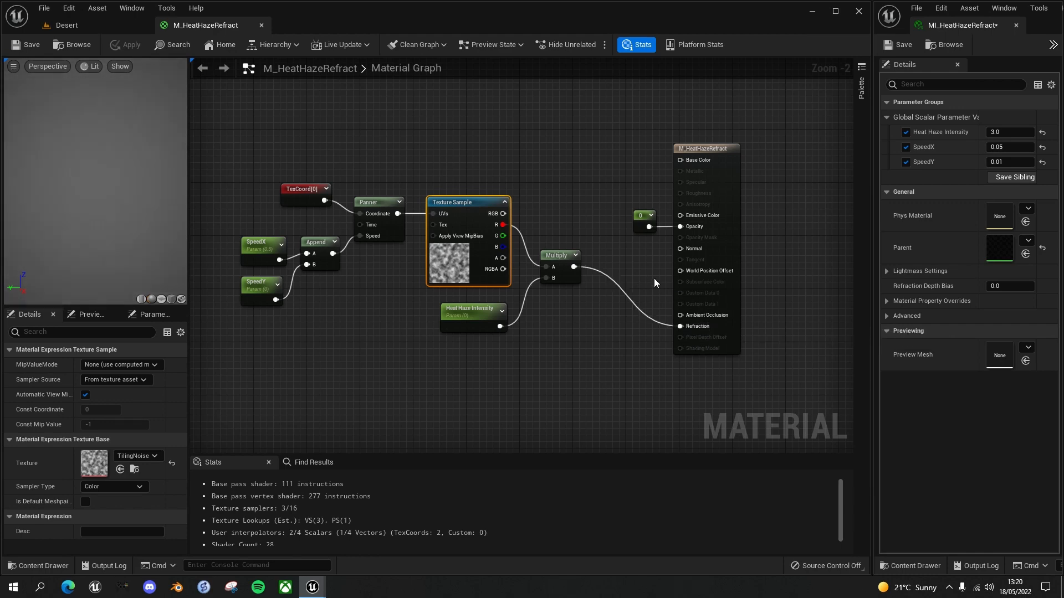
{"action": "mouse_move", "coordinate": [555, 211]}
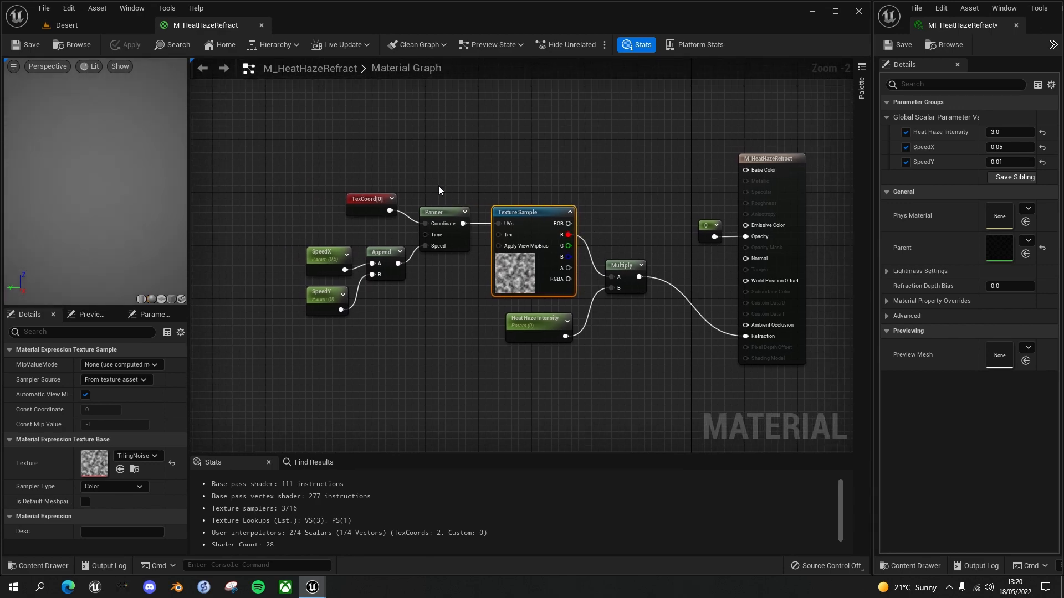
{"action": "mouse_move", "coordinate": [570, 212]}
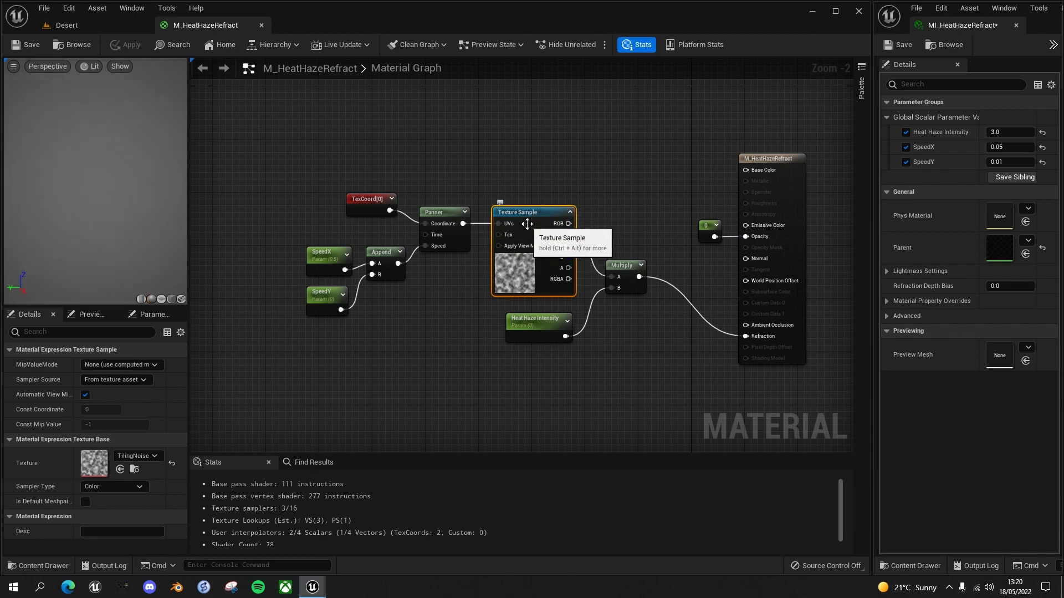
{"action": "mouse_move", "coordinate": [536, 213]}
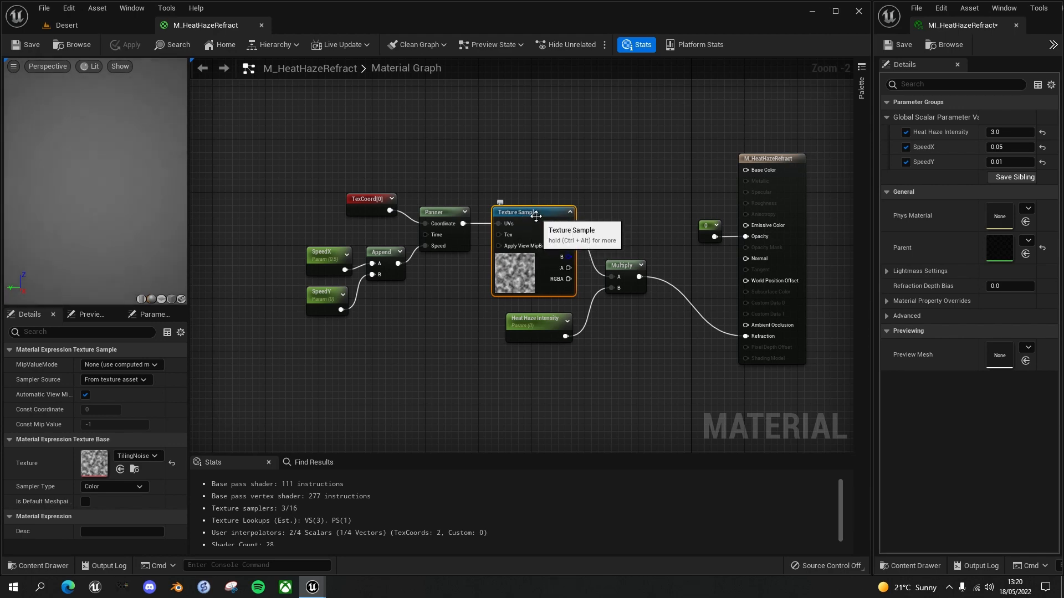
{"action": "mouse_move", "coordinate": [505, 268]}
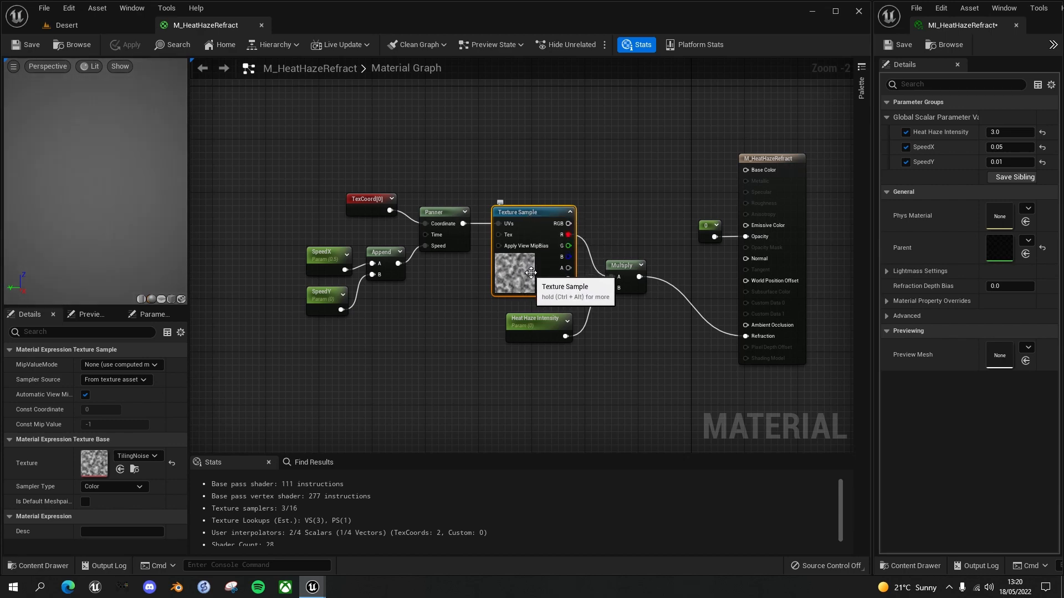
{"action": "mouse_move", "coordinate": [529, 272]}
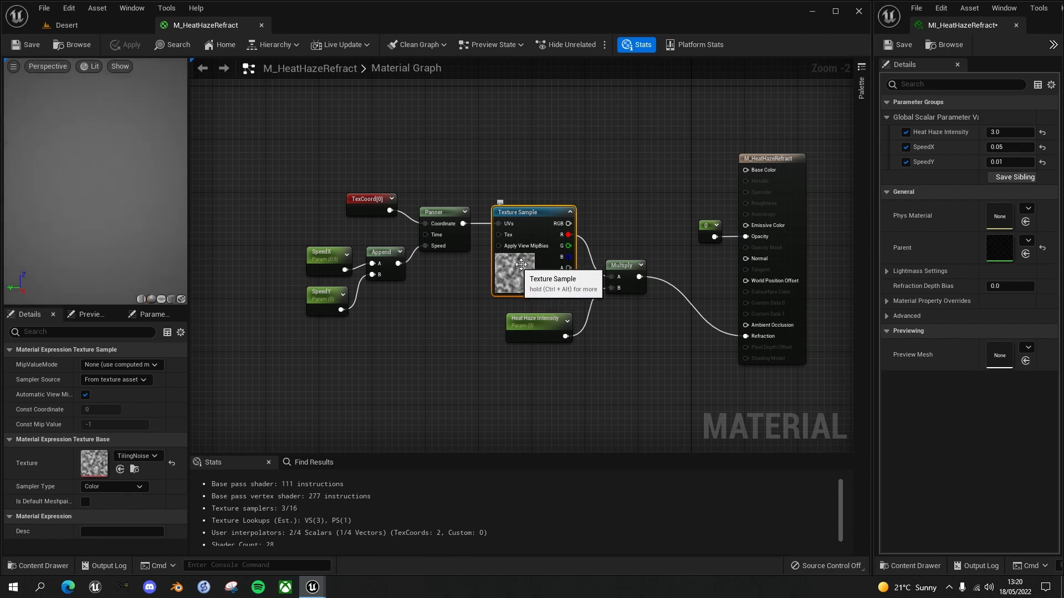
{"action": "mouse_move", "coordinate": [516, 264]}
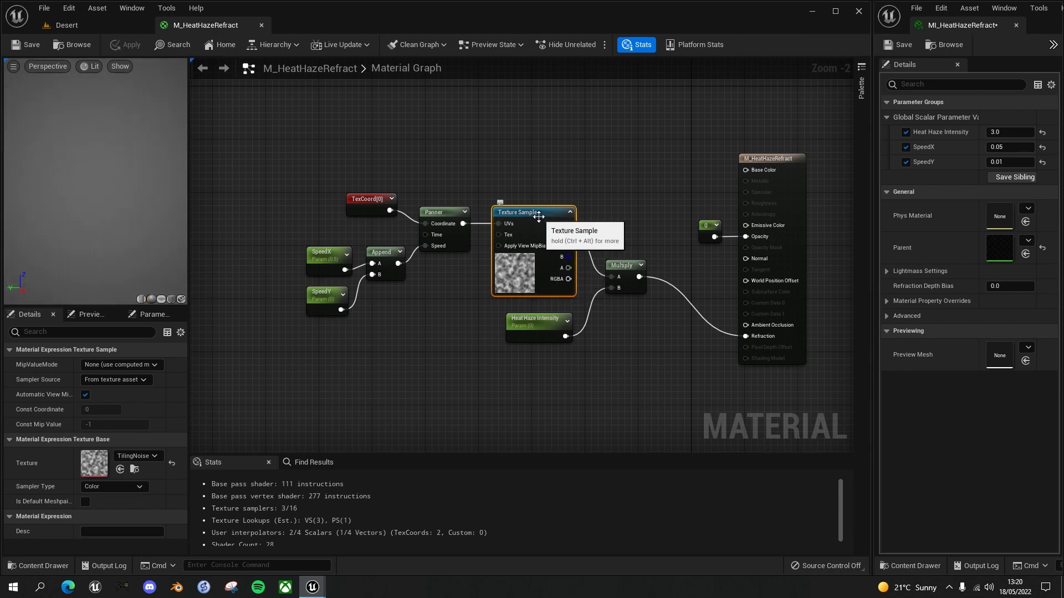
{"action": "mouse_move", "coordinate": [126, 458]}
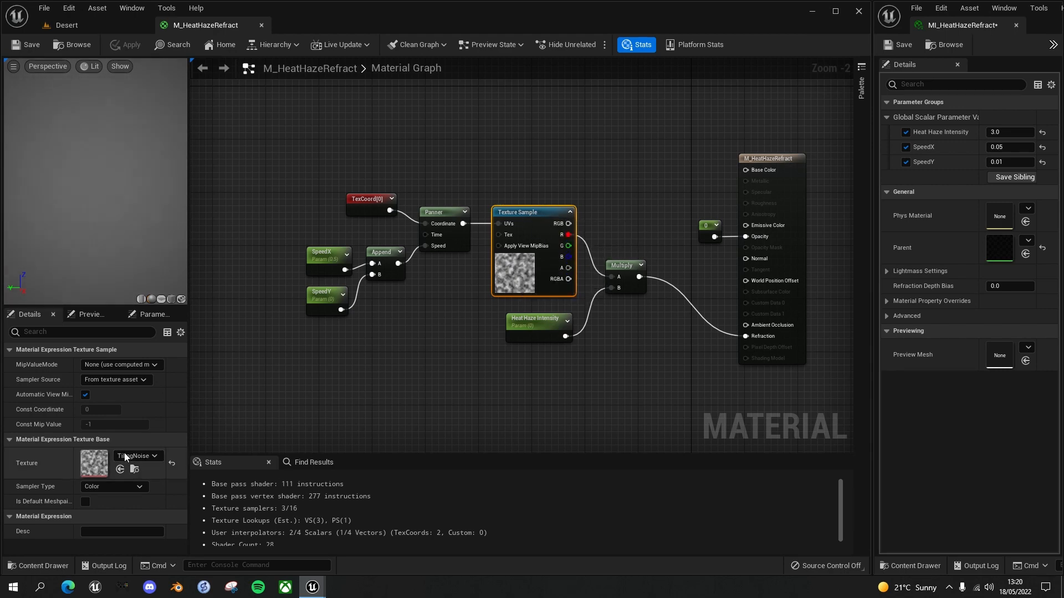
Step: Assign T_Water_N from the texture list to the heat haze texture sample
{"action": "left_click", "coordinate": [153, 456]}
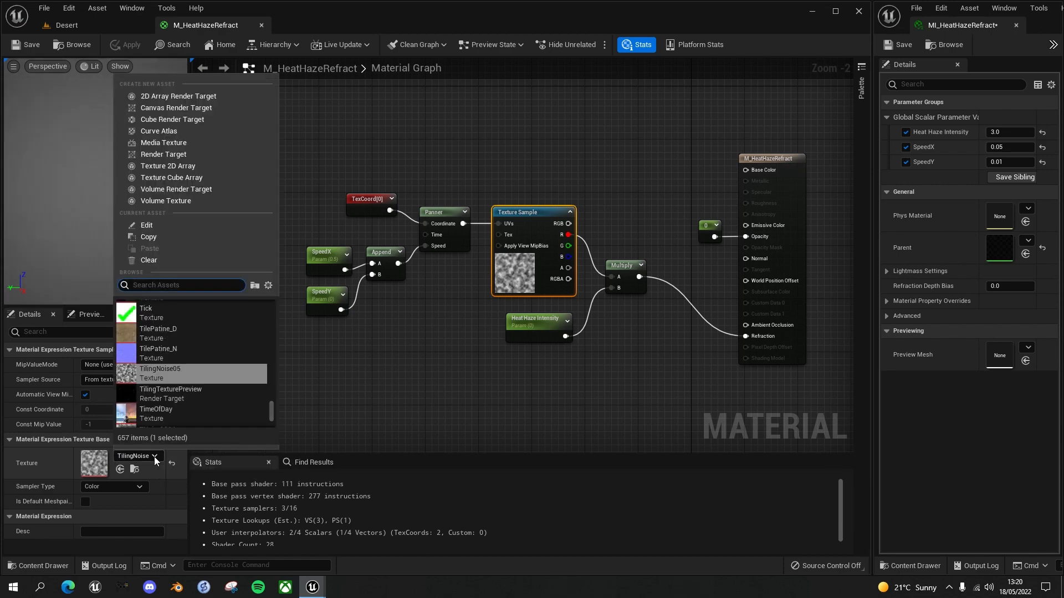
{"action": "type", "text": "w"}
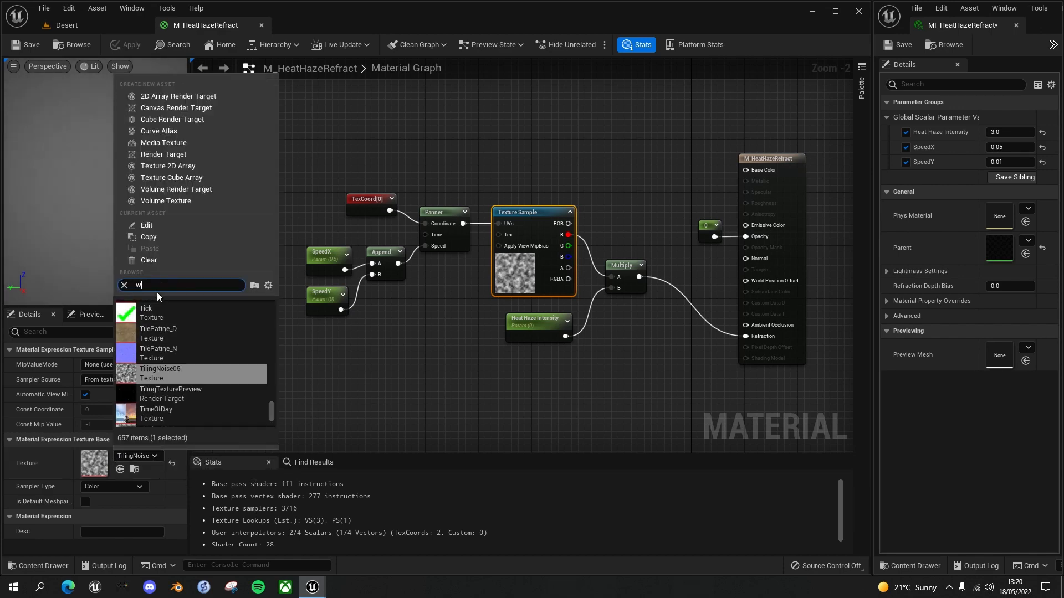
{"action": "type", "text": "water"}
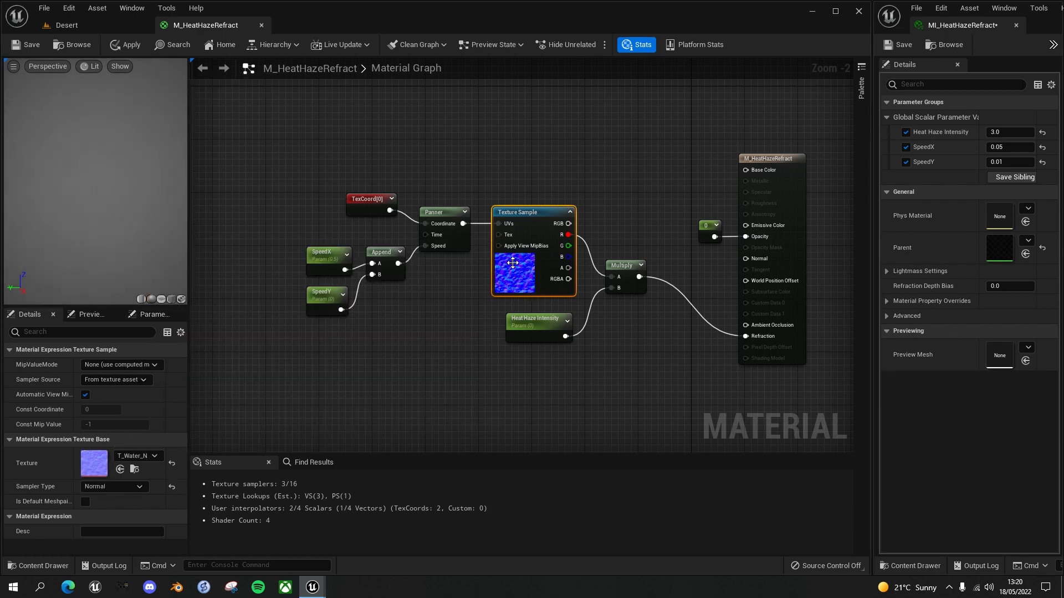
{"action": "mouse_move", "coordinate": [514, 265]}
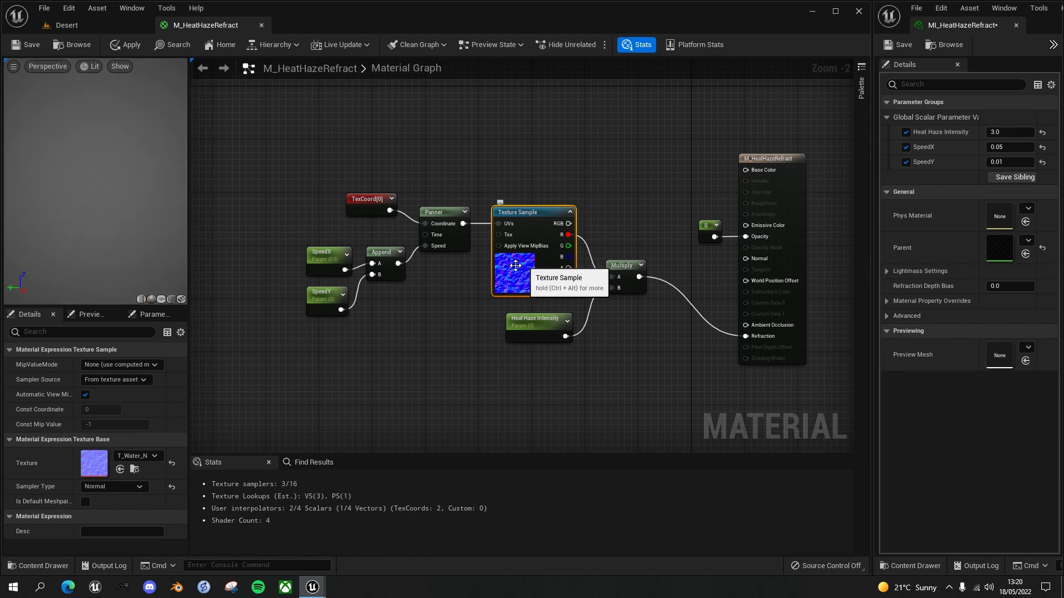
{"action": "mouse_move", "coordinate": [533, 263]}
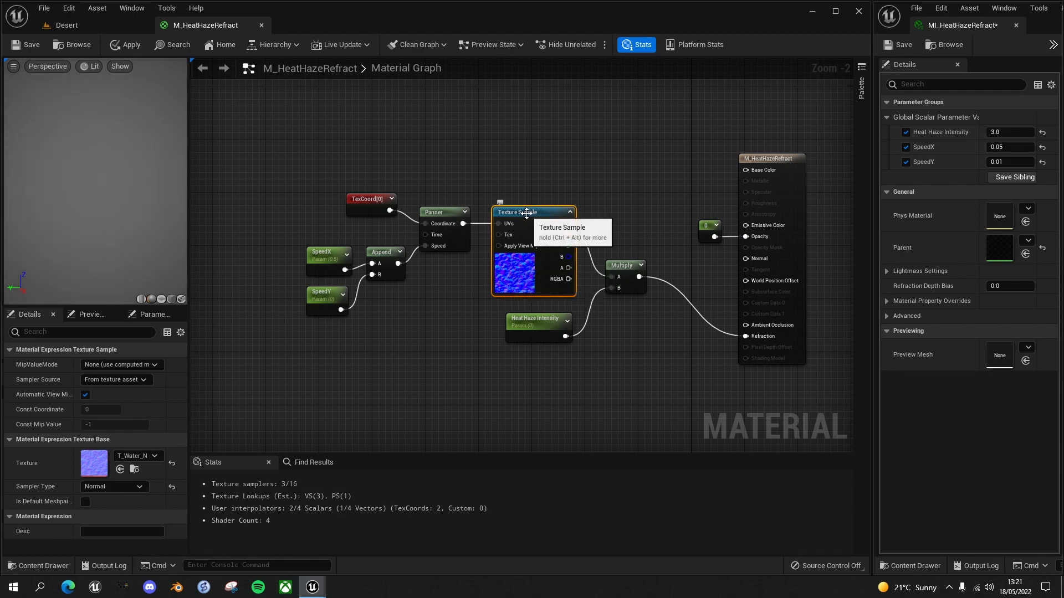
{"action": "mouse_move", "coordinate": [529, 182]}
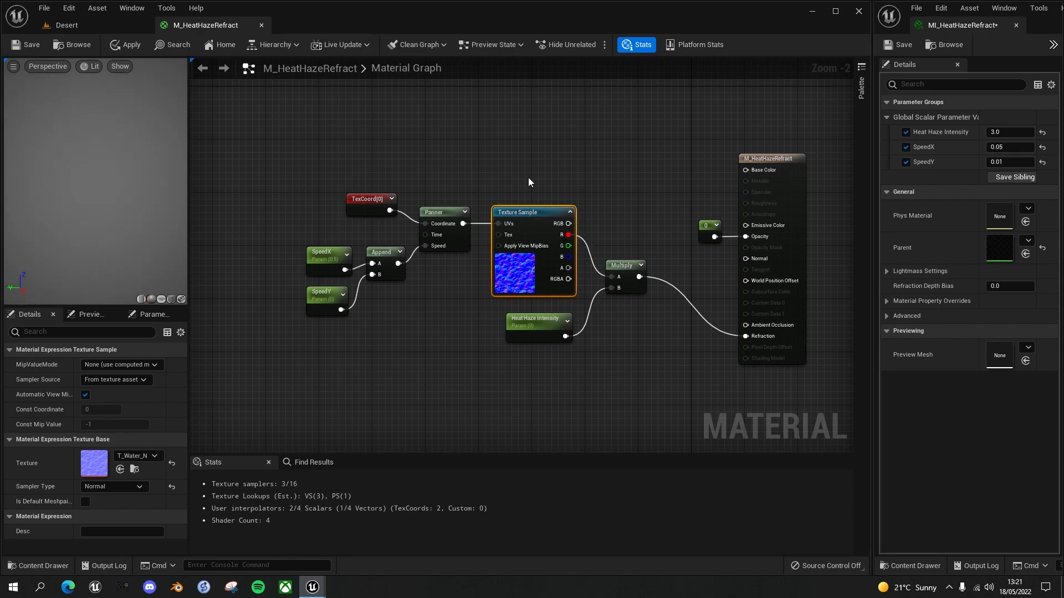
{"action": "mouse_move", "coordinate": [493, 221]}
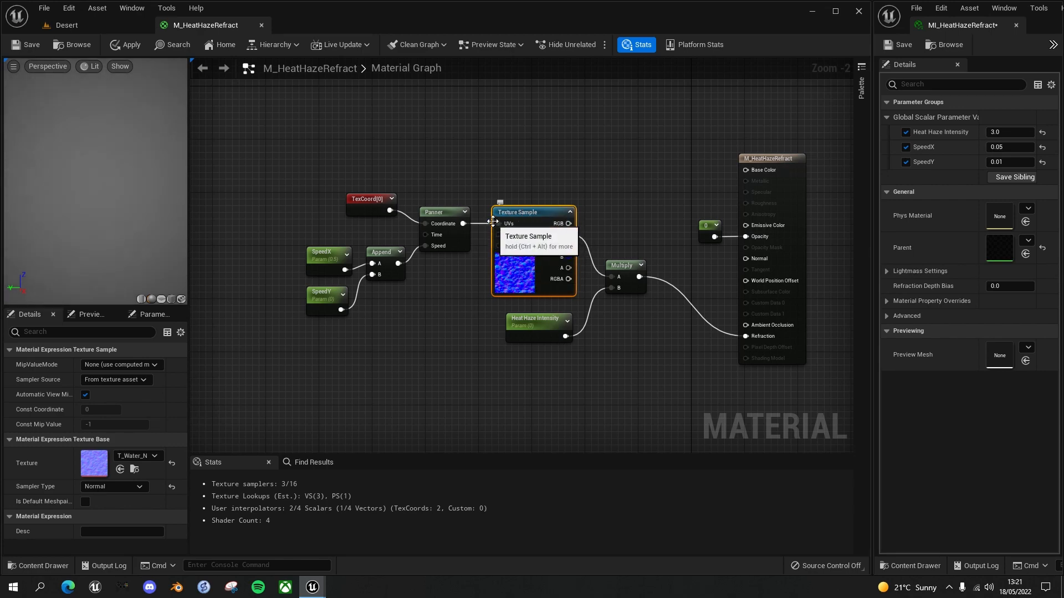
{"action": "mouse_move", "coordinate": [495, 235]}
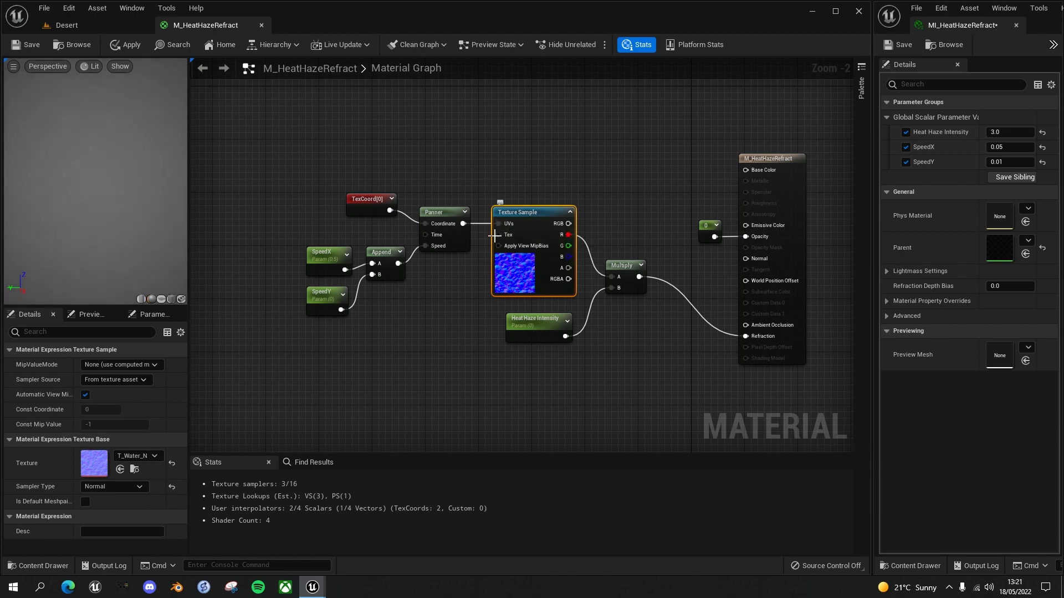
{"action": "mouse_move", "coordinate": [514, 223]}
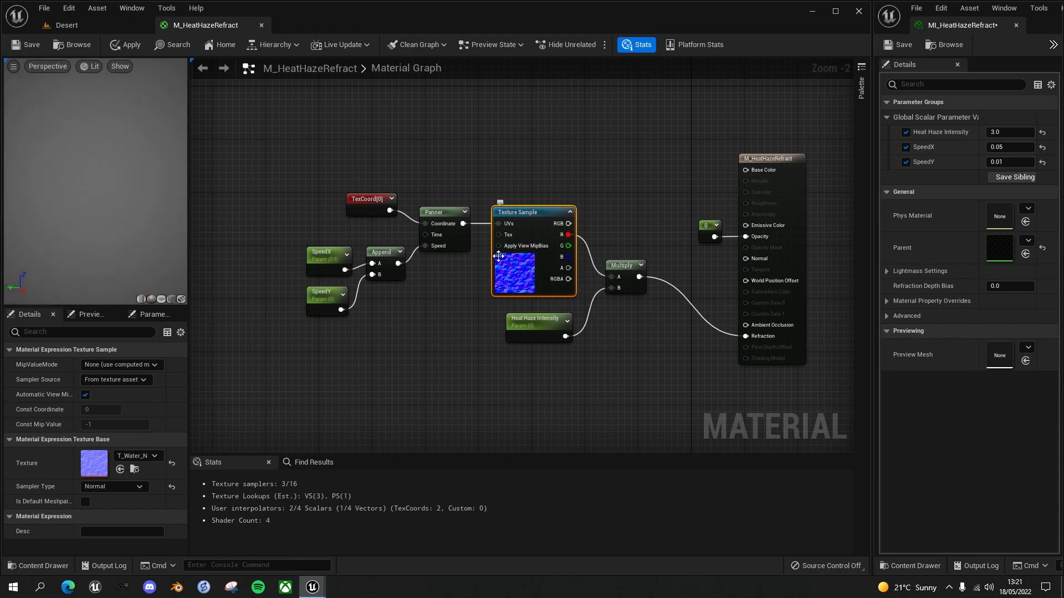
{"action": "mouse_move", "coordinate": [529, 271]}
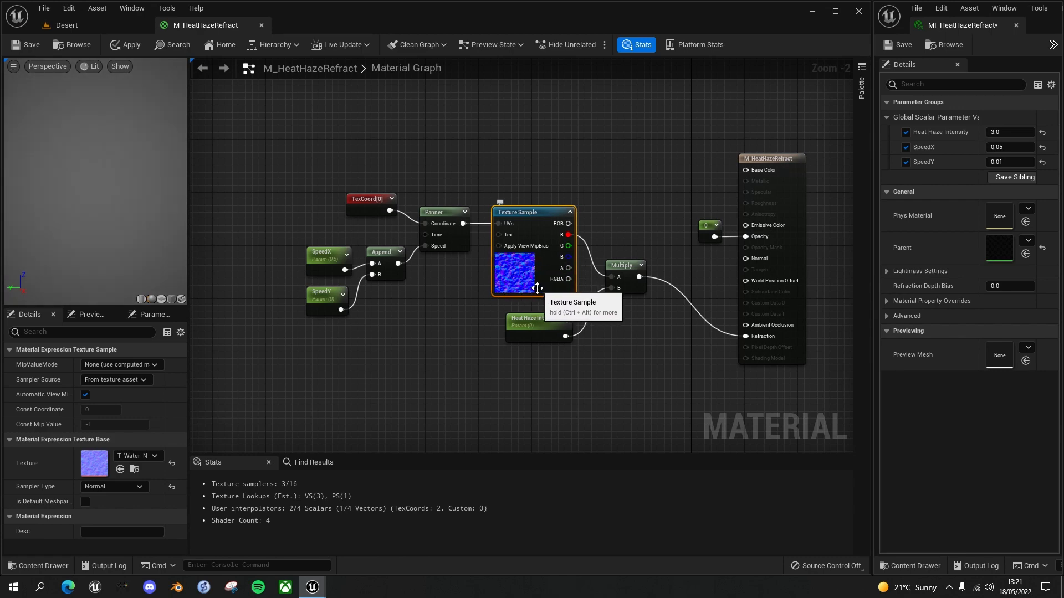
{"action": "mouse_move", "coordinate": [495, 254]}
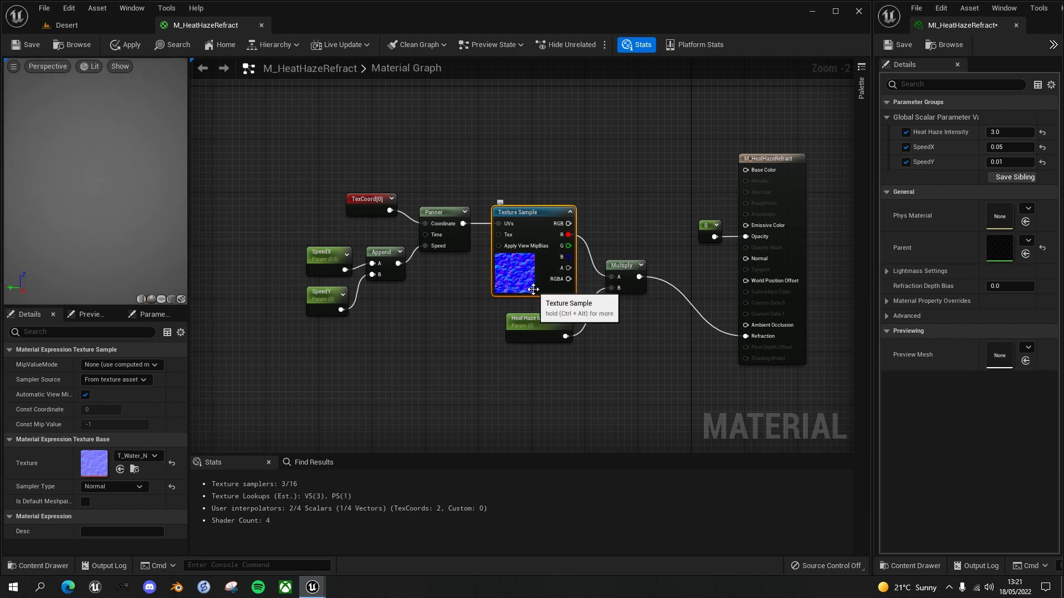
{"action": "mouse_move", "coordinate": [530, 214]}
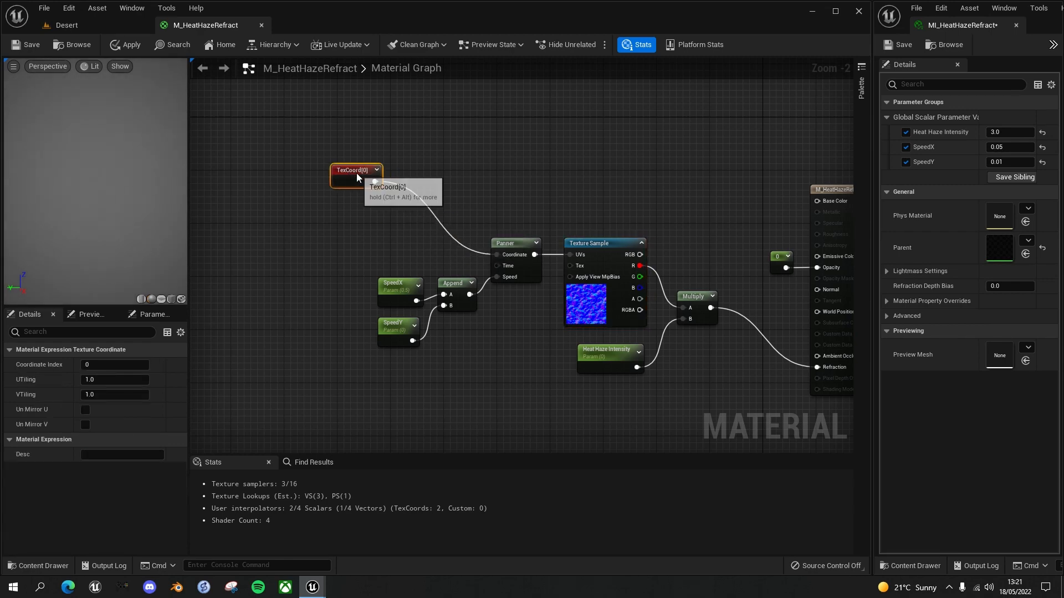
{"action": "mouse_move", "coordinate": [400, 167]}
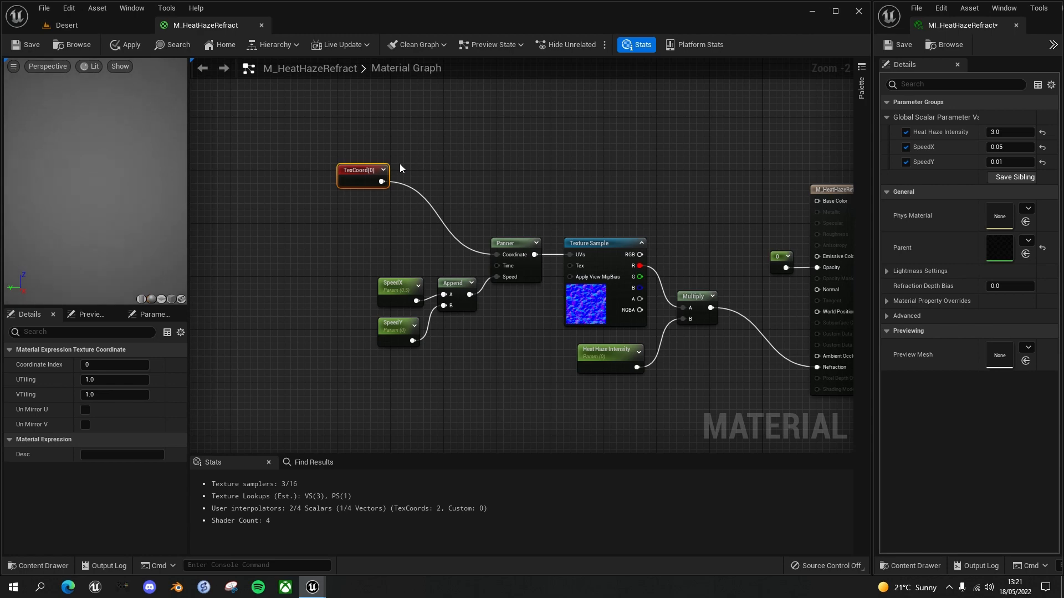
{"action": "mouse_move", "coordinate": [411, 170]}
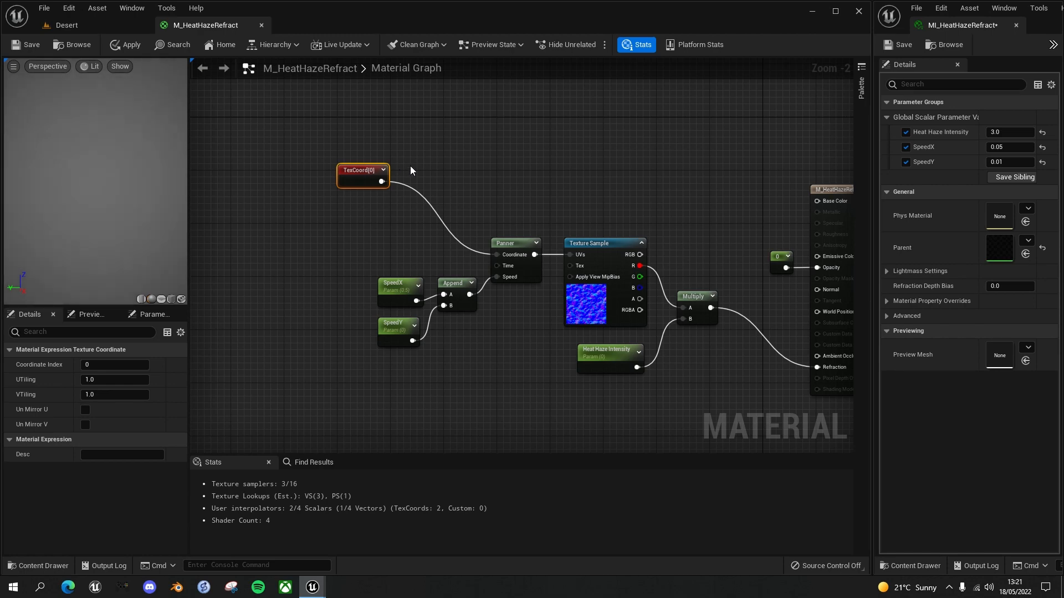
{"action": "mouse_move", "coordinate": [396, 175]}
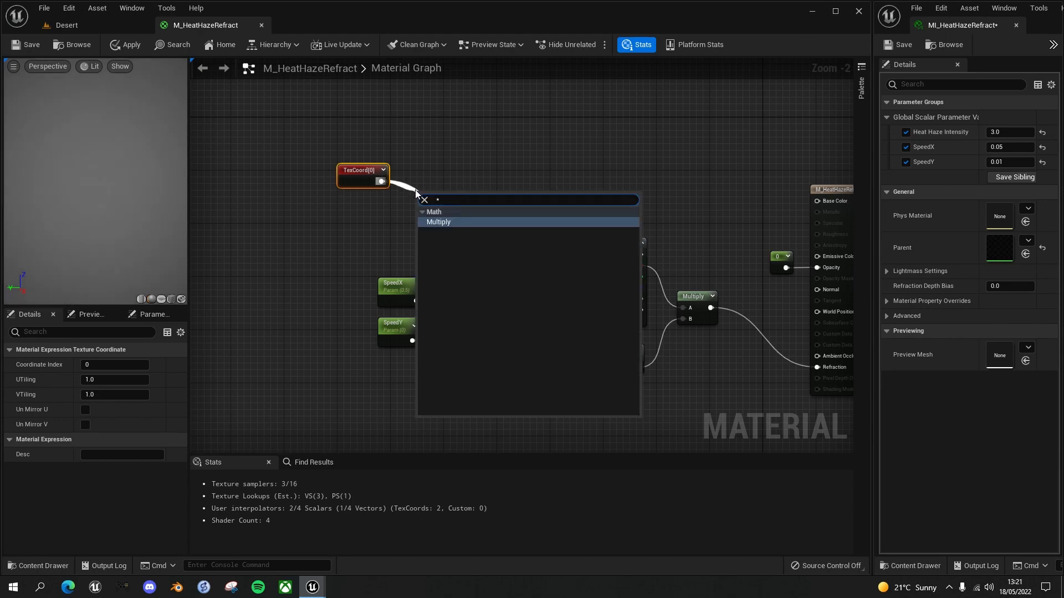
Step: Multiply TexCoord by Heat Haze Frequency and feed the result into the Panner
{"action": "left_click", "coordinate": [439, 222]}
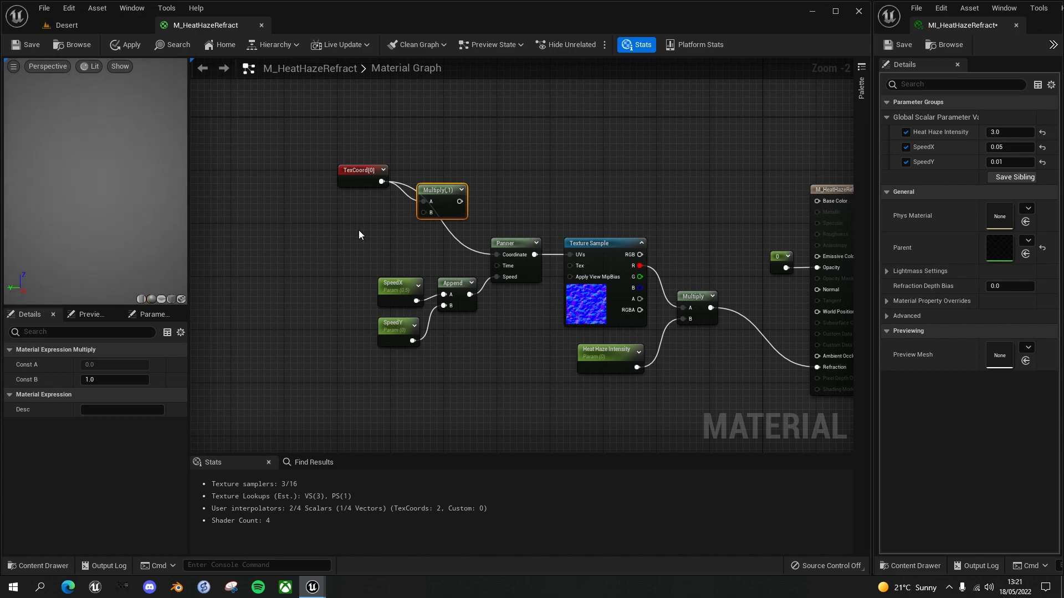
{"action": "left_click", "coordinate": [387, 244]}
{"action": "type", "text": "Heat Haze Frequency"}
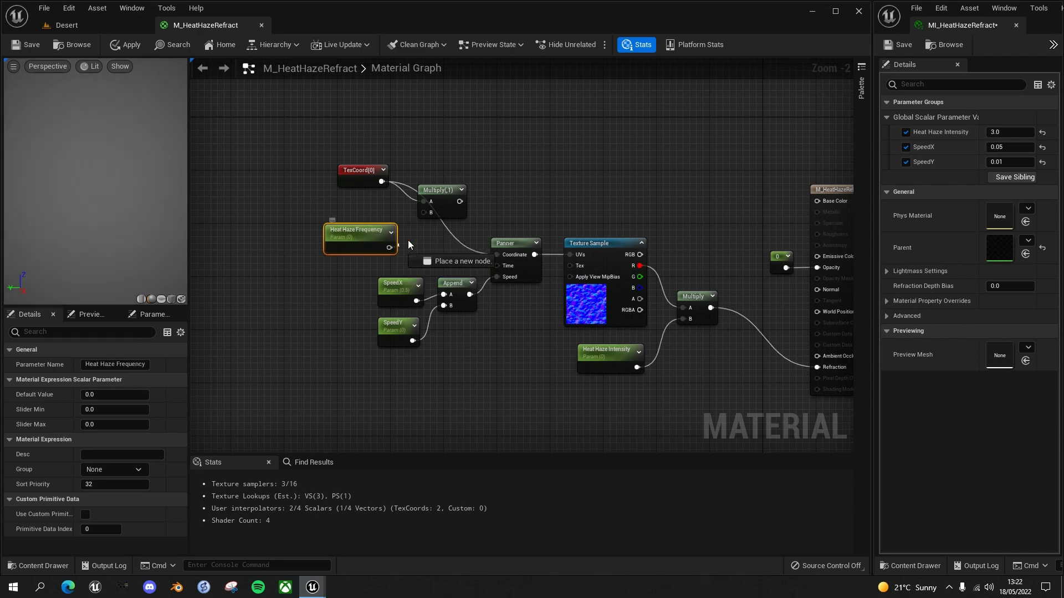
{"action": "mouse_move", "coordinate": [451, 209]}
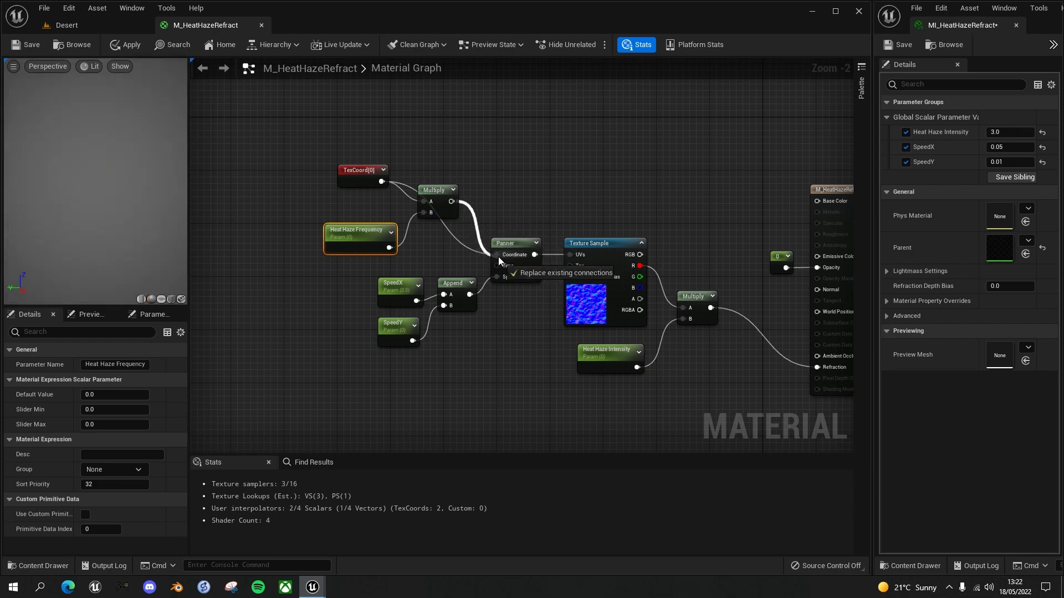
{"action": "left_click", "coordinate": [439, 190]}
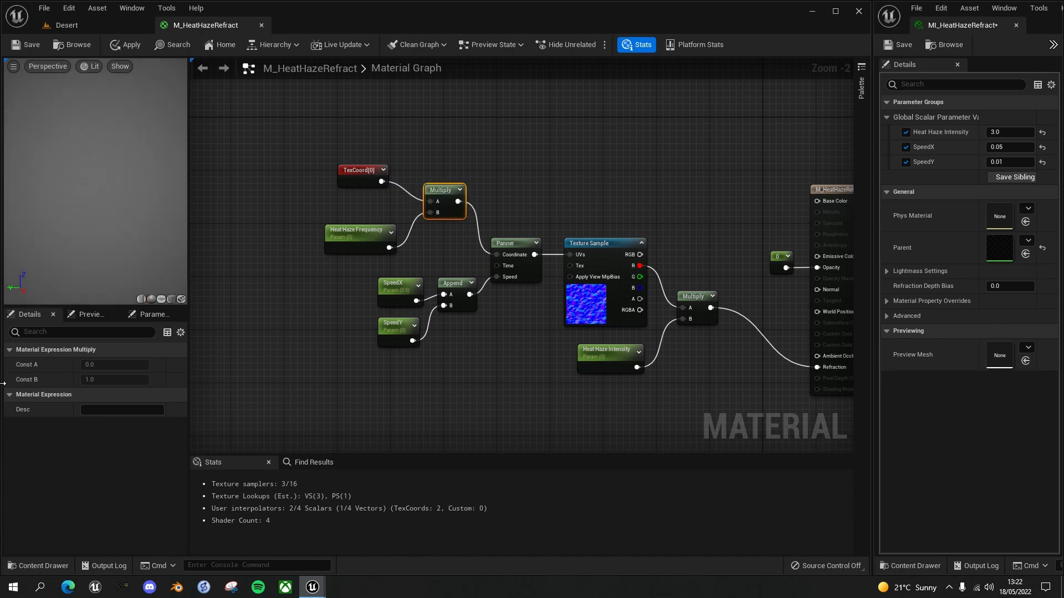
{"action": "mouse_move", "coordinate": [370, 233]}
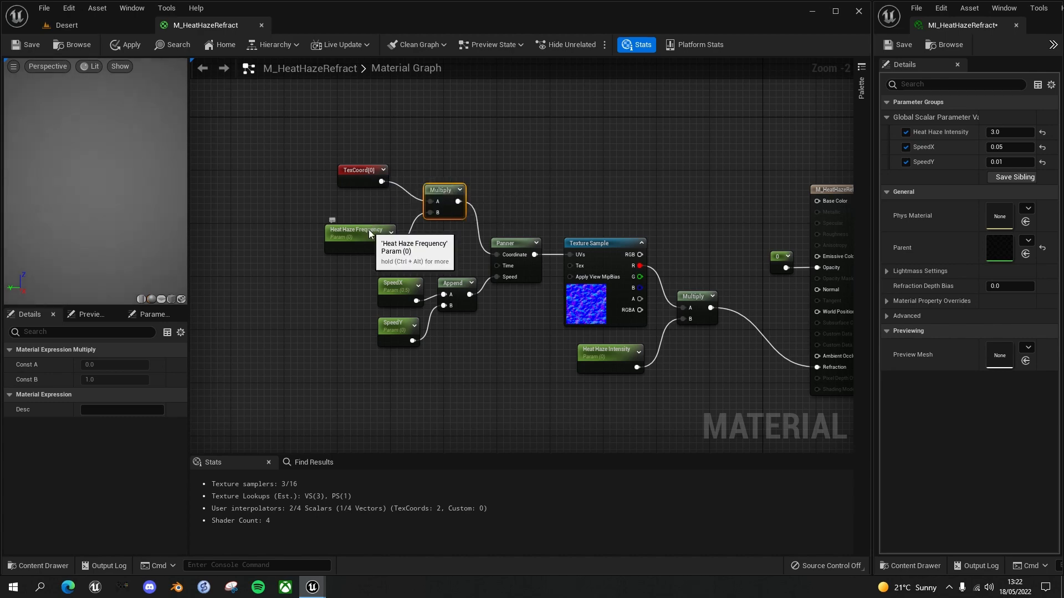
Step: Give the Heat Haze Frequency parameter a default value of 1.0
{"action": "left_click", "coordinate": [356, 233]}
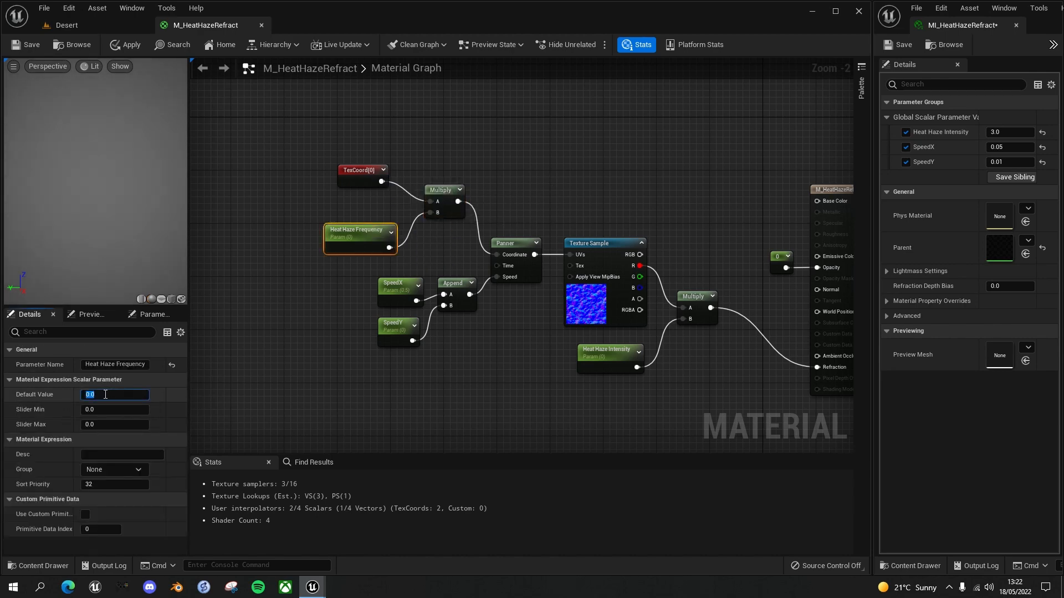
{"action": "type", "text": "1.0"}
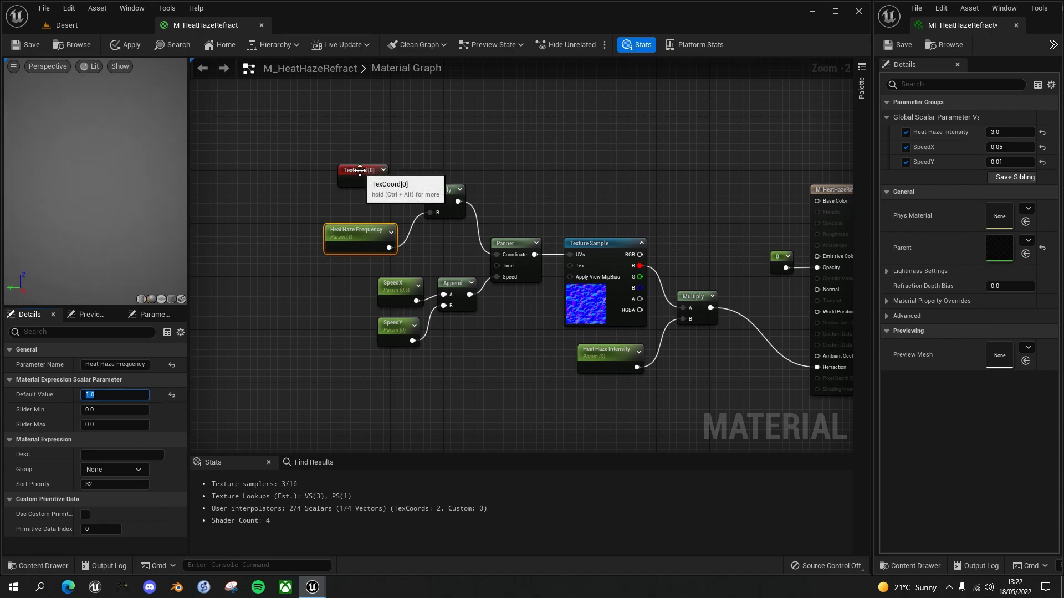
{"action": "mouse_move", "coordinate": [373, 239]}
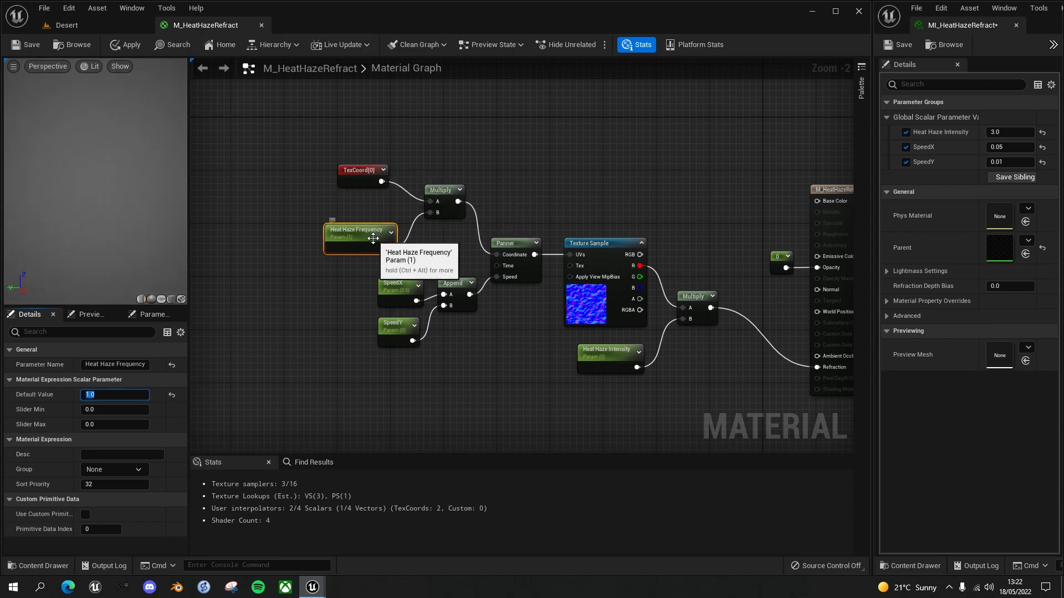
{"action": "mouse_move", "coordinate": [392, 175]}
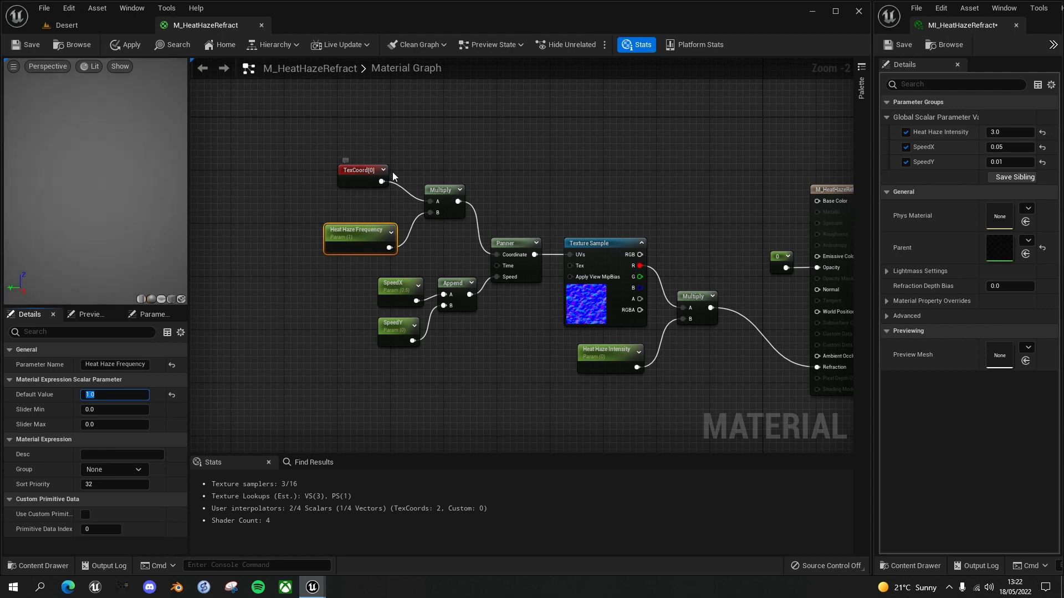
{"action": "mouse_move", "coordinate": [586, 302]}
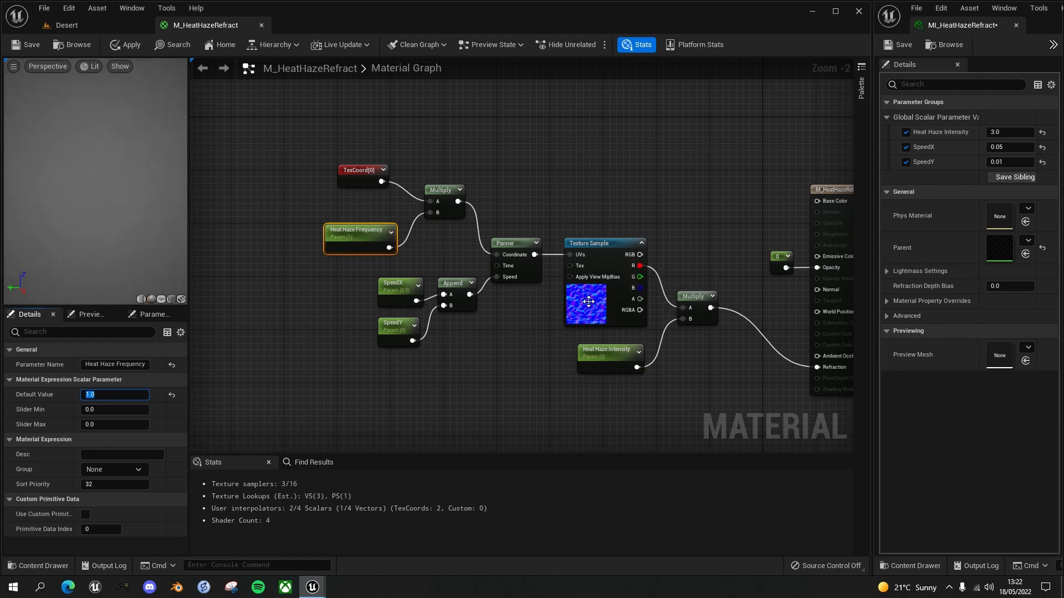
{"action": "left_click", "coordinate": [355, 227]}
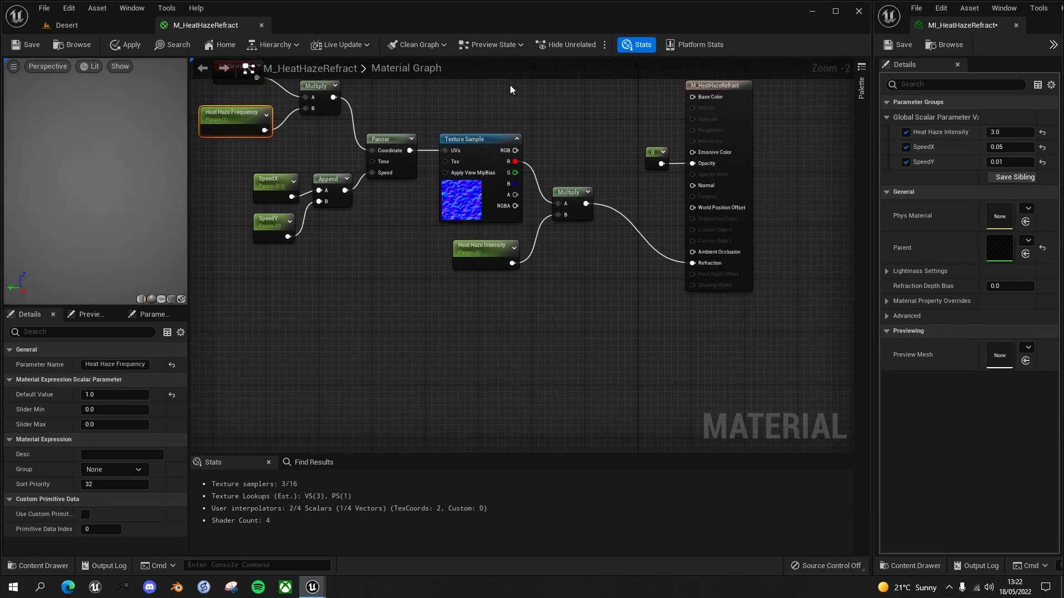
{"action": "mouse_move", "coordinate": [578, 283]}
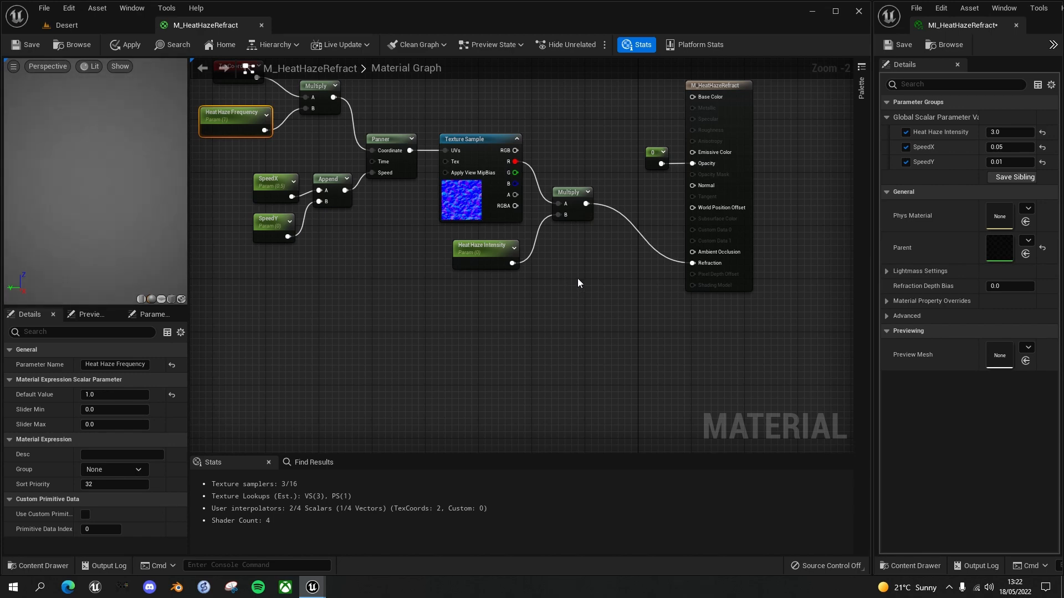
{"action": "mouse_move", "coordinate": [583, 258]}
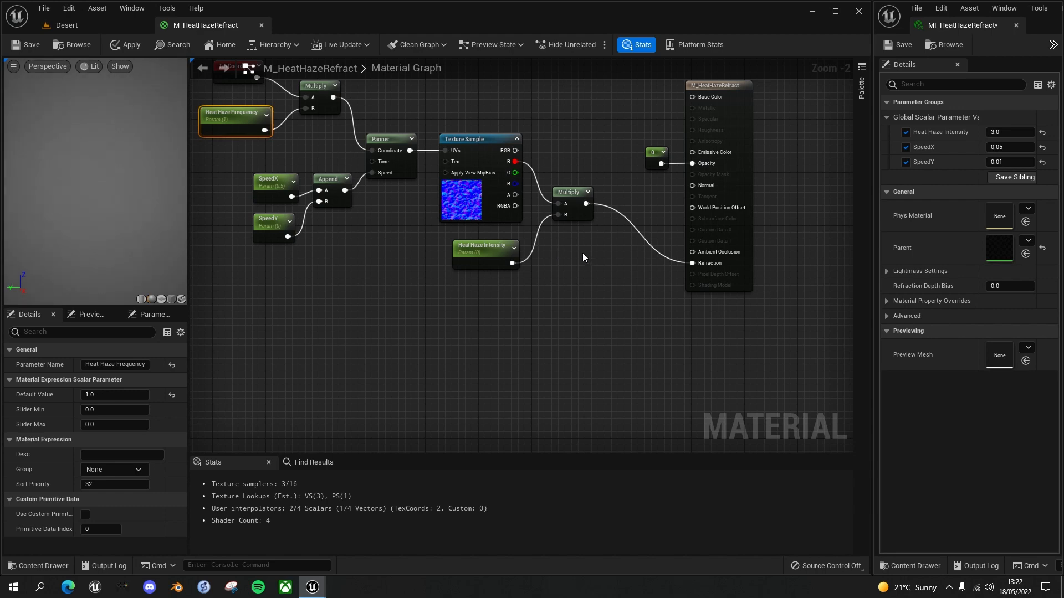
{"action": "mouse_move", "coordinate": [432, 339]}
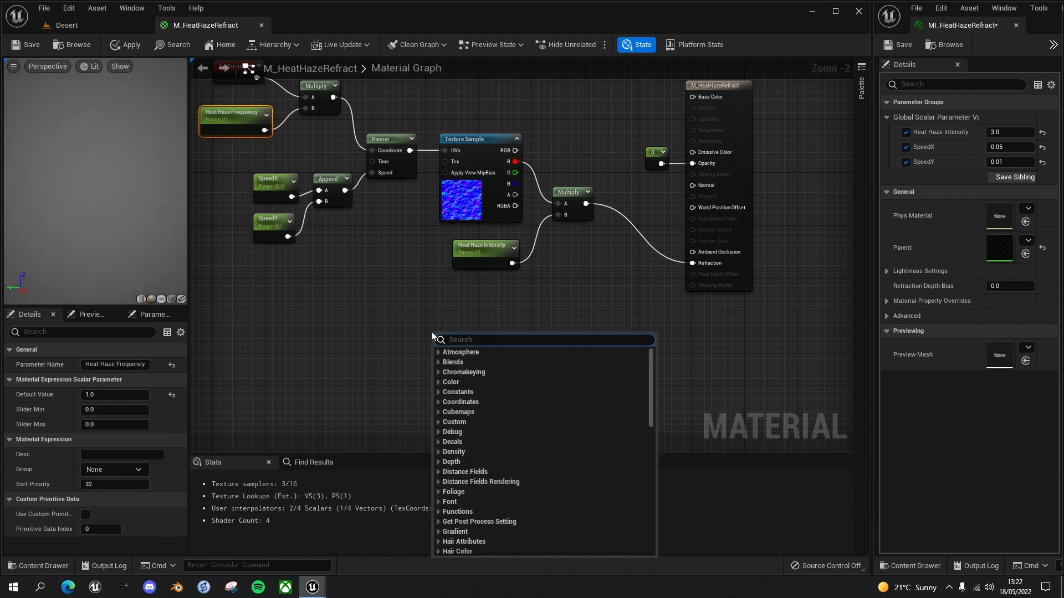
Step: Add a DepthFade node below the refraction chain and position it
{"action": "type", "text": "depth fa"}
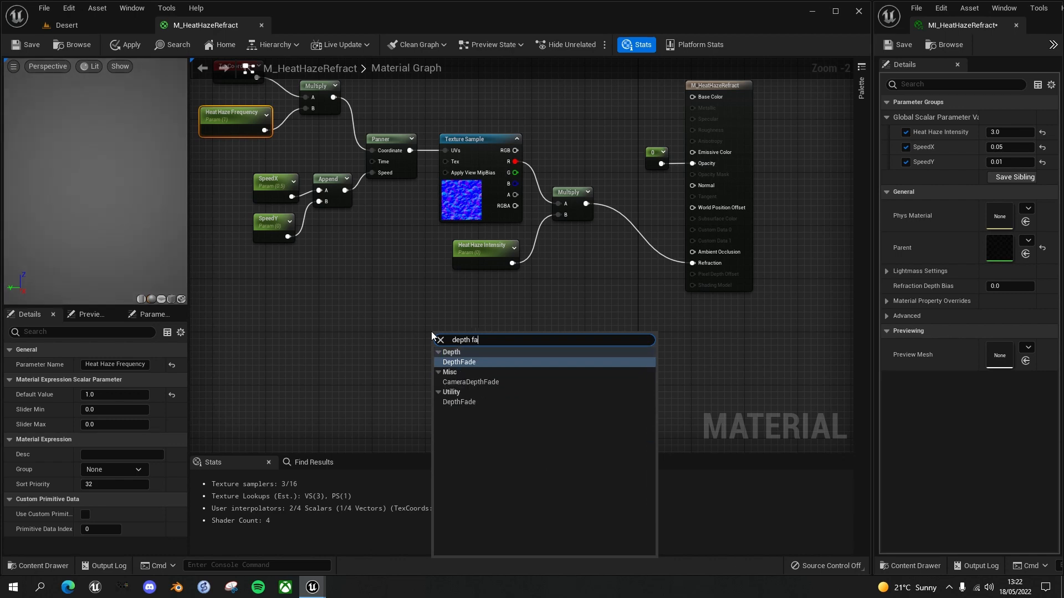
{"action": "left_click", "coordinate": [459, 362]}
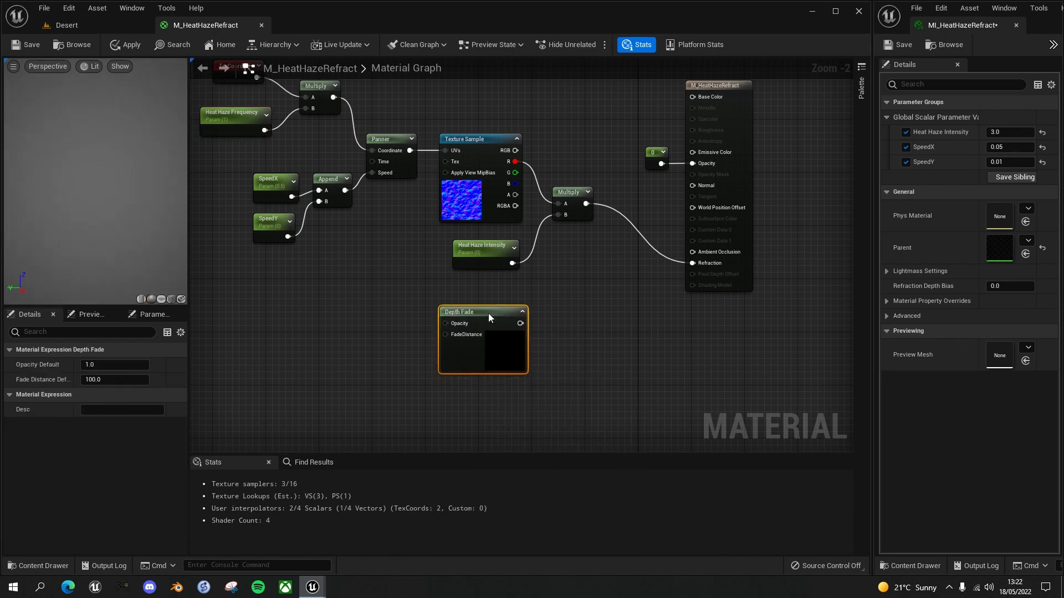
{"action": "mouse_move", "coordinate": [487, 313]}
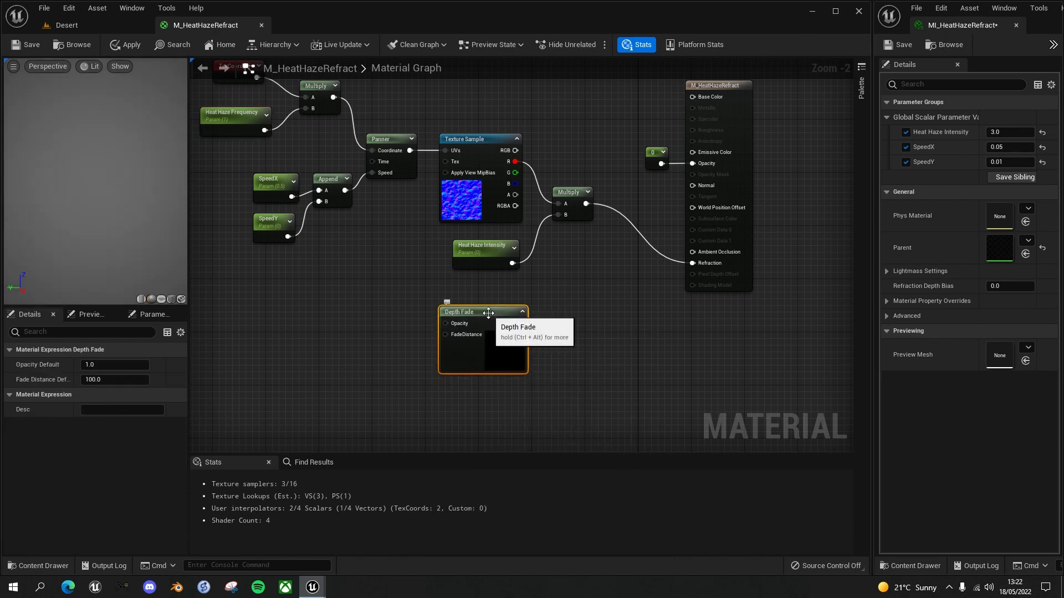
{"action": "mouse_move", "coordinate": [534, 303]}
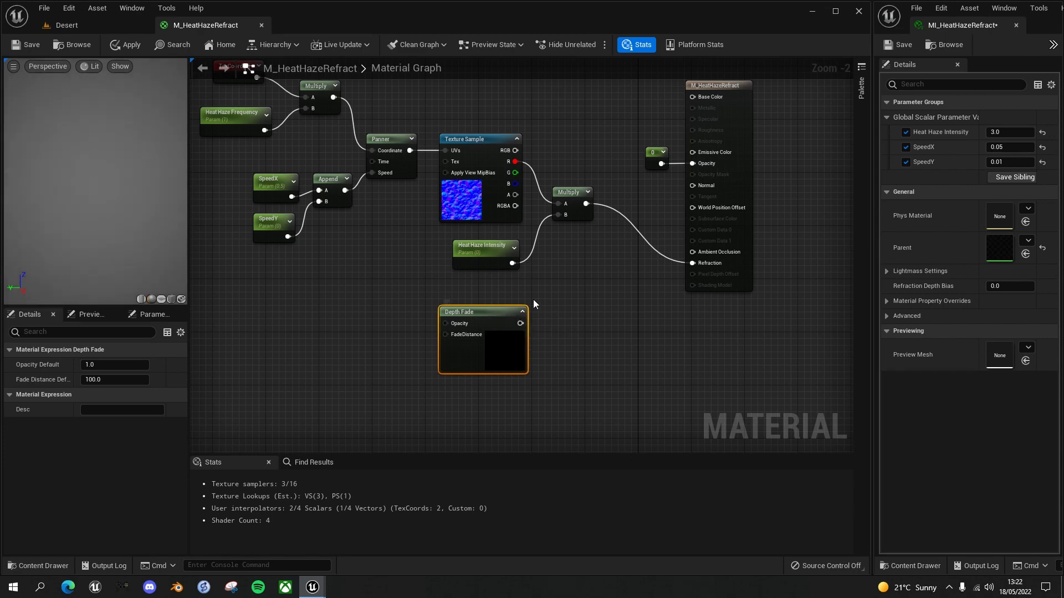
{"action": "mouse_move", "coordinate": [701, 257]}
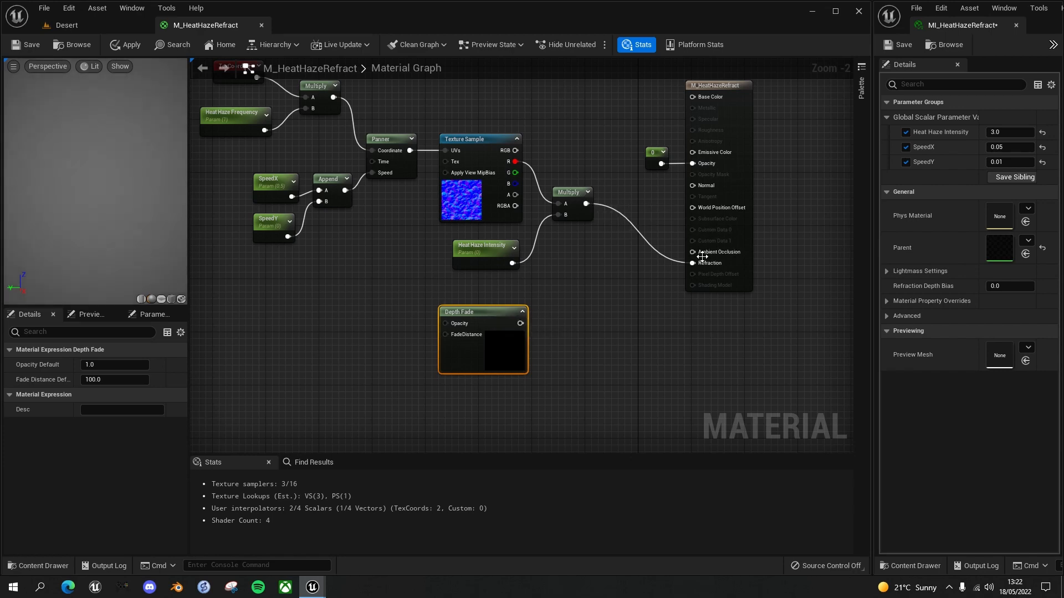
{"action": "mouse_move", "coordinate": [704, 264]}
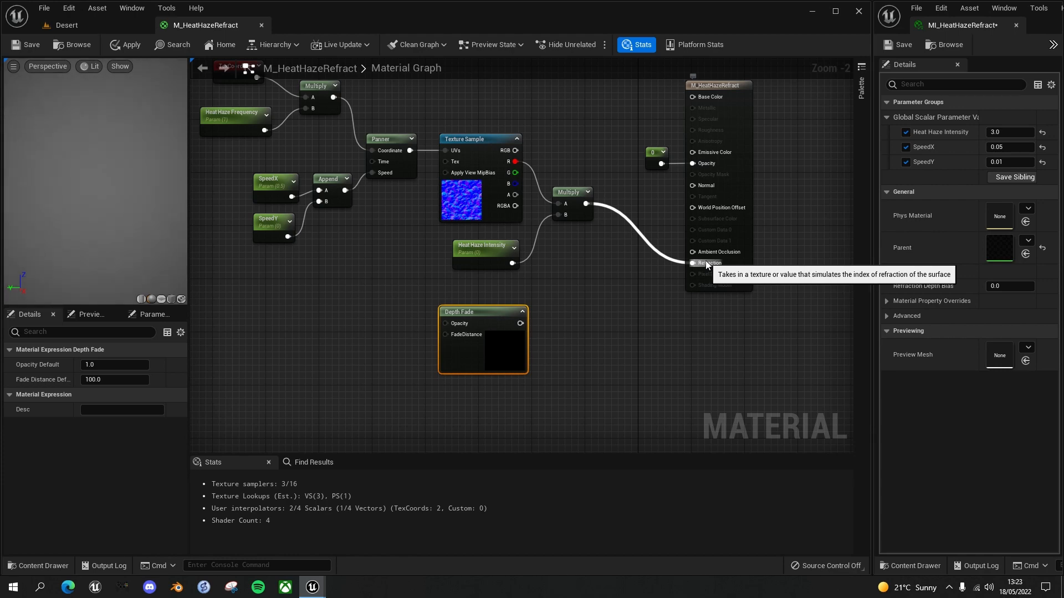
{"action": "mouse_move", "coordinate": [646, 314]}
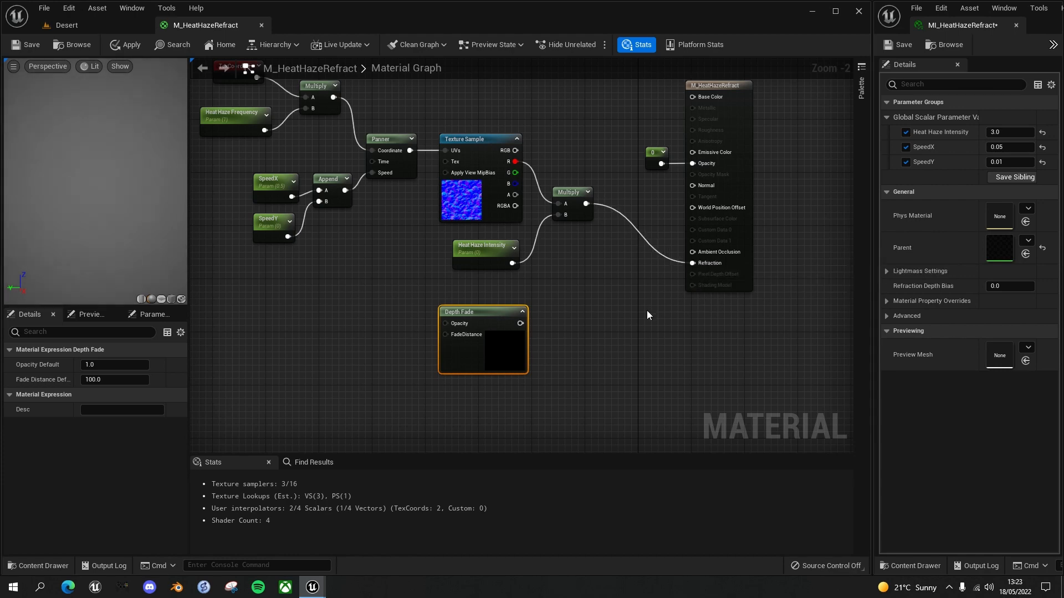
{"action": "mouse_move", "coordinate": [588, 326]}
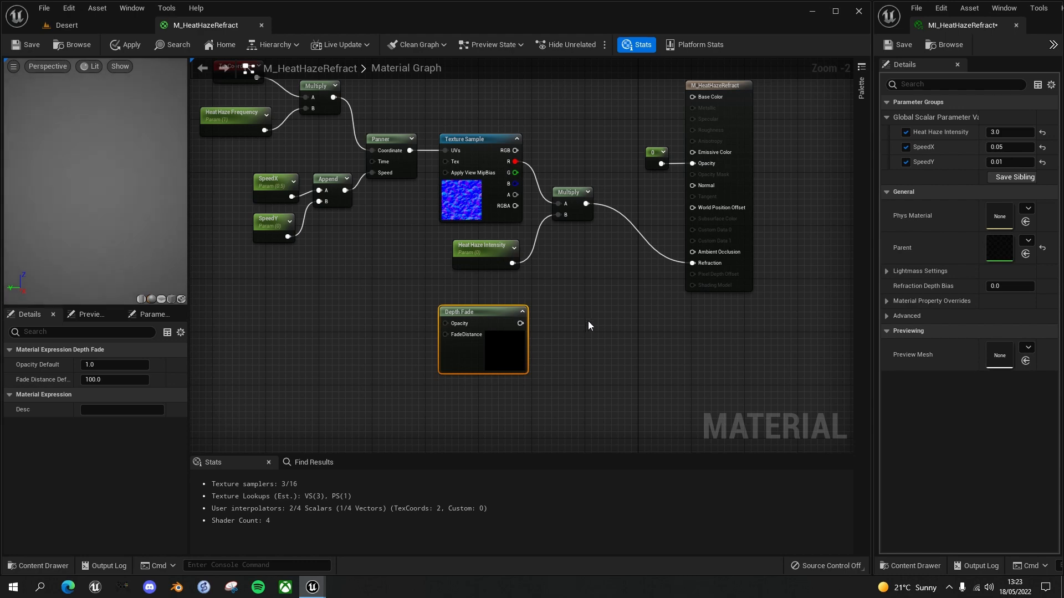
{"action": "mouse_move", "coordinate": [496, 308]}
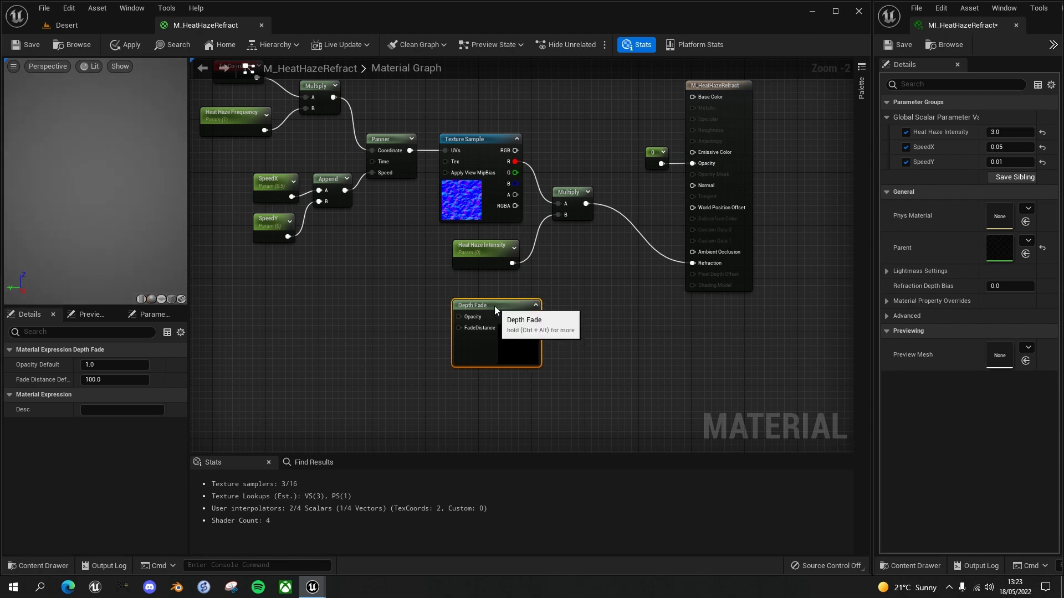
{"action": "mouse_move", "coordinate": [473, 328]}
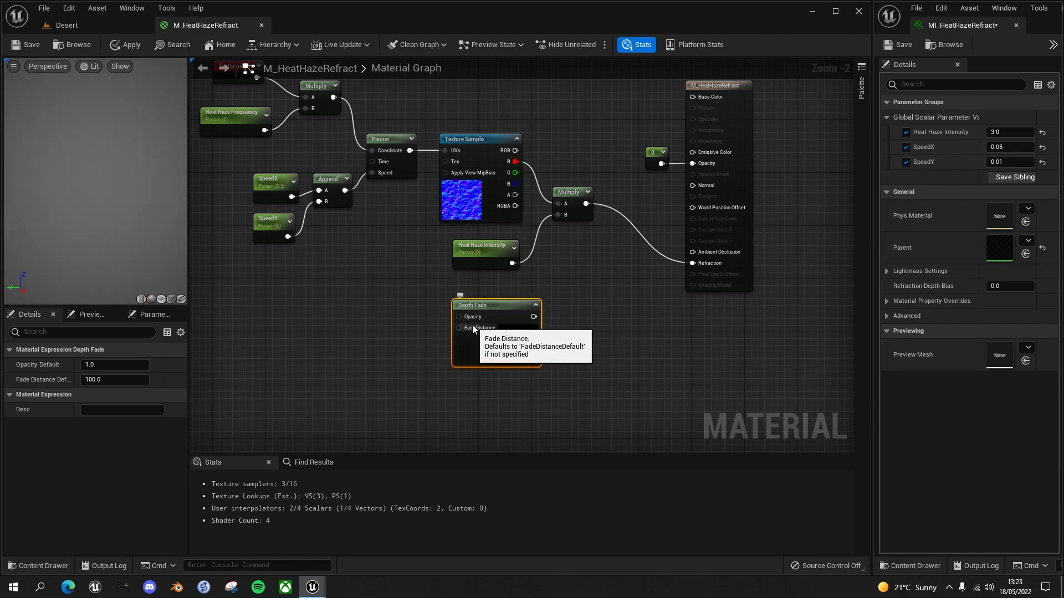
{"action": "mouse_move", "coordinate": [268, 197]}
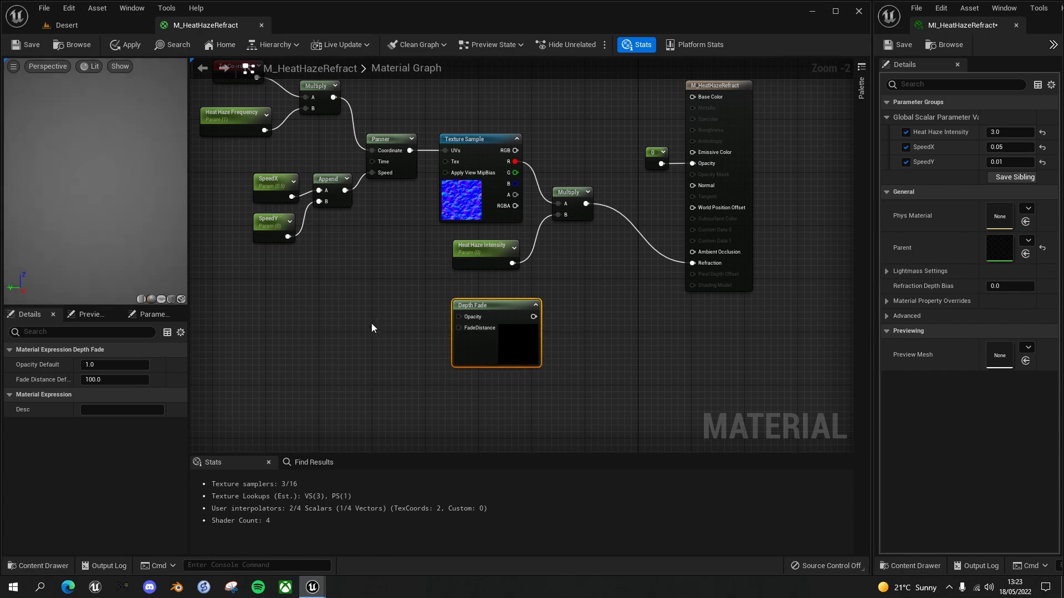
{"action": "mouse_move", "coordinate": [377, 341]}
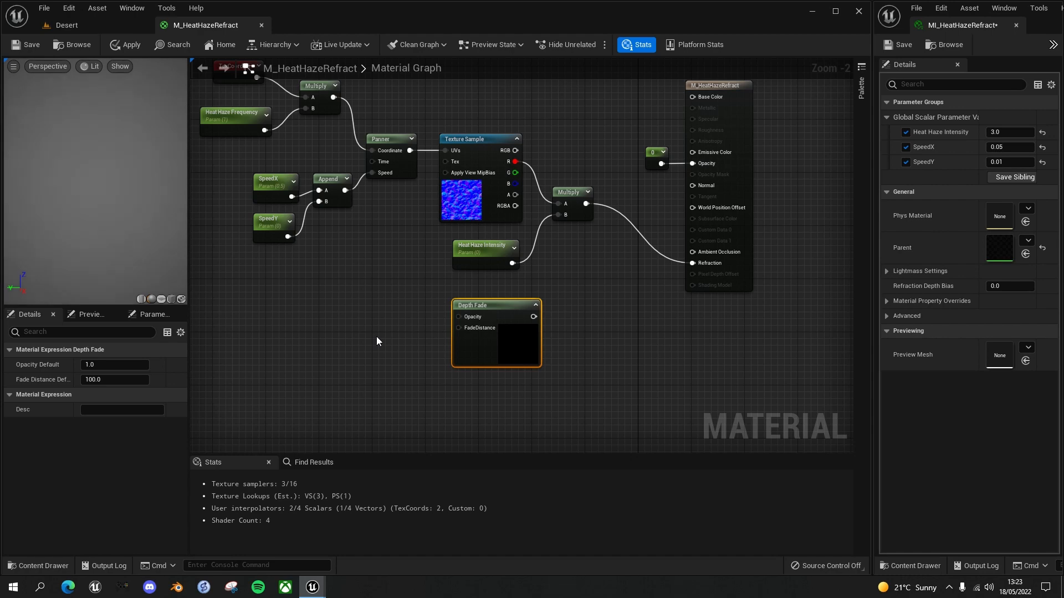
{"action": "left_click", "coordinate": [397, 350]}
{"action": "type", "text": "Heat Haze Distance"}
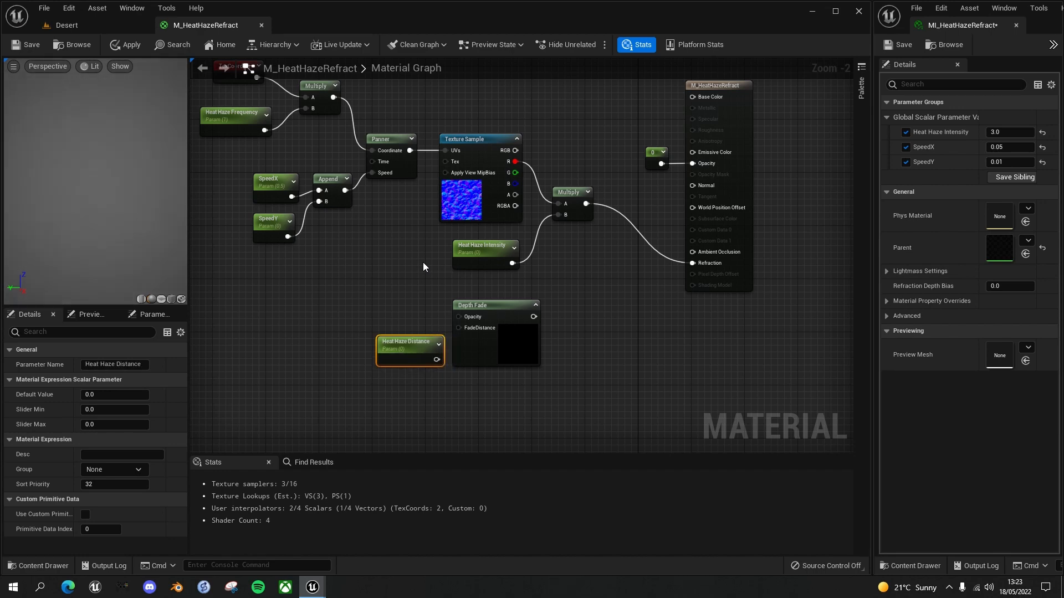
{"action": "mouse_move", "coordinate": [382, 332]}
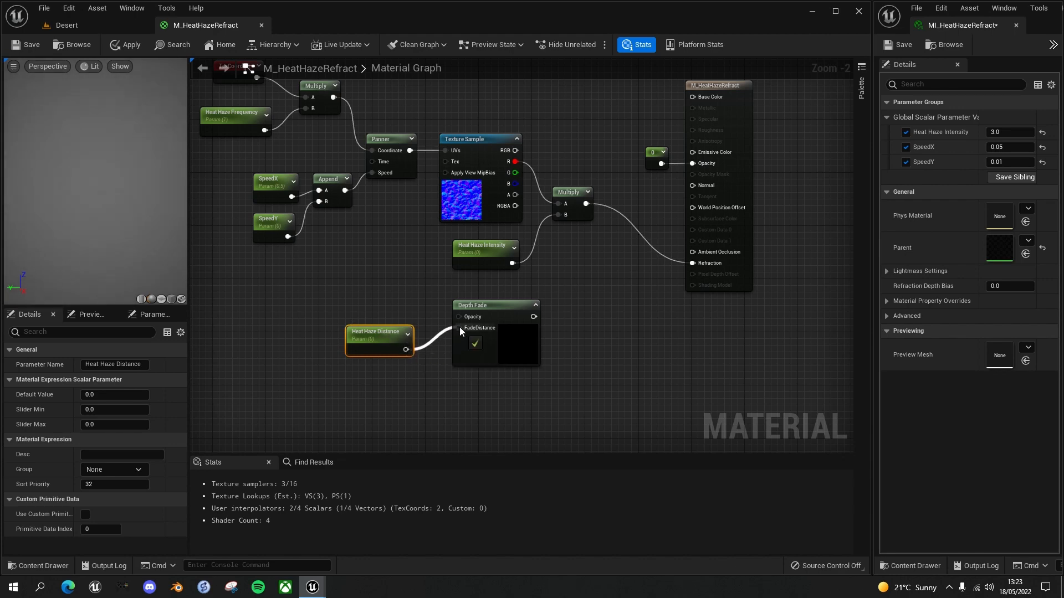
{"action": "mouse_move", "coordinate": [582, 203]}
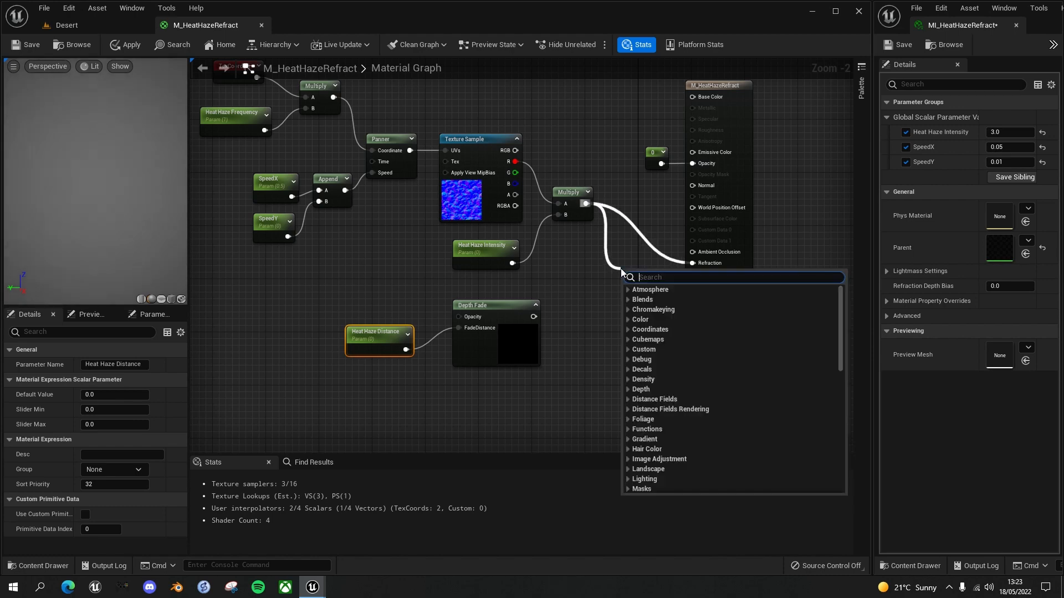
Step: Route Heat Haze Distance through Depth Fade into a multiply before Refraction and apply
{"action": "left_click", "coordinate": [640, 274]}
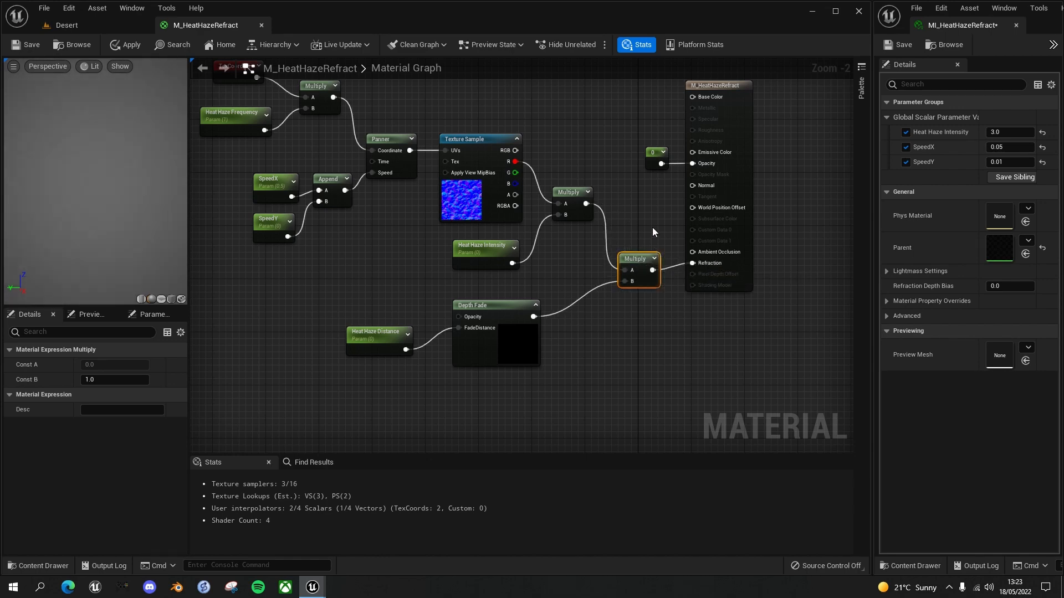
{"action": "mouse_move", "coordinate": [496, 308]}
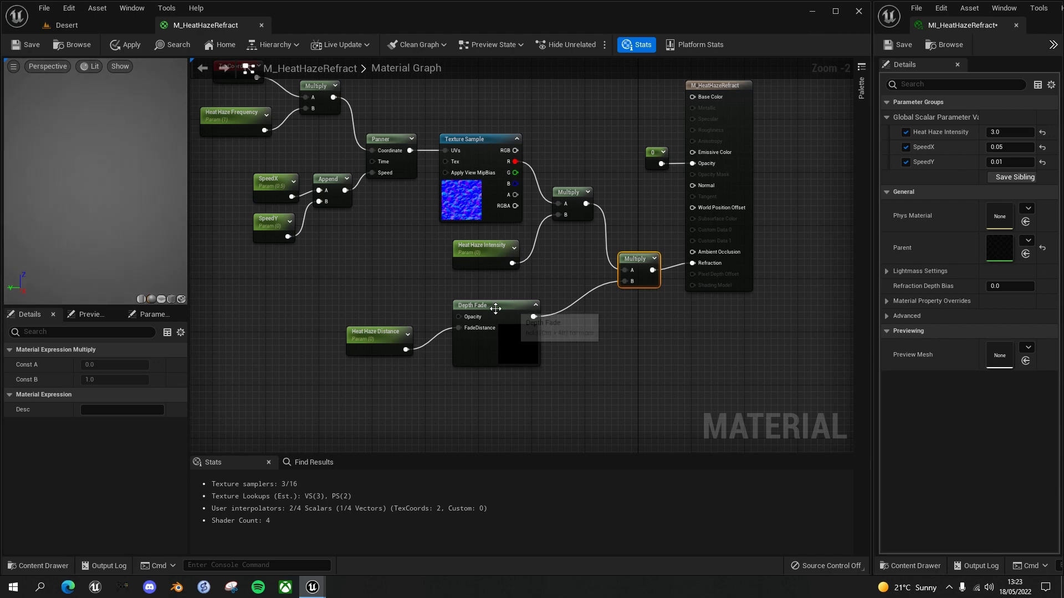
{"action": "mouse_move", "coordinate": [407, 344]}
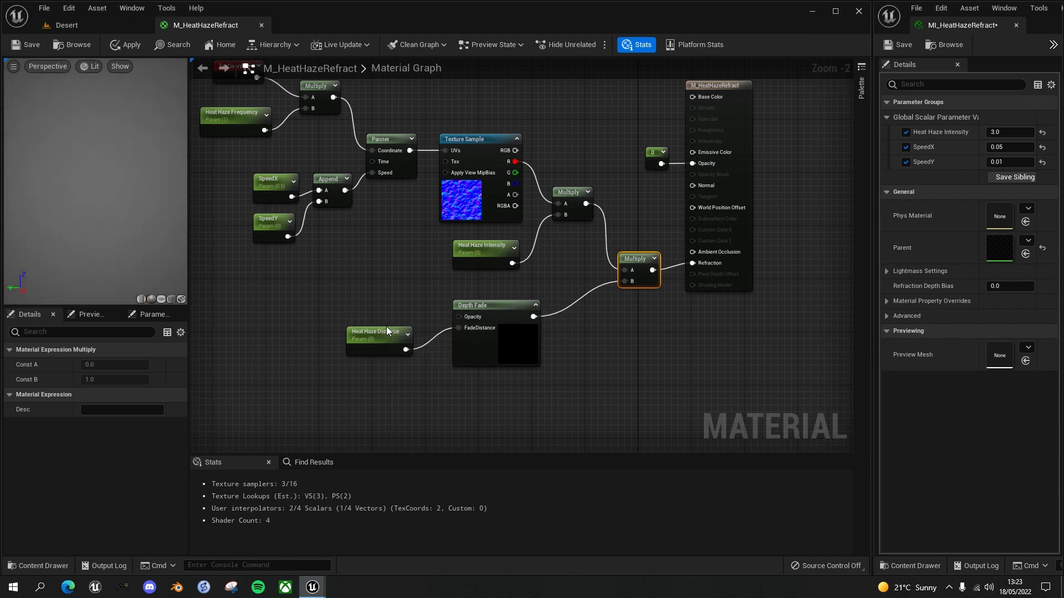
{"action": "left_click", "coordinate": [379, 335]}
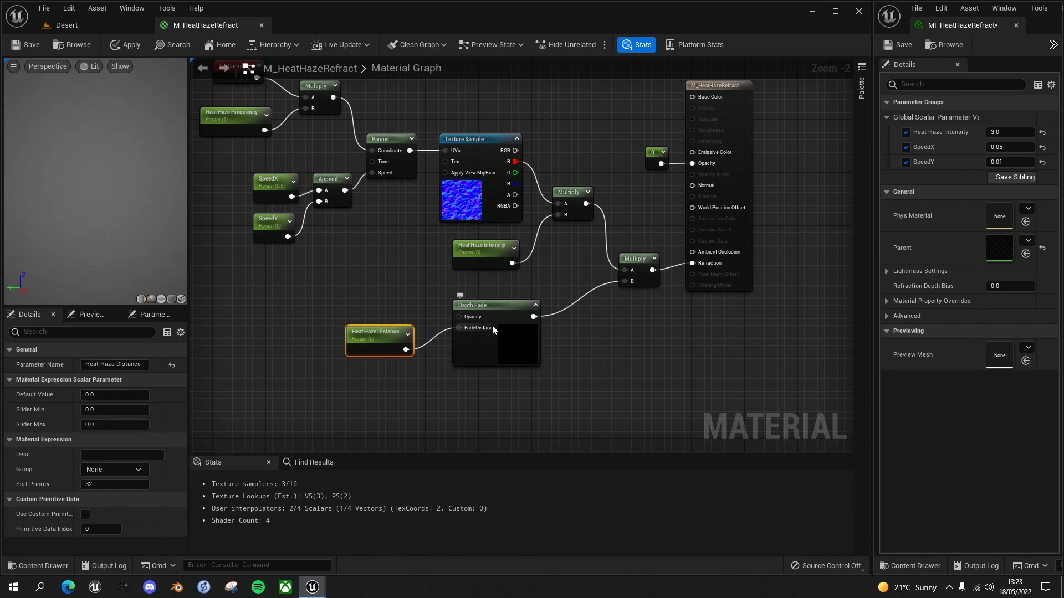
{"action": "mouse_move", "coordinate": [463, 311]}
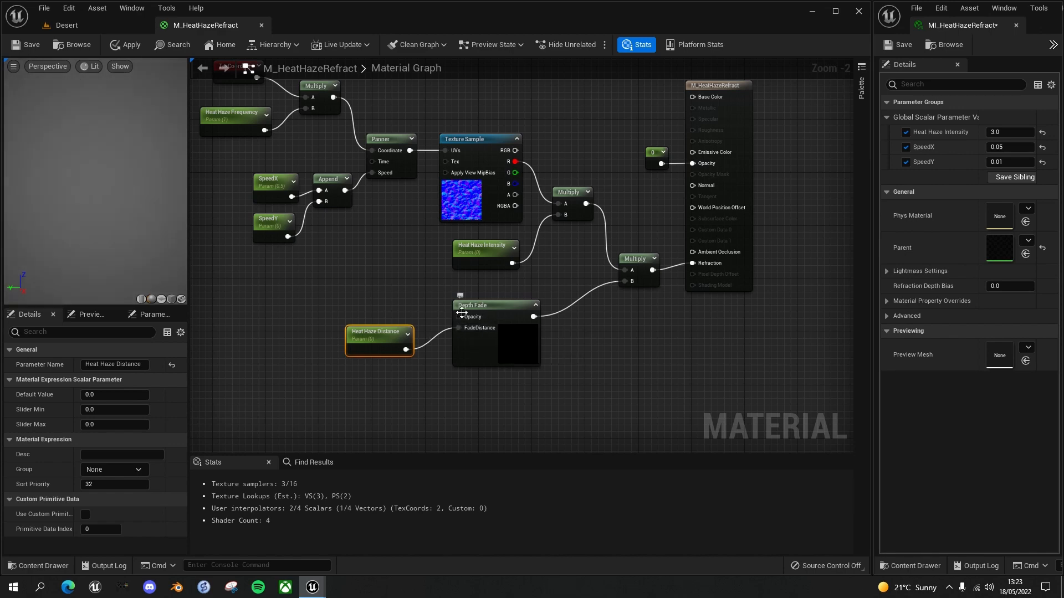
{"action": "mouse_move", "coordinate": [485, 333]}
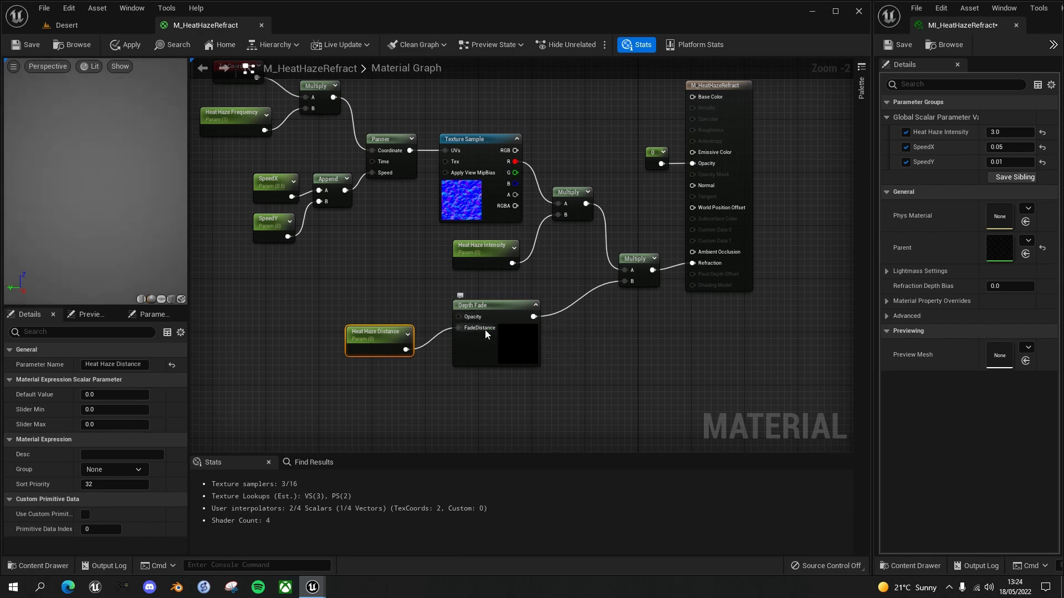
{"action": "mouse_move", "coordinate": [475, 332]}
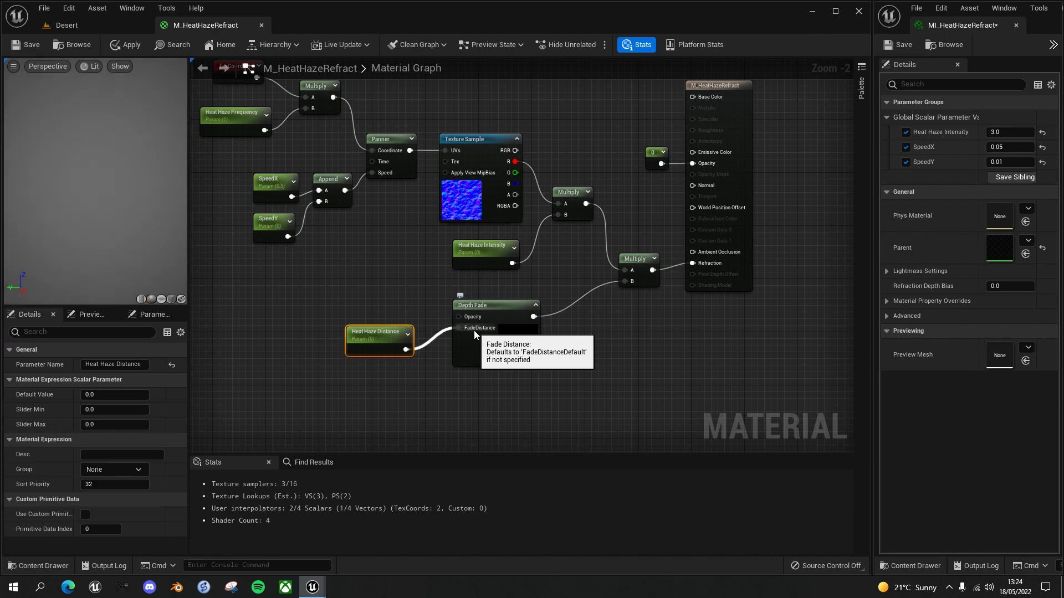
{"action": "mouse_move", "coordinate": [500, 317]}
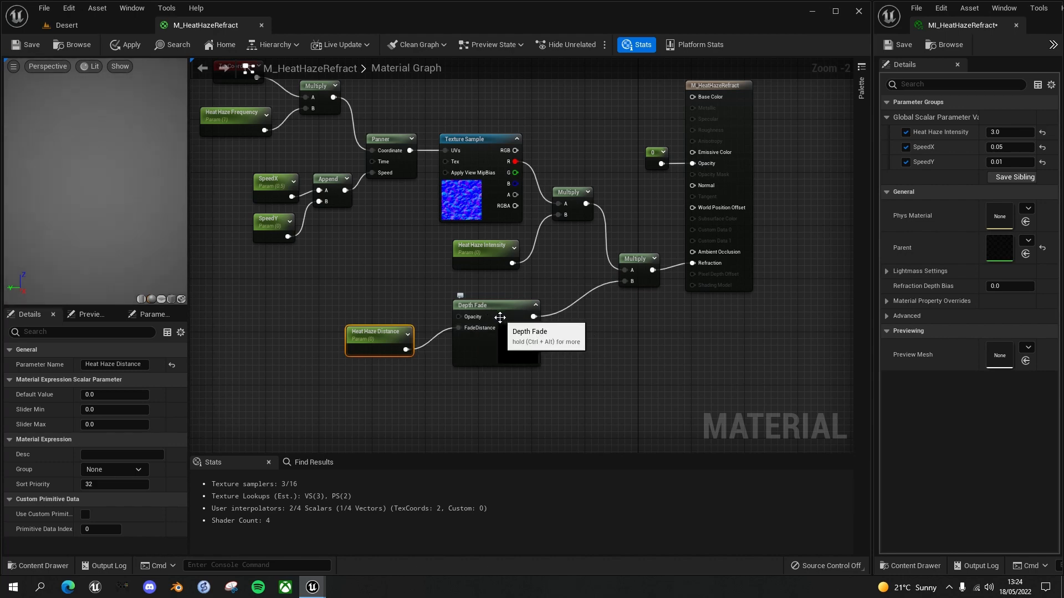
{"action": "mouse_move", "coordinate": [516, 336]}
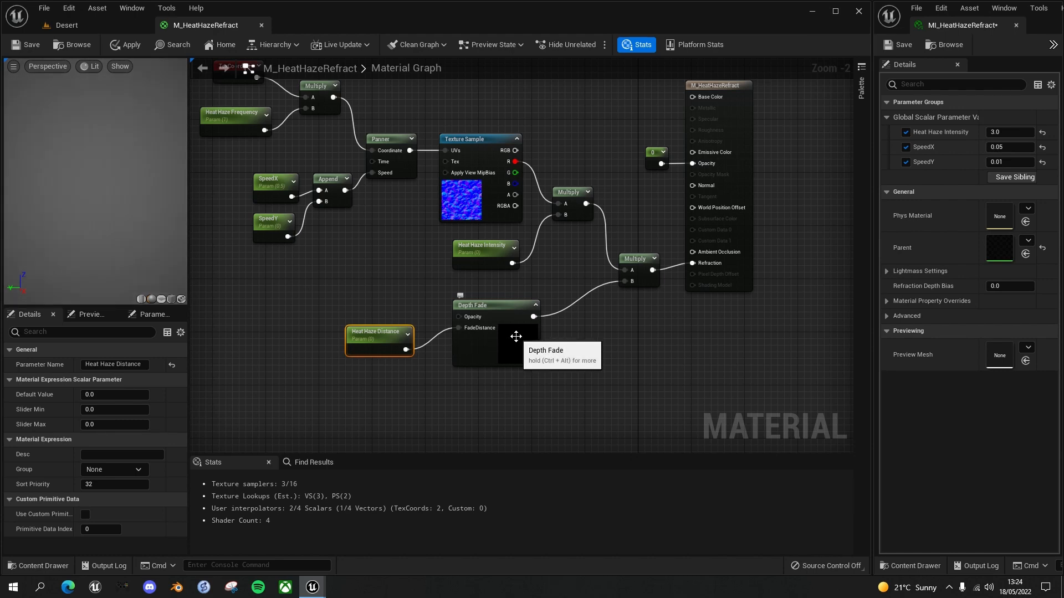
{"action": "mouse_move", "coordinate": [534, 332]}
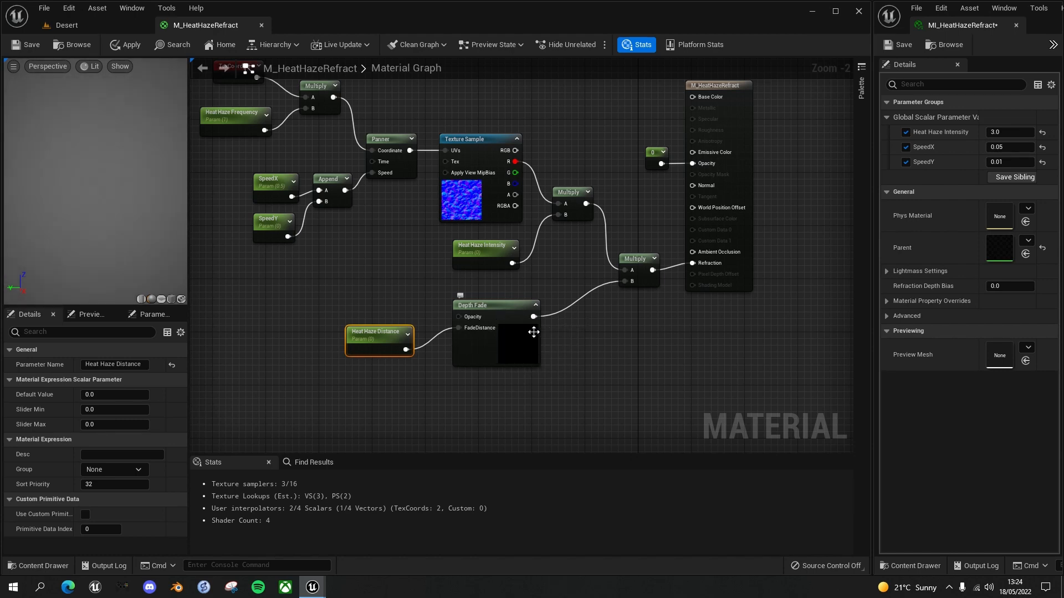
{"action": "mouse_move", "coordinate": [528, 178]}
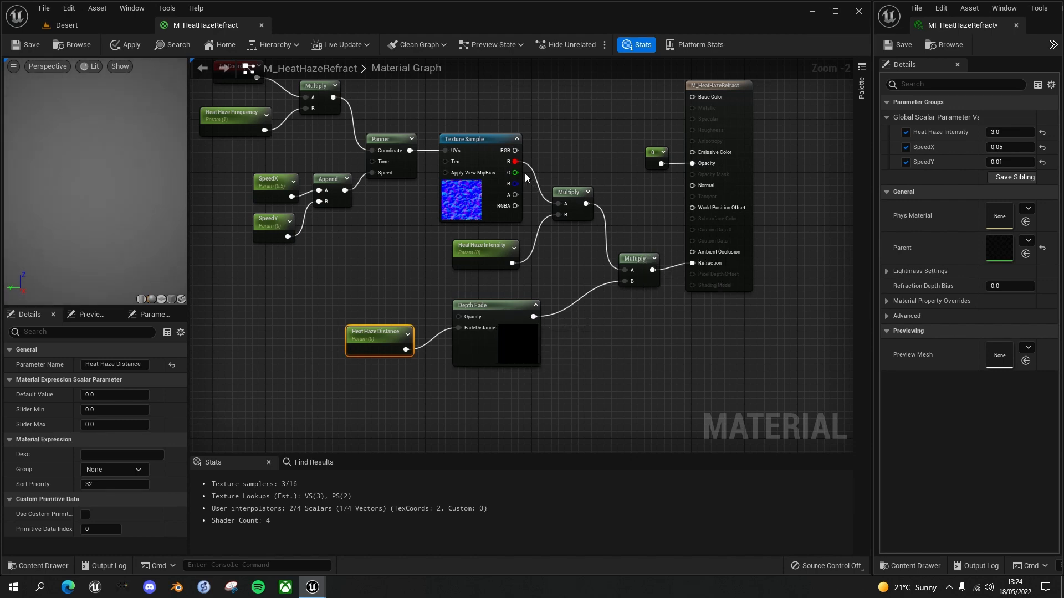
{"action": "mouse_move", "coordinate": [572, 191]}
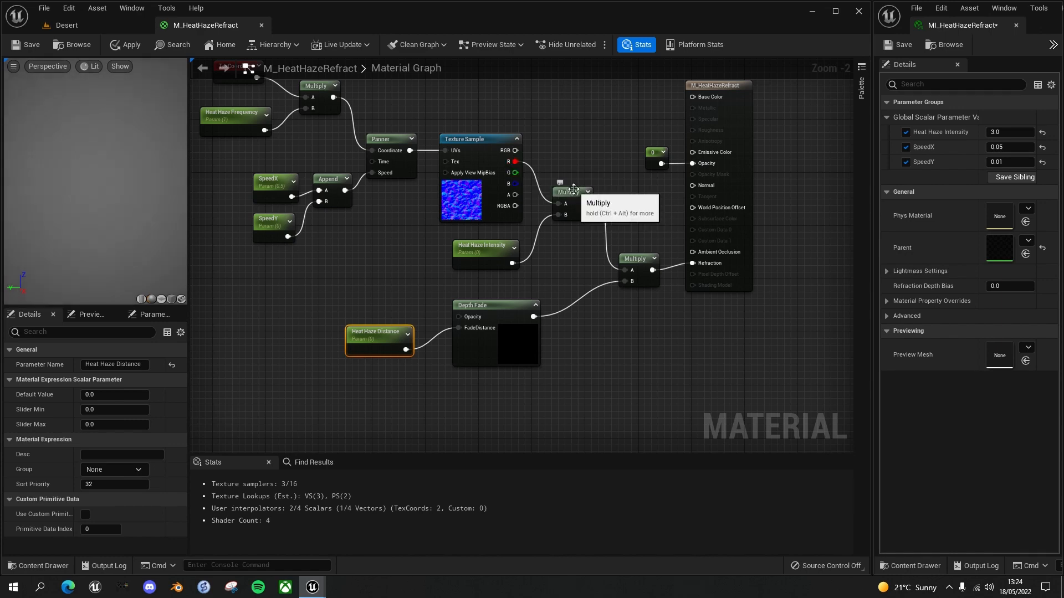
{"action": "mouse_move", "coordinate": [566, 324]}
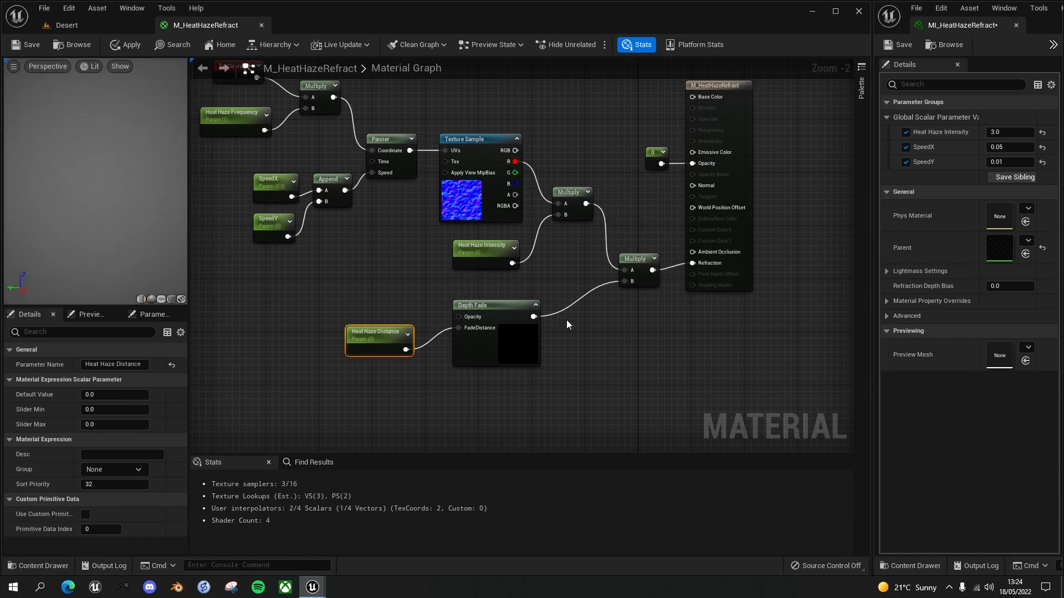
{"action": "mouse_move", "coordinate": [676, 305]}
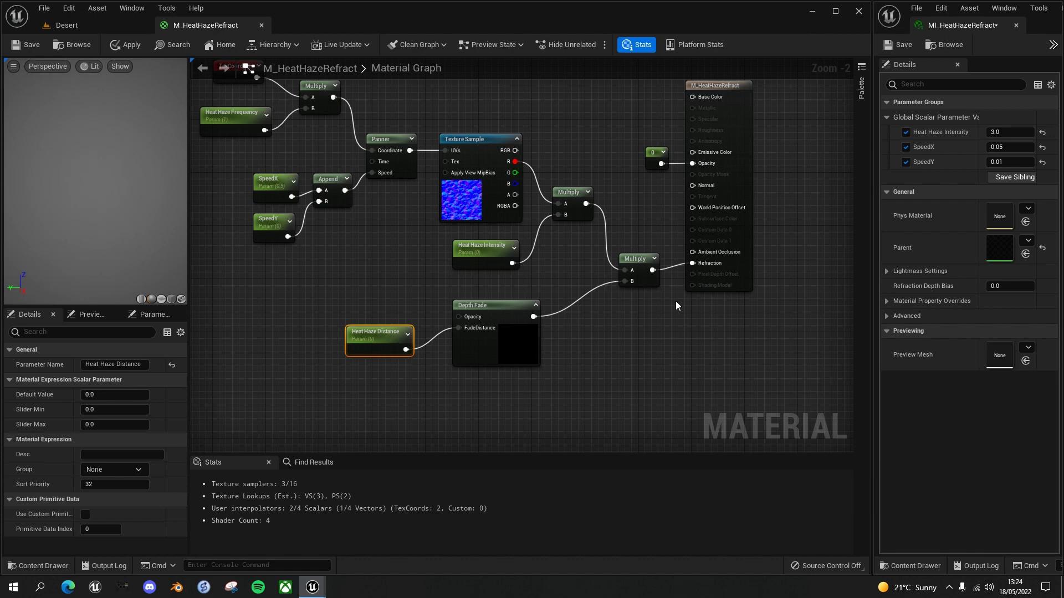
{"action": "left_click", "coordinate": [635, 258]}
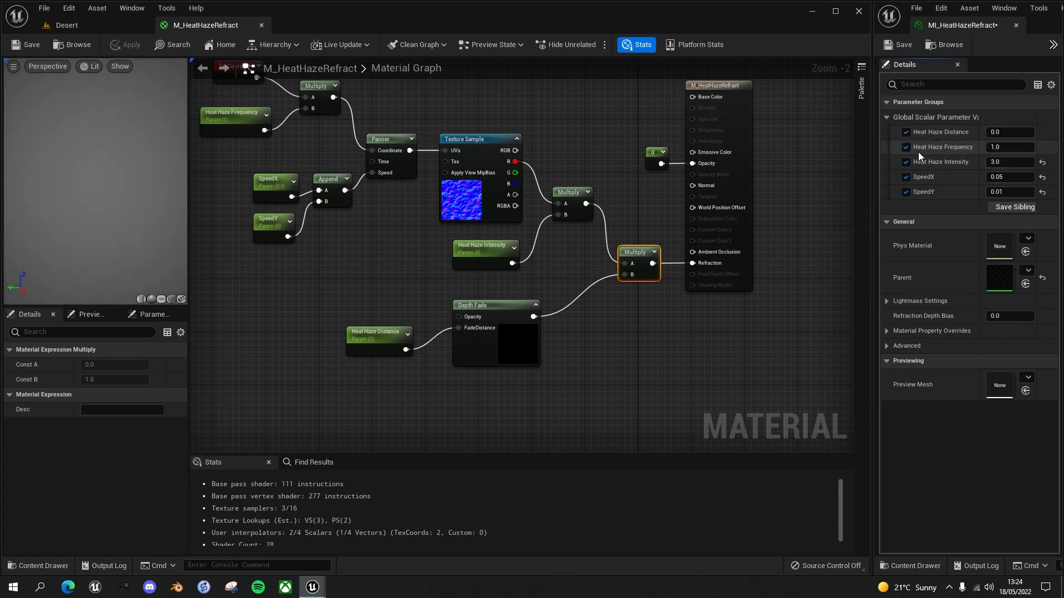
Step: Return to the Desert level editor
{"action": "left_click", "coordinate": [66, 25]}
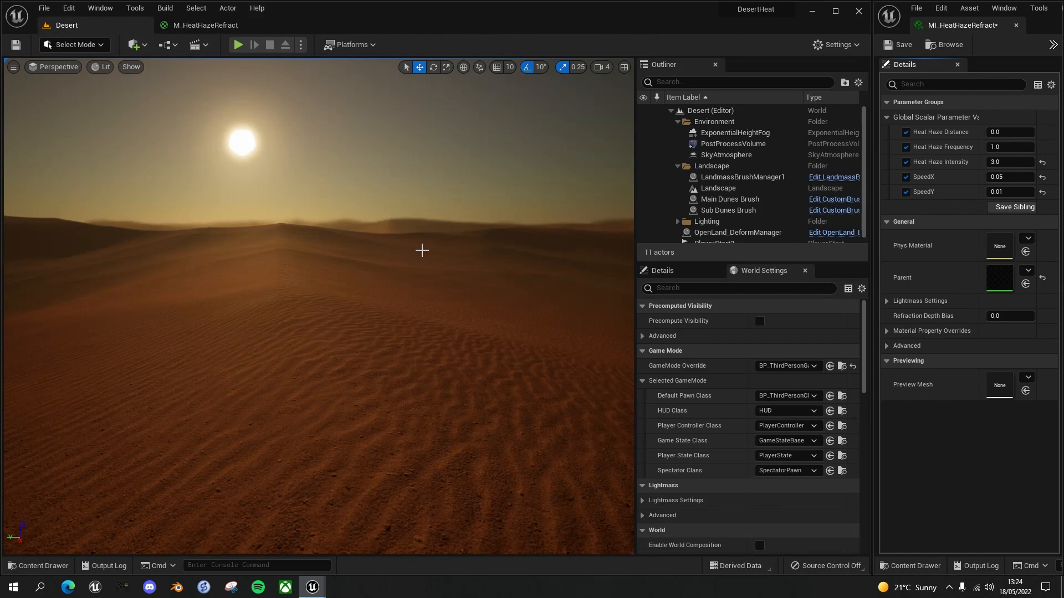
Step: Play the desert level and take control of the character
{"action": "left_click", "coordinate": [237, 45]}
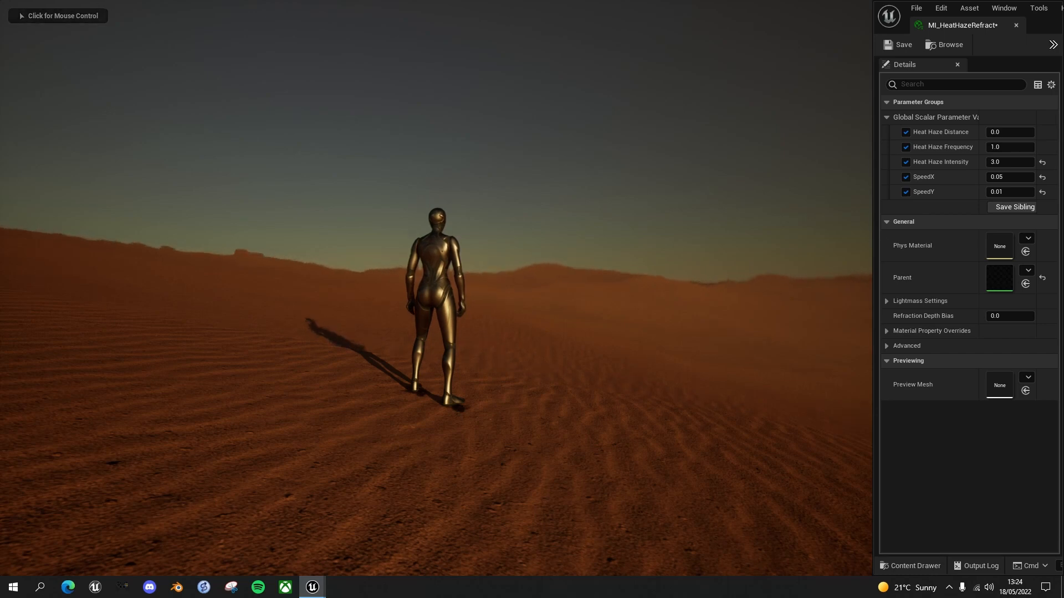
{"action": "left_click", "coordinate": [1010, 132]}
{"action": "type", "text": "0.1"}
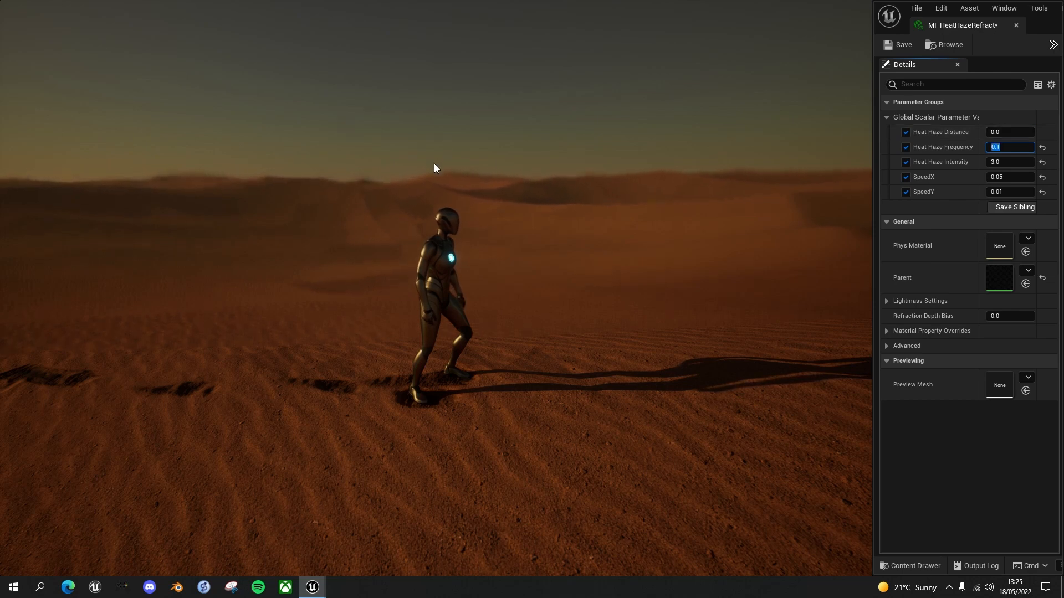
{"action": "mouse_move", "coordinate": [148, 194]}
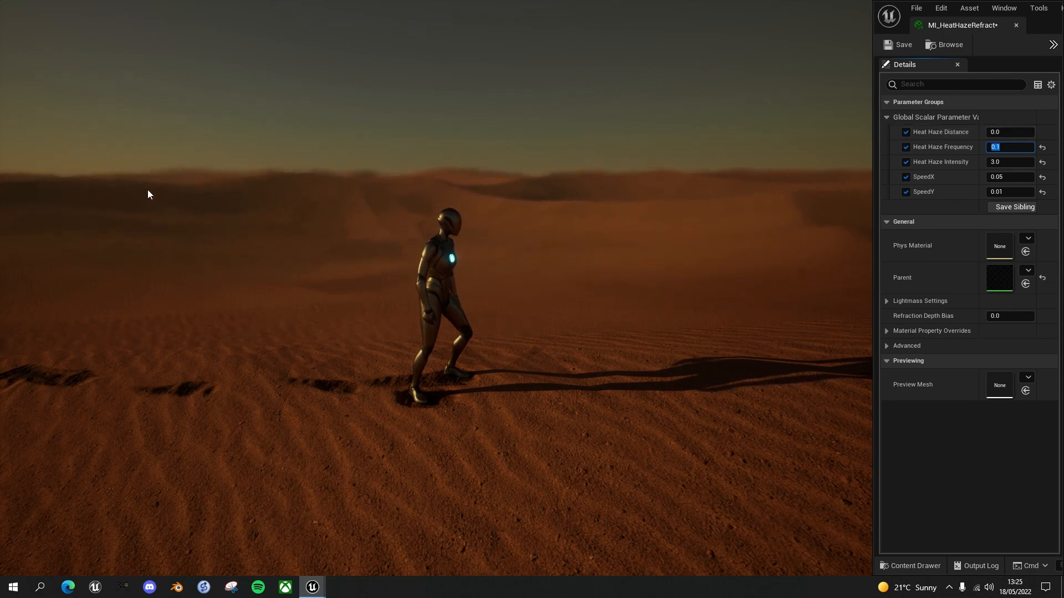
{"action": "mouse_move", "coordinate": [105, 200]}
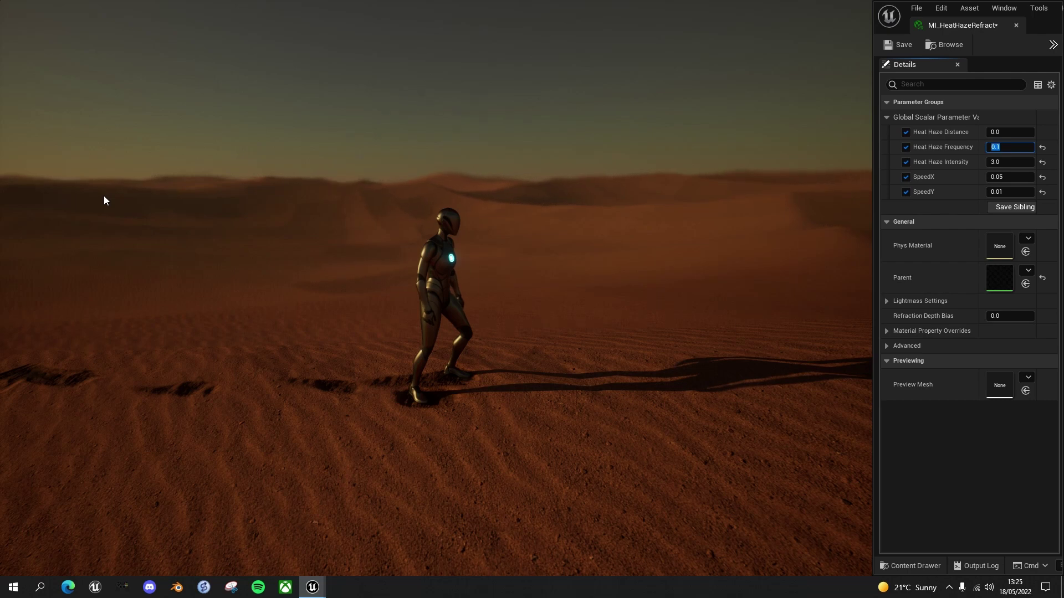
{"action": "mouse_move", "coordinate": [166, 190]}
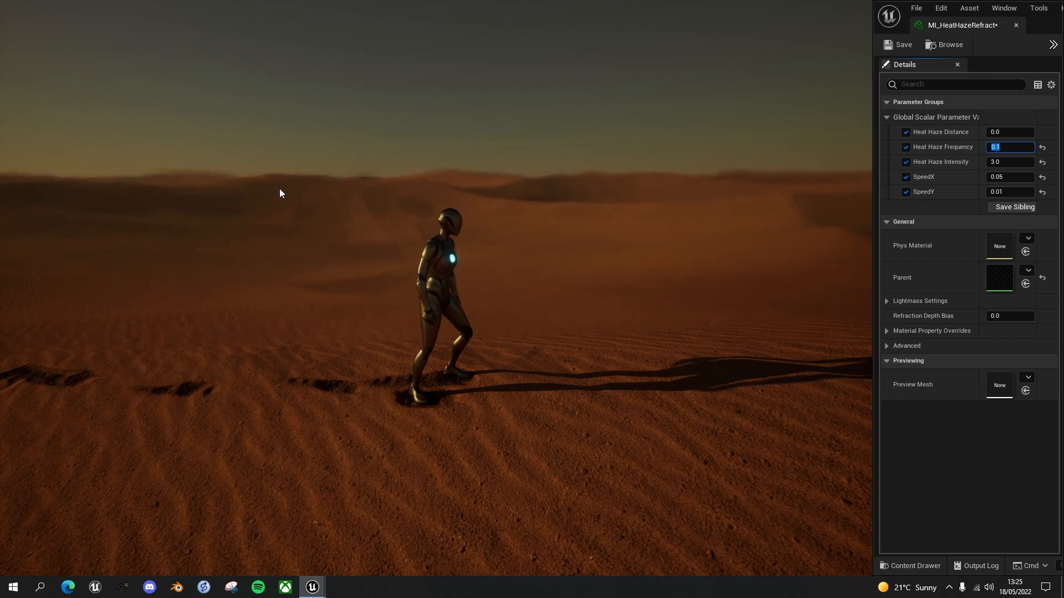
{"action": "mouse_move", "coordinate": [103, 198]}
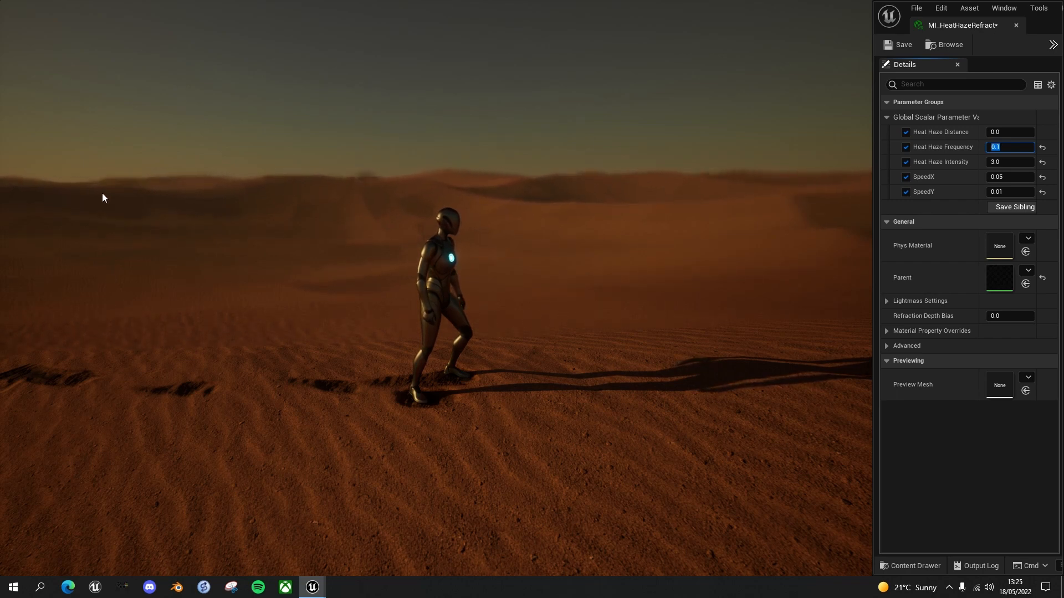
{"action": "mouse_move", "coordinate": [498, 196]}
{"action": "type", "text": "2"}
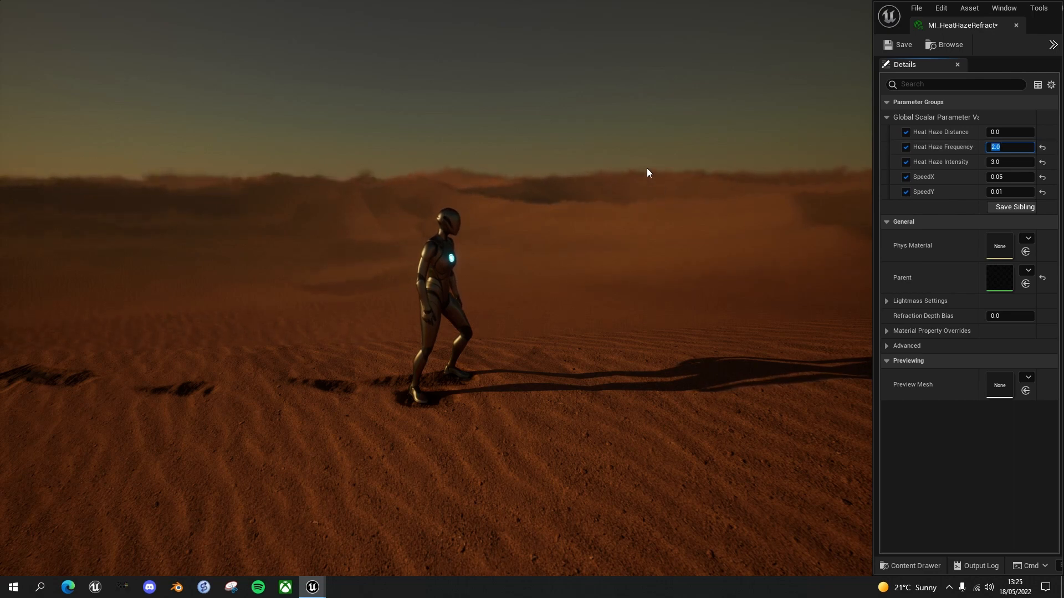
{"action": "mouse_move", "coordinate": [625, 185]}
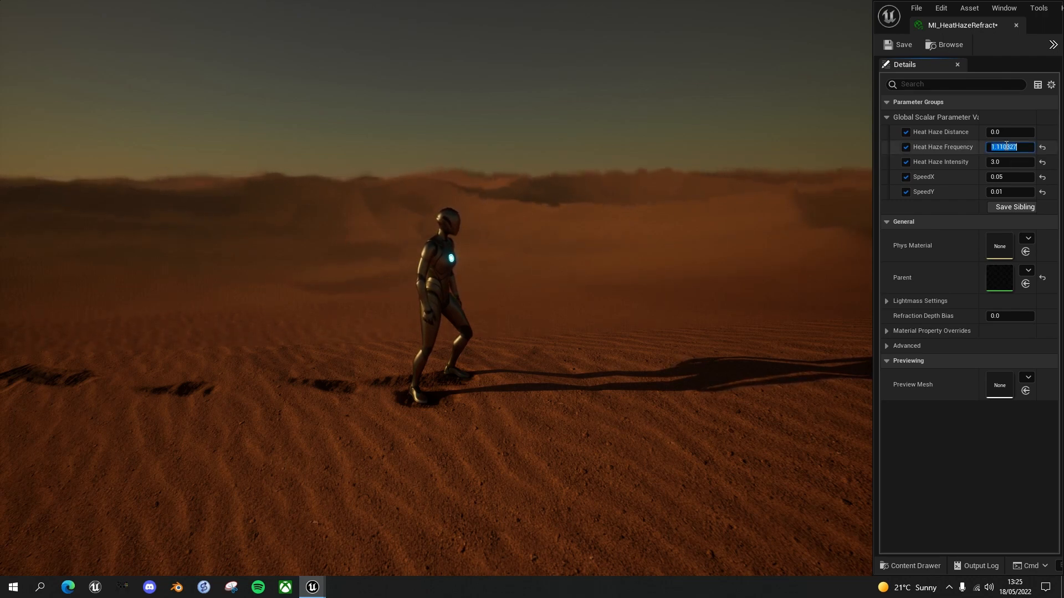
Step: Enter a new Heat Haze Frequency value in the instance Details during play
{"action": "type", "text": "3.0"}
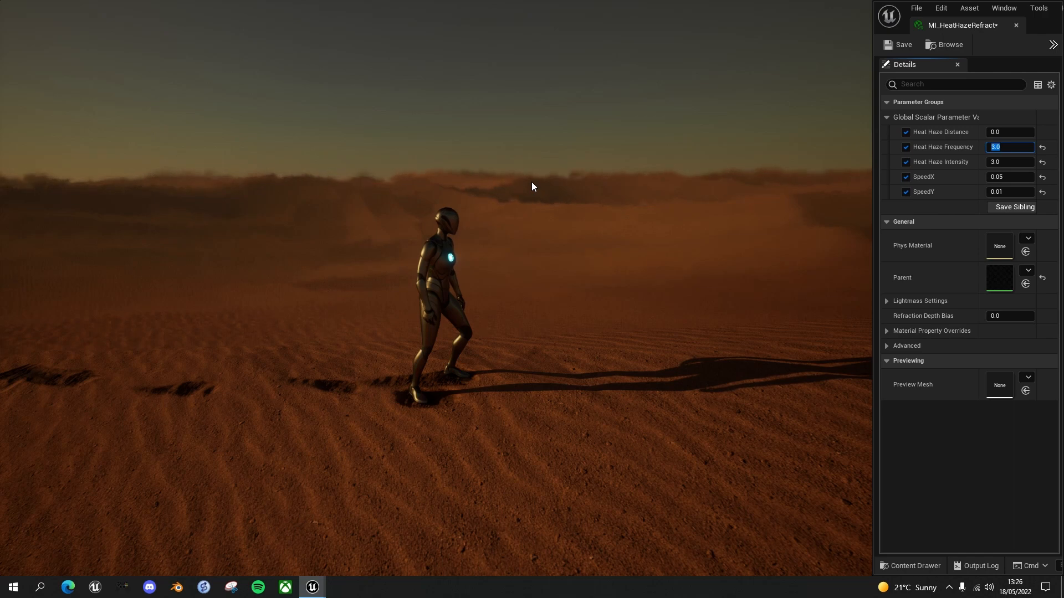
{"action": "mouse_move", "coordinate": [982, 147]}
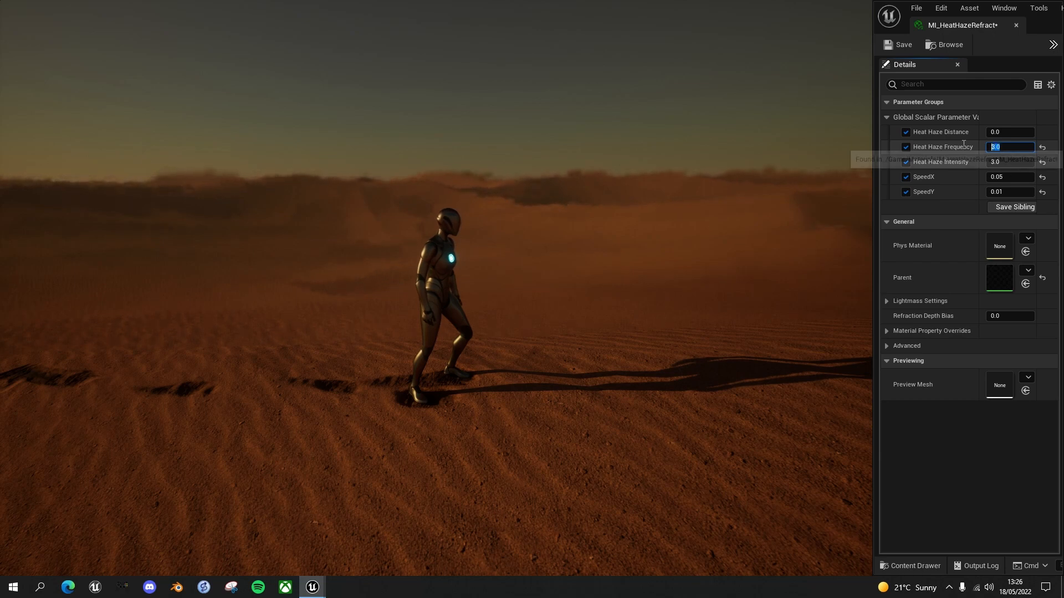
{"action": "mouse_move", "coordinate": [962, 148]}
{"action": "type", "text": "0.2"}
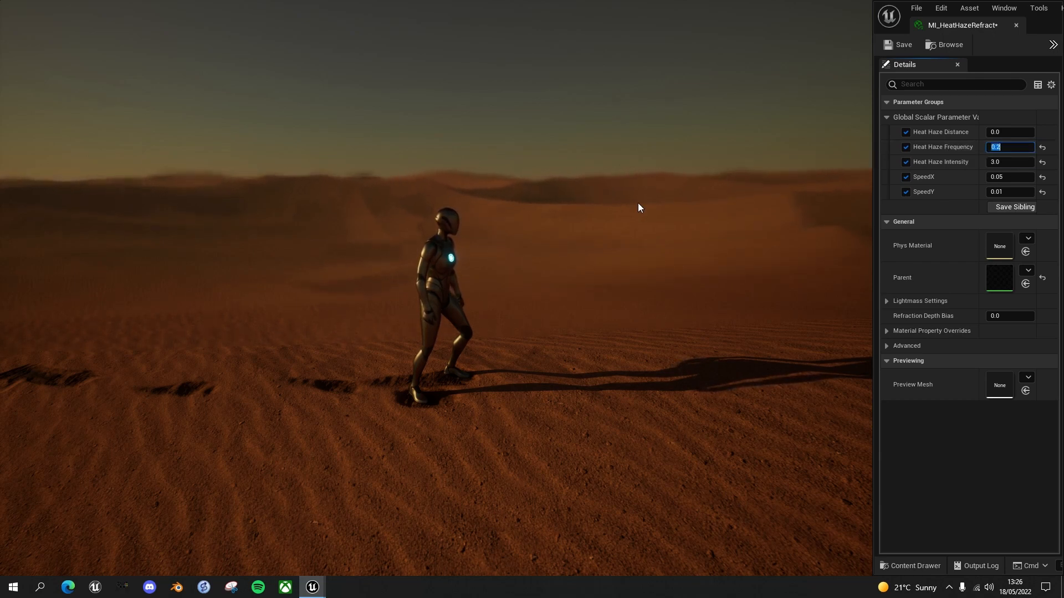
{"action": "mouse_move", "coordinate": [543, 313]}
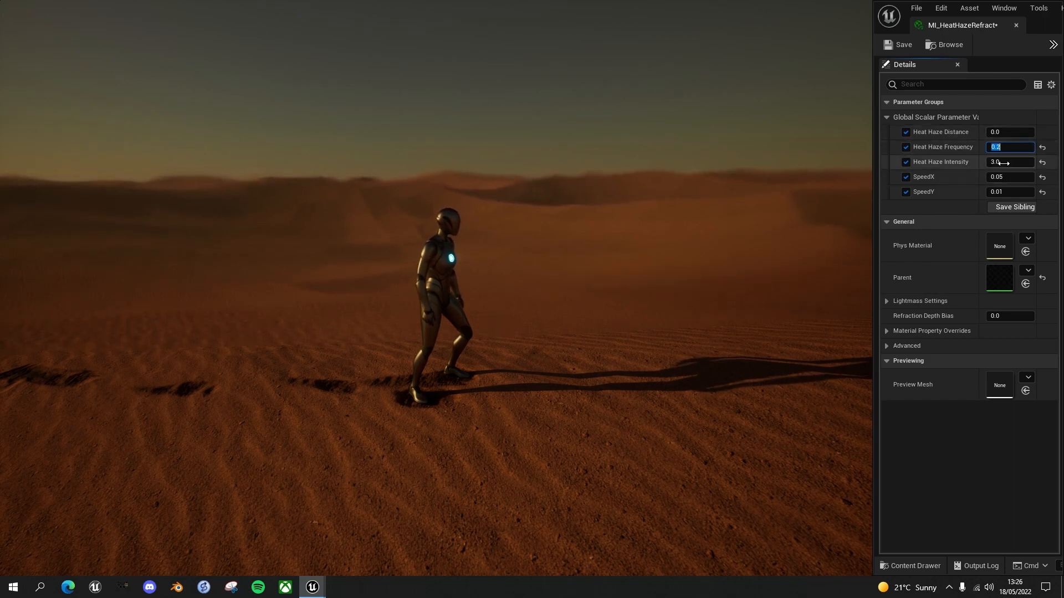
Step: Begin editing Heat Haze Intensity to raise it to 5.0 while the level runs
{"action": "left_click", "coordinate": [1009, 162]}
{"action": "type", "text": "5"}
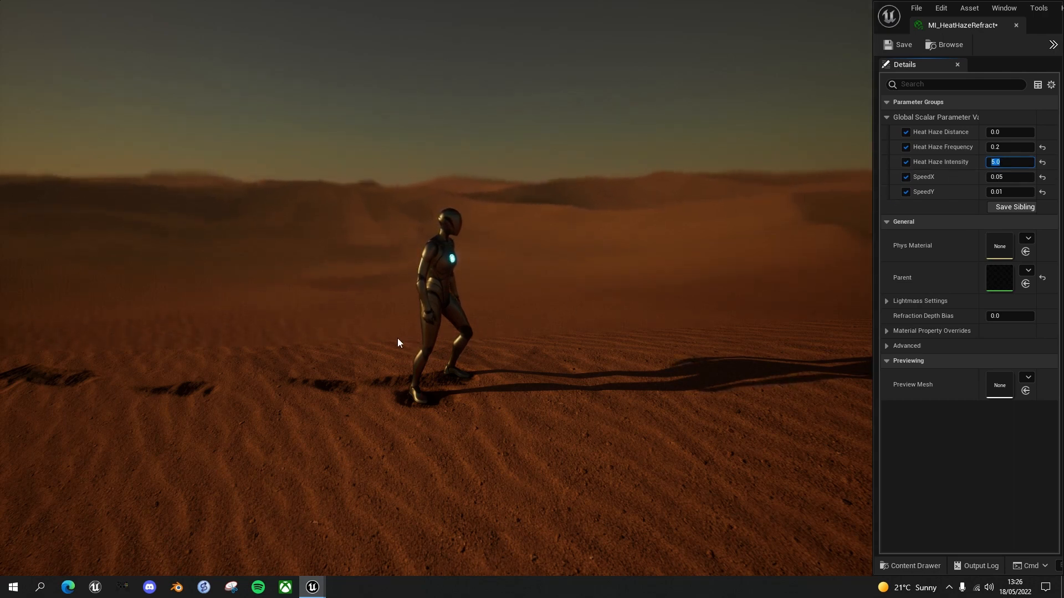
{"action": "mouse_move", "coordinate": [523, 335]}
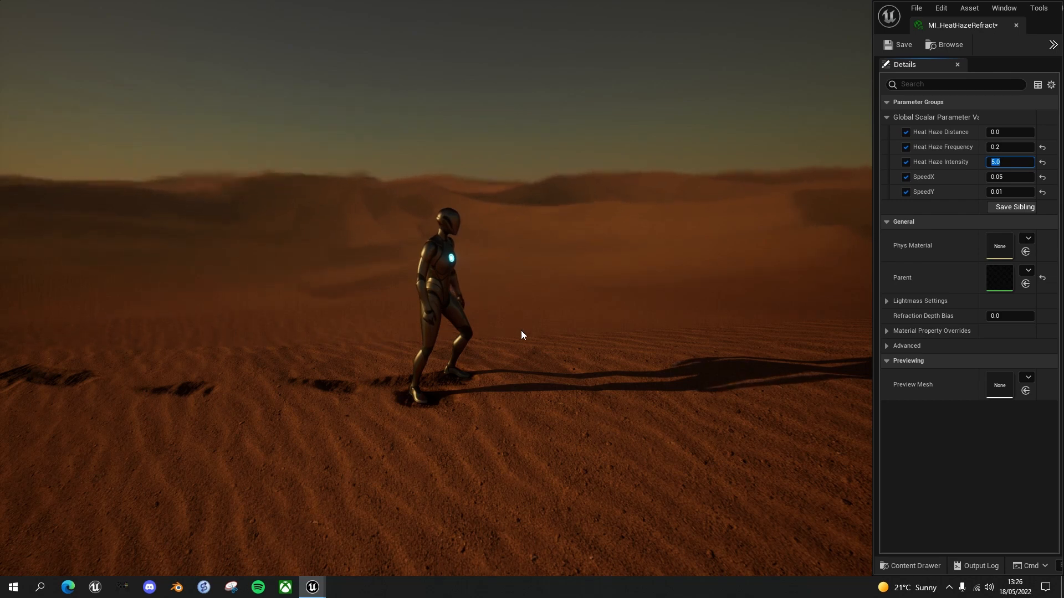
{"action": "mouse_move", "coordinate": [515, 326]}
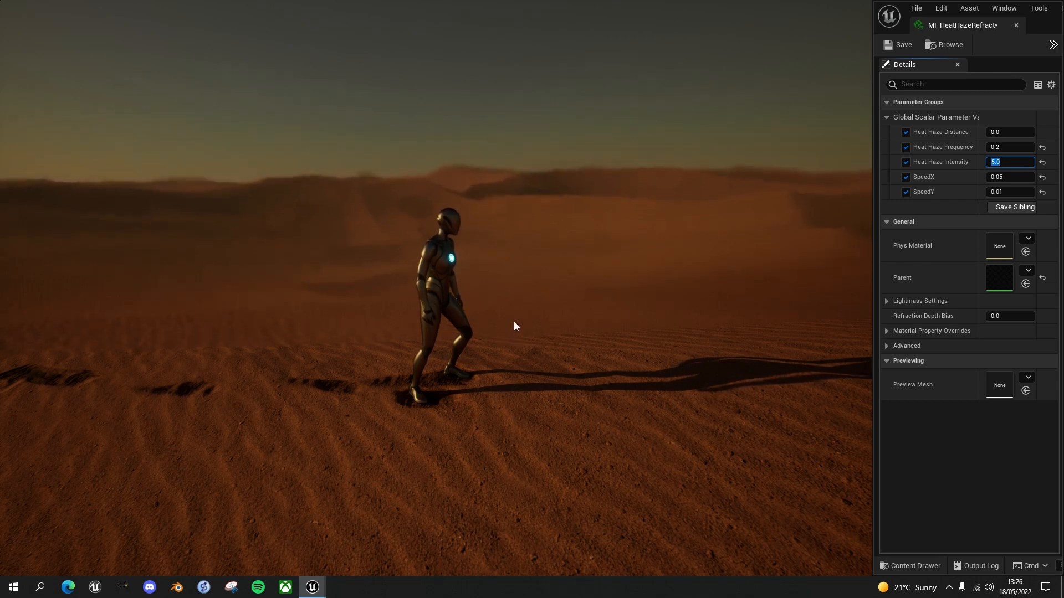
{"action": "mouse_move", "coordinate": [486, 341]}
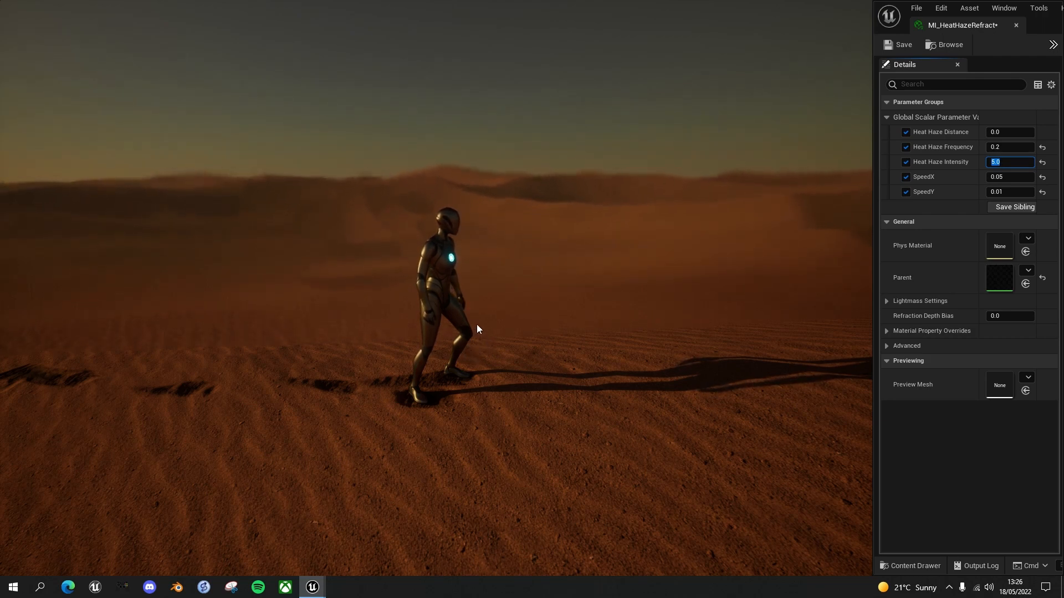
{"action": "mouse_move", "coordinate": [514, 182]}
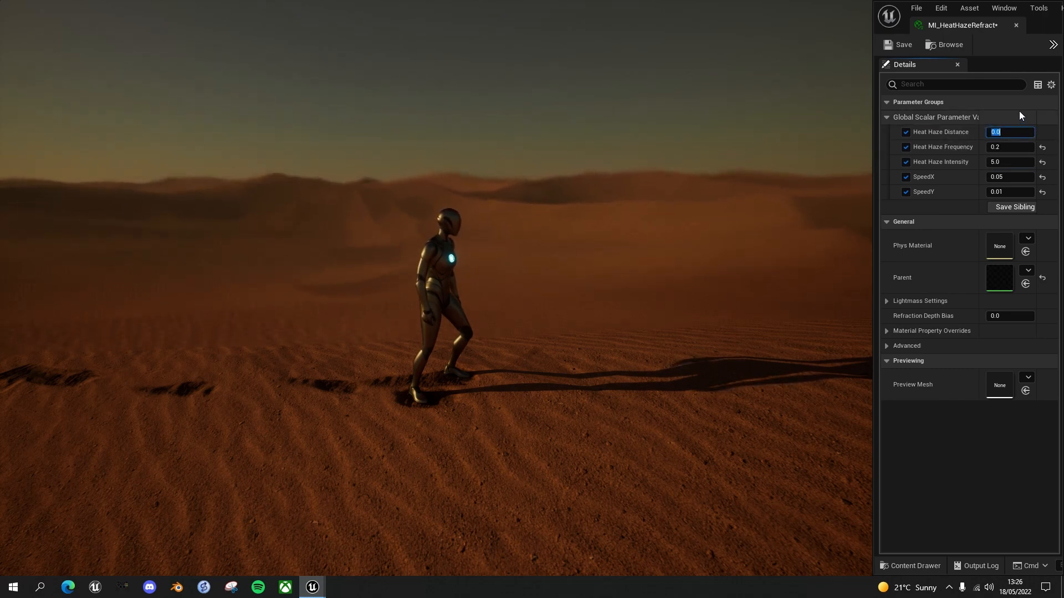
Step: Set Heat Haze Distance to 50000 and Intensity to 2.0 so only distant dunes shimmer
{"action": "type", "text": "5000"}
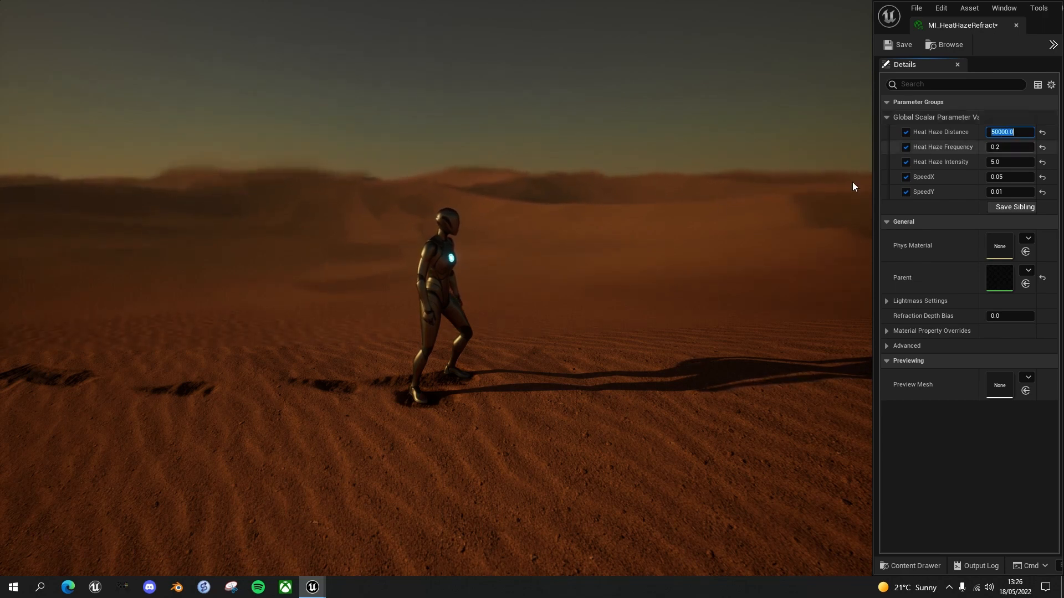
{"action": "mouse_move", "coordinate": [468, 191]}
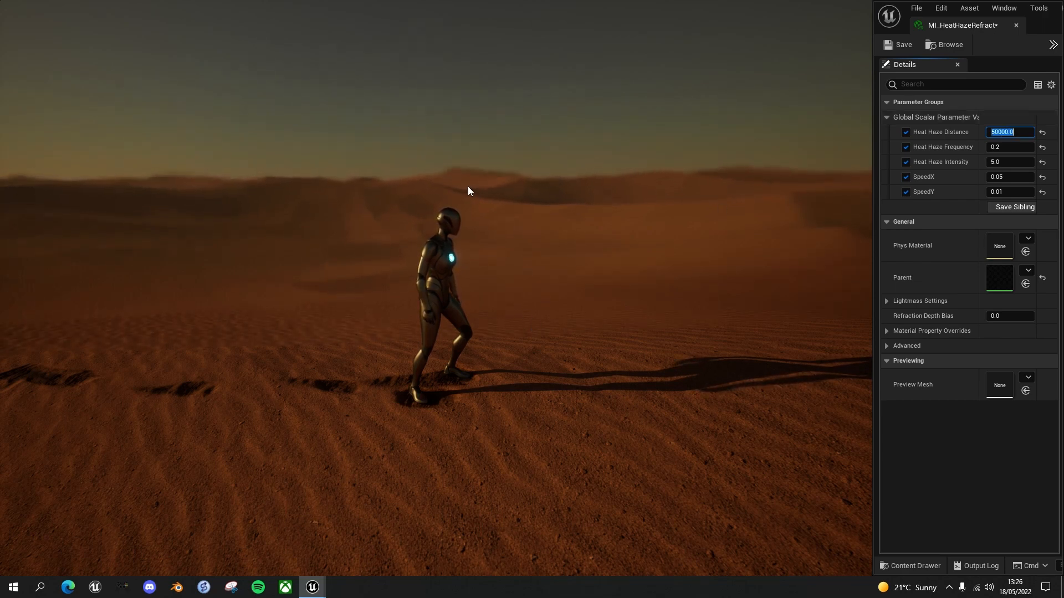
{"action": "mouse_move", "coordinate": [507, 266]}
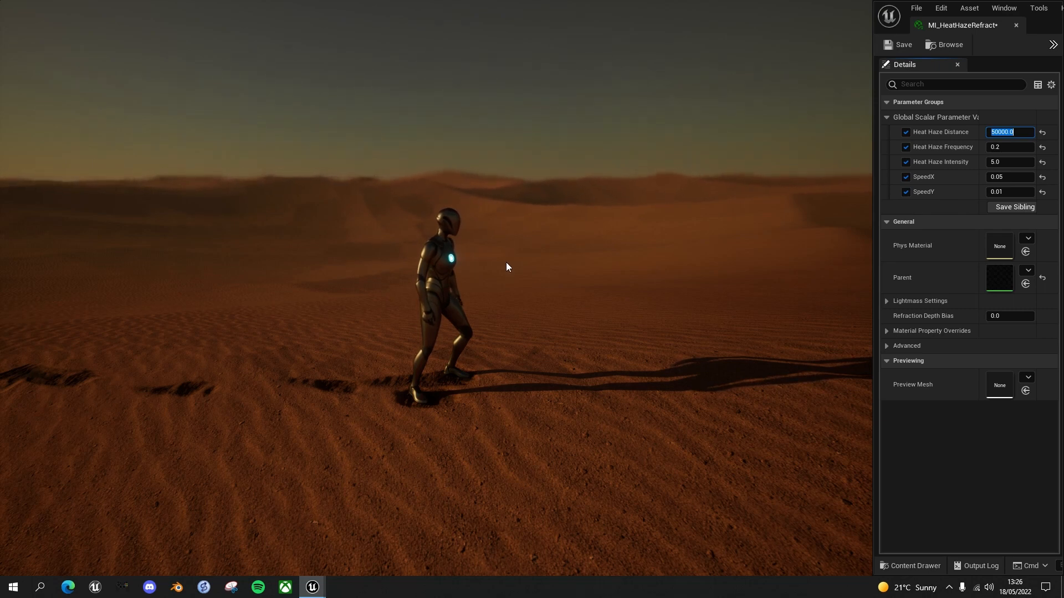
{"action": "mouse_move", "coordinate": [510, 251]}
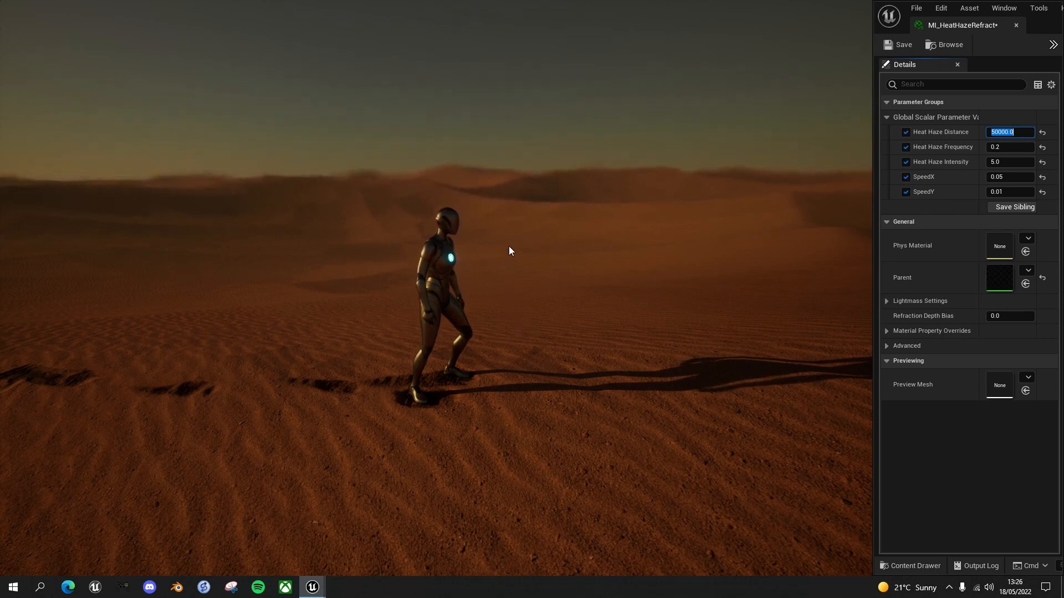
{"action": "mouse_move", "coordinate": [456, 212]}
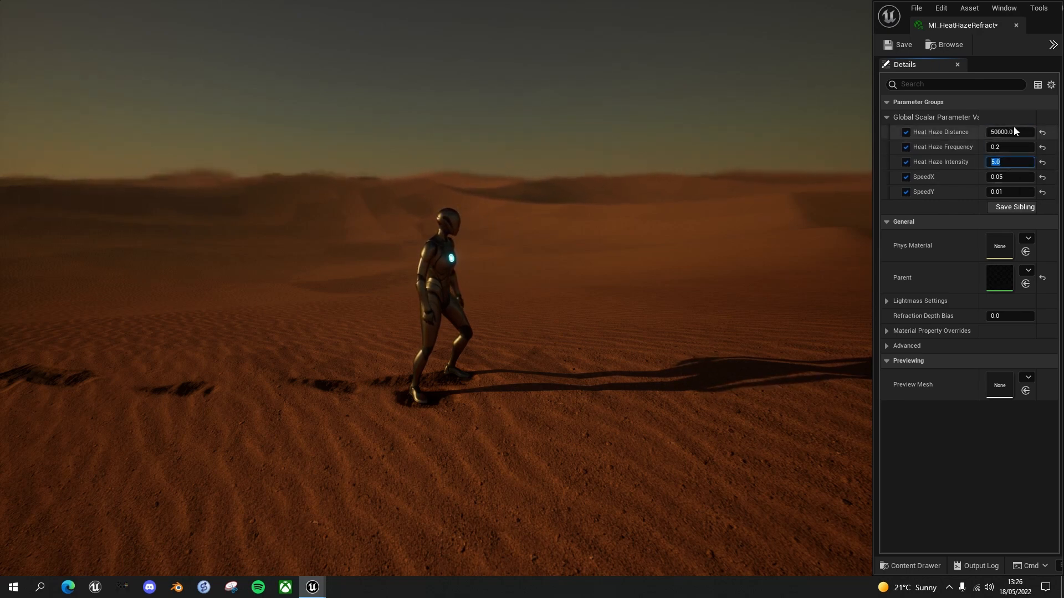
{"action": "type", "text": "2.0"}
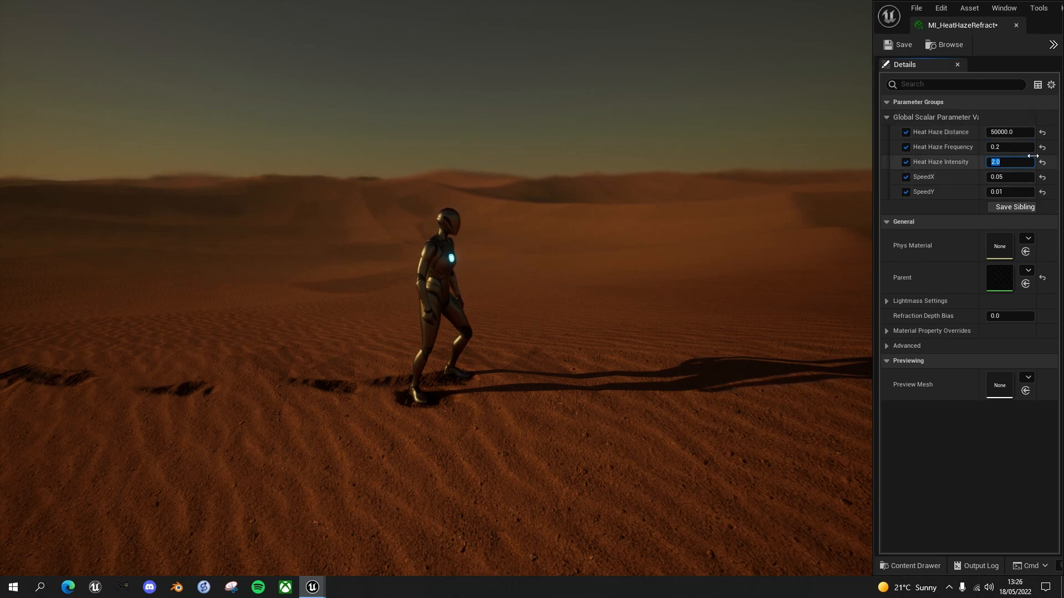
{"action": "mouse_move", "coordinate": [599, 271]}
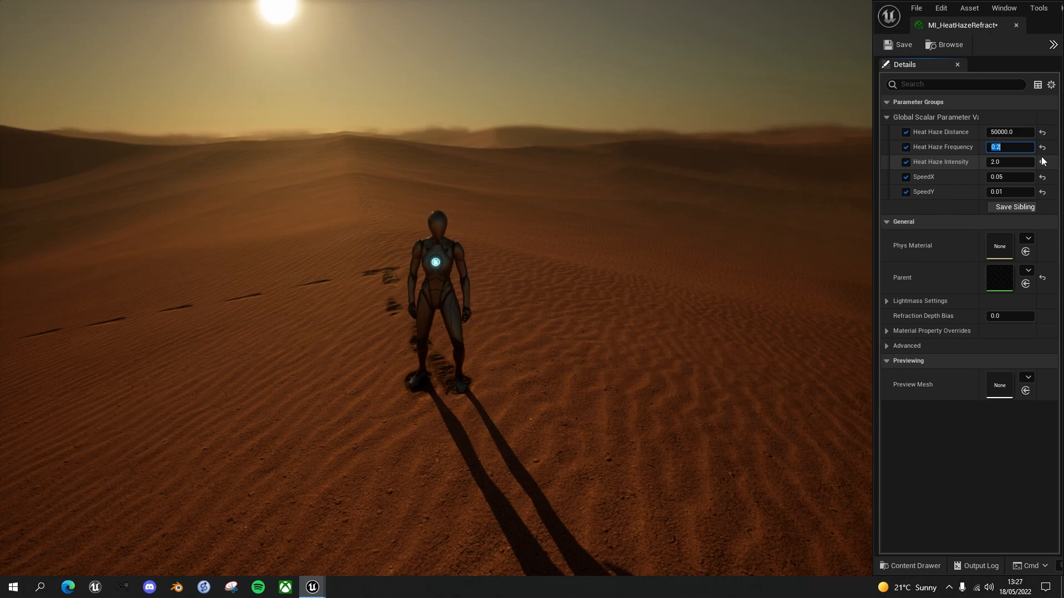
Step: Set Heat Haze Frequency to 3.0 for the distant dune haze
{"action": "type", "text": "3.0"}
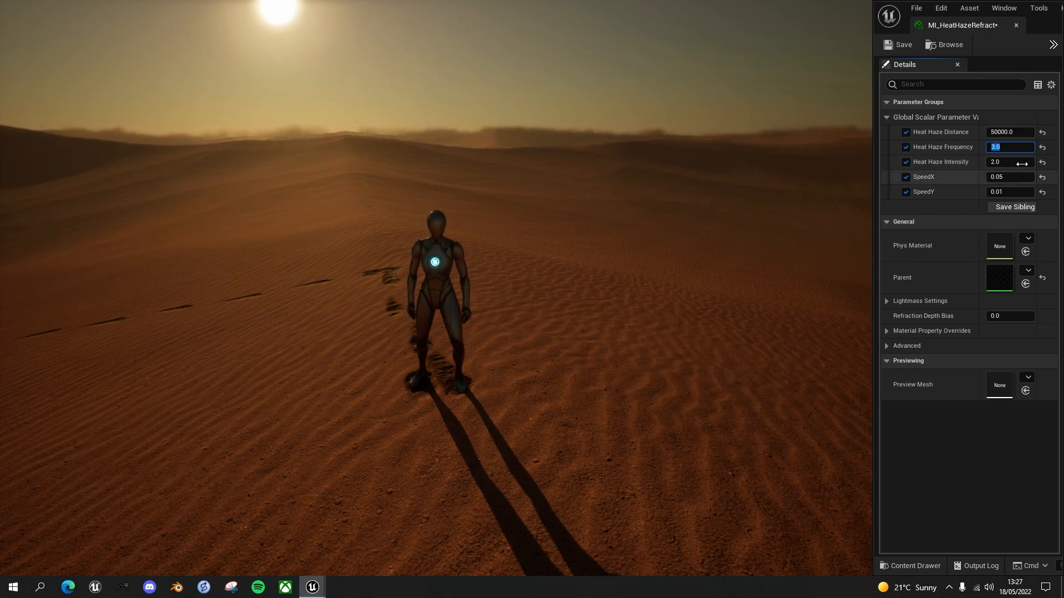
{"action": "mouse_move", "coordinate": [698, 202]}
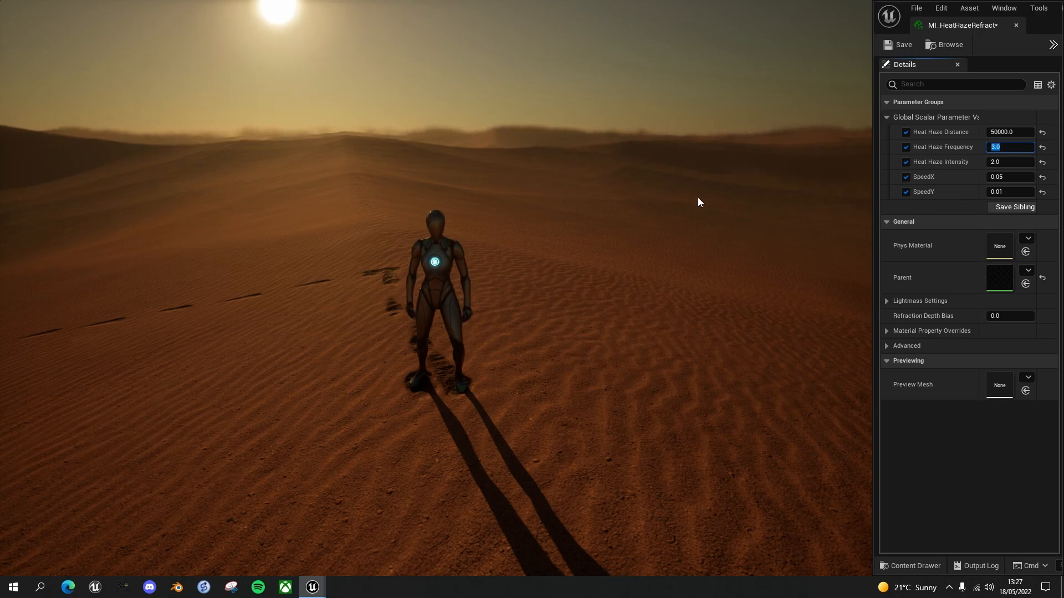